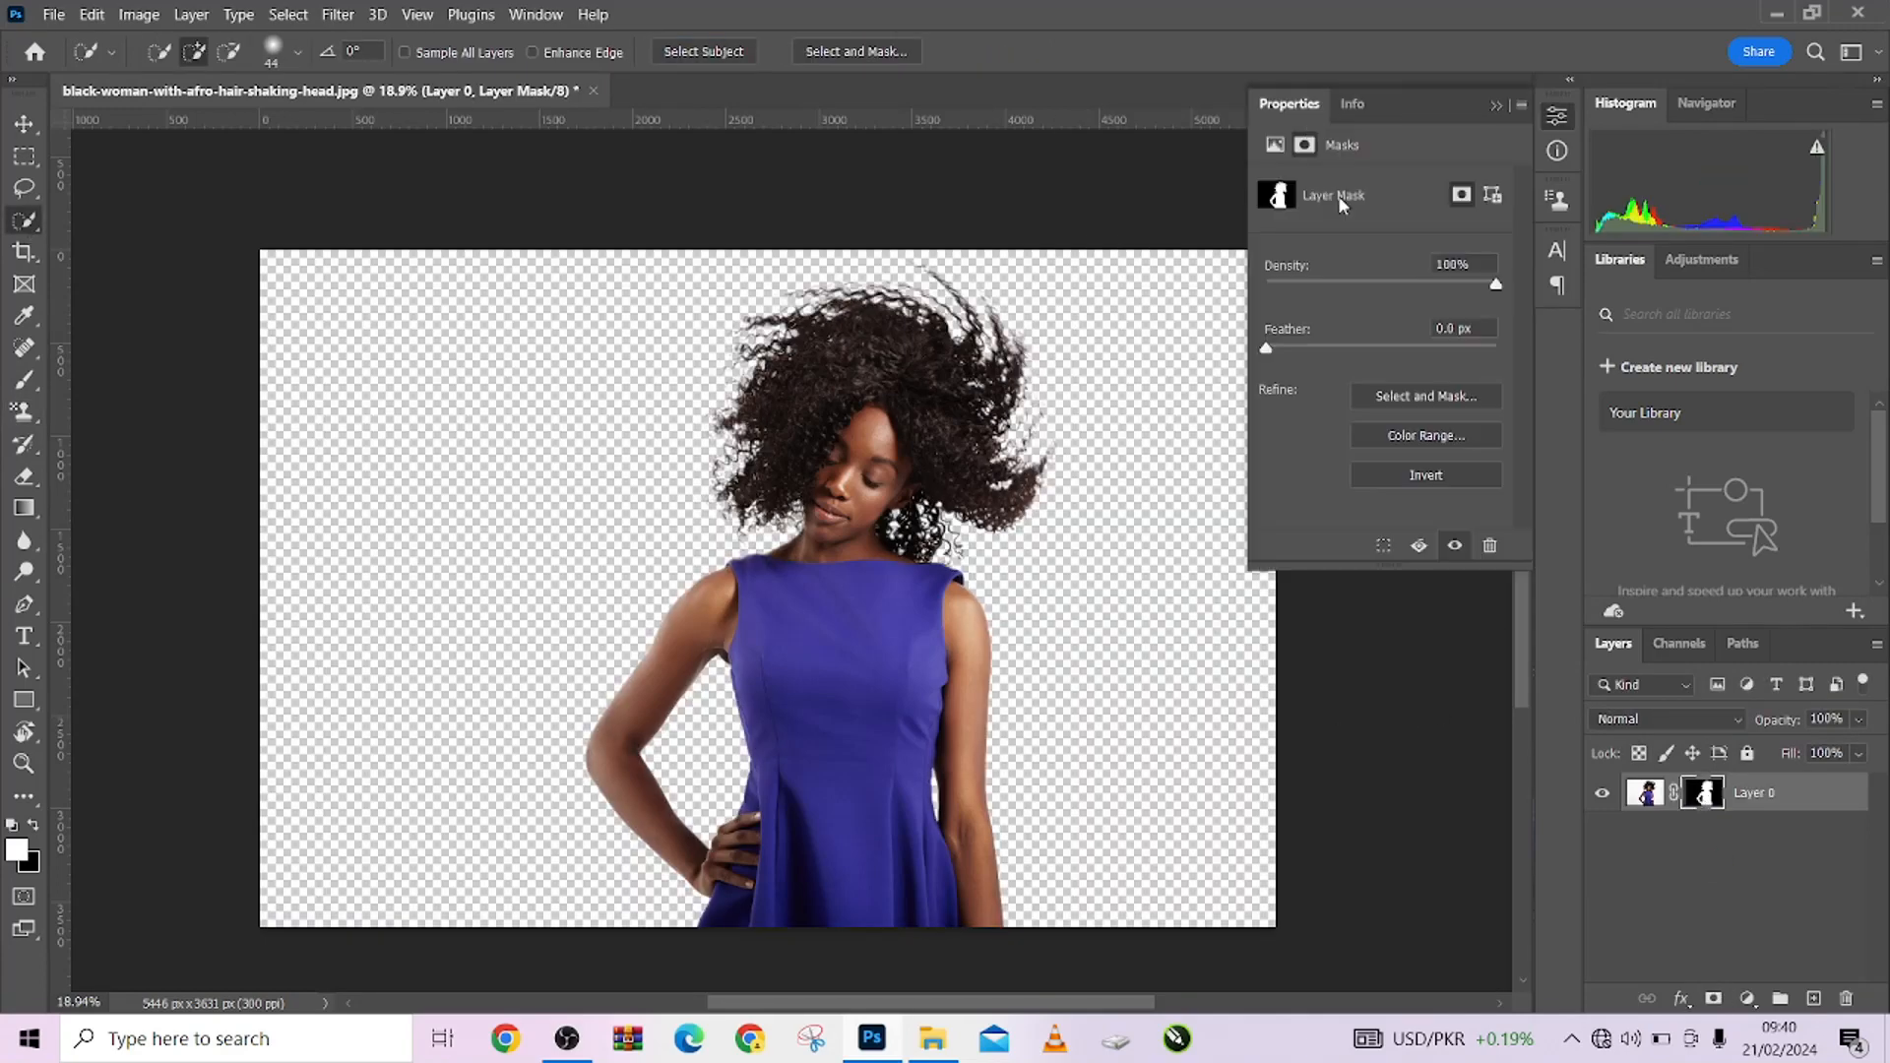
Step: Open the original afro-hair woman photo with only its white-background Background layer
click(1425, 396)
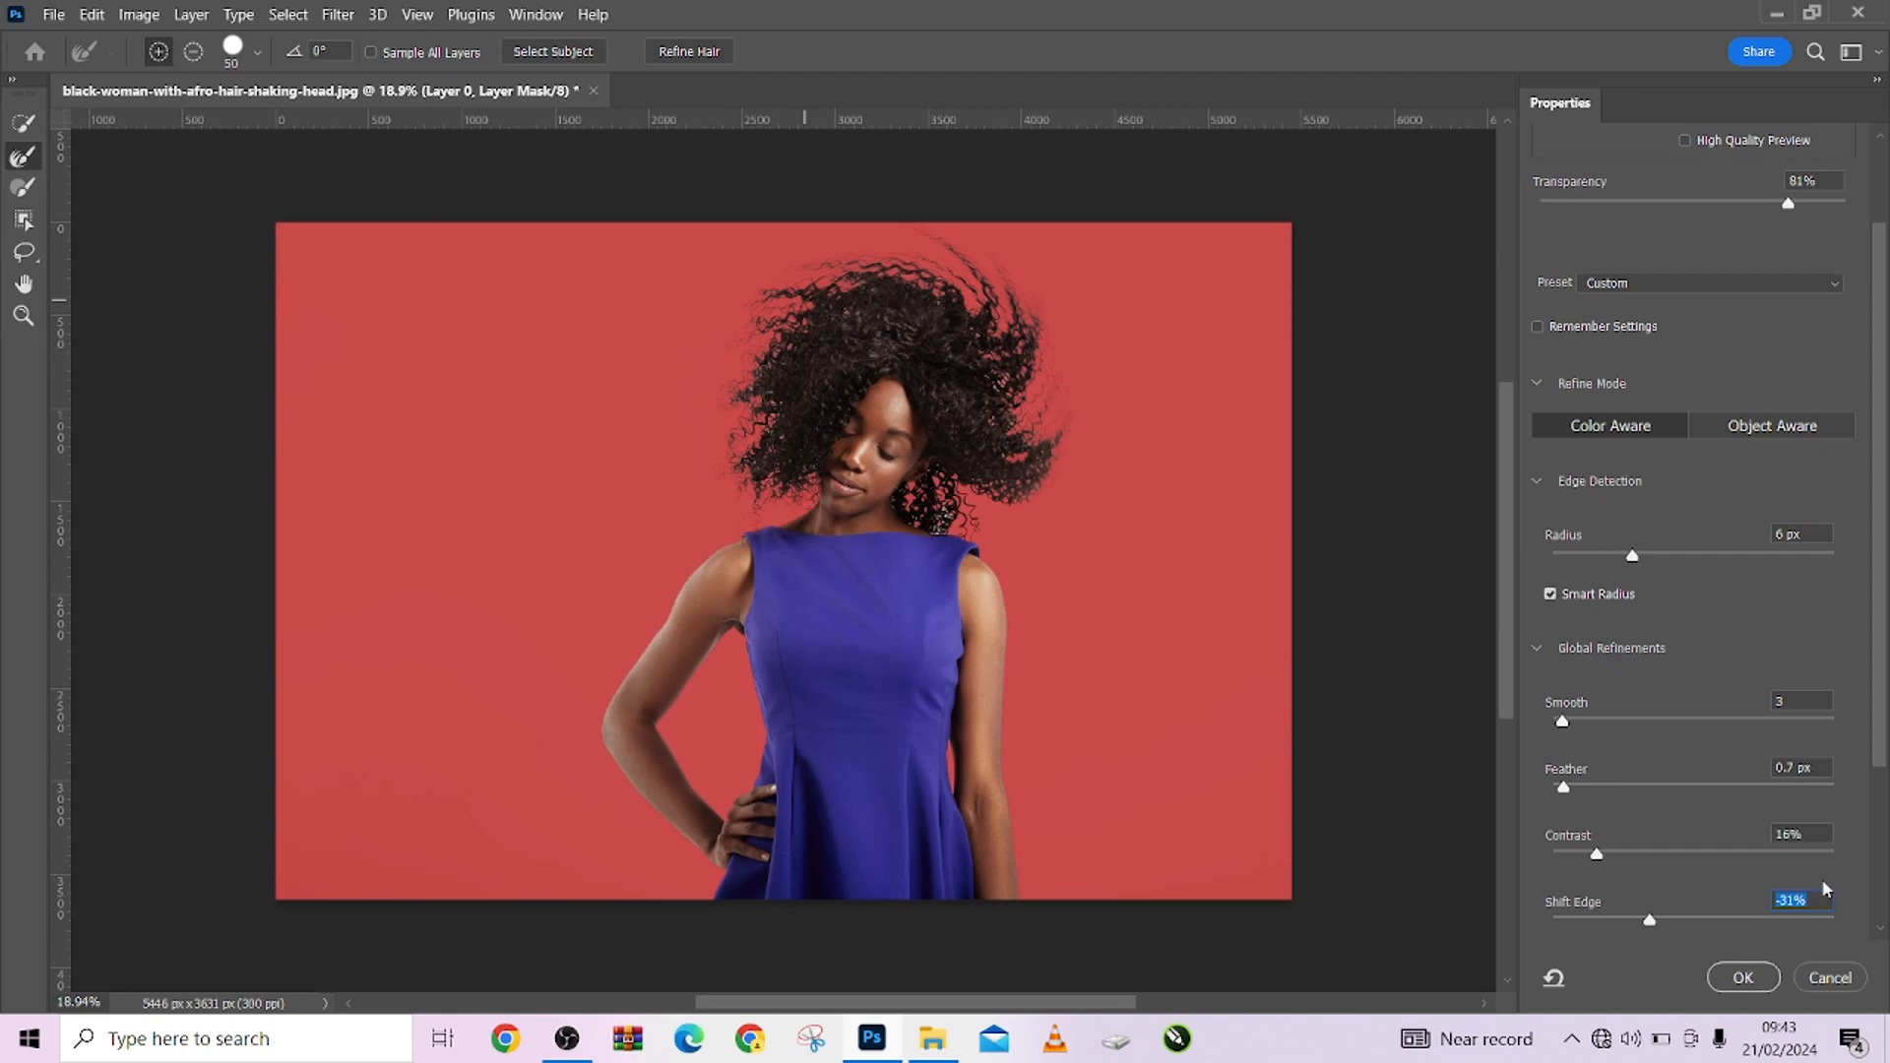
click(1741, 977)
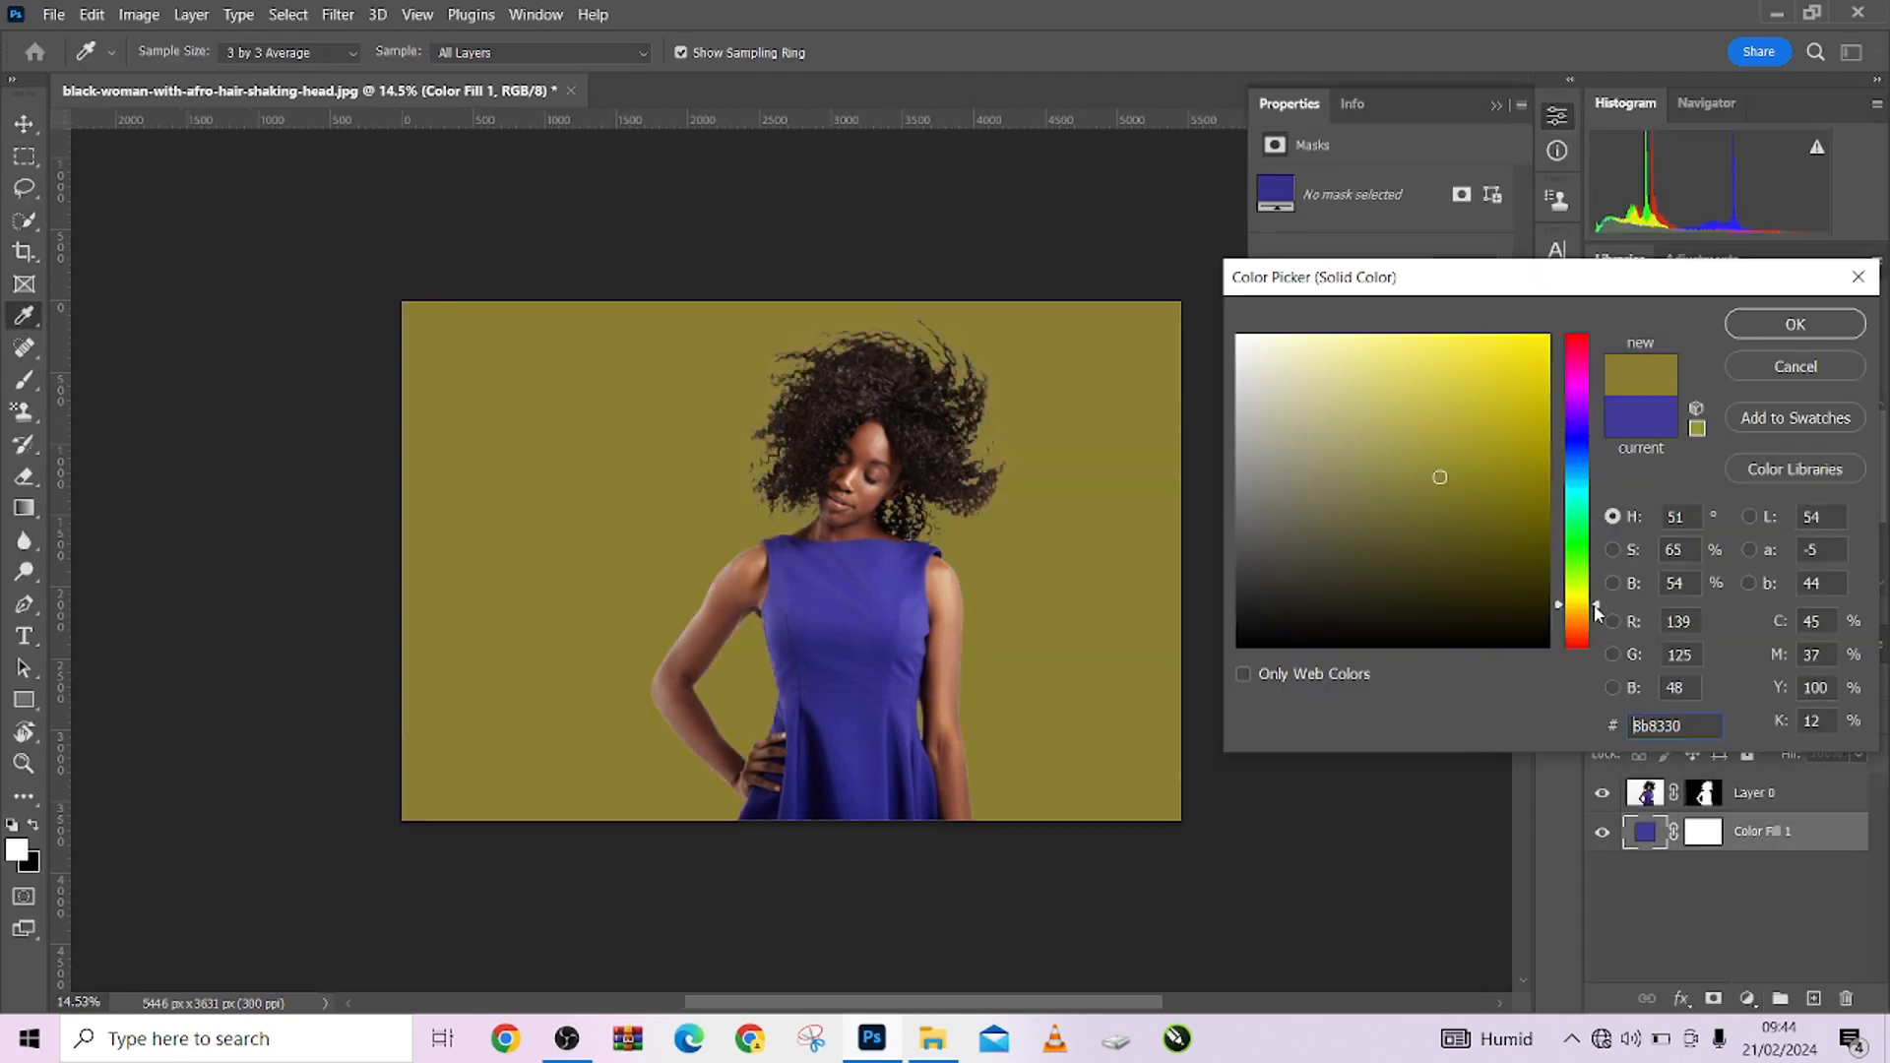
click(1578, 637)
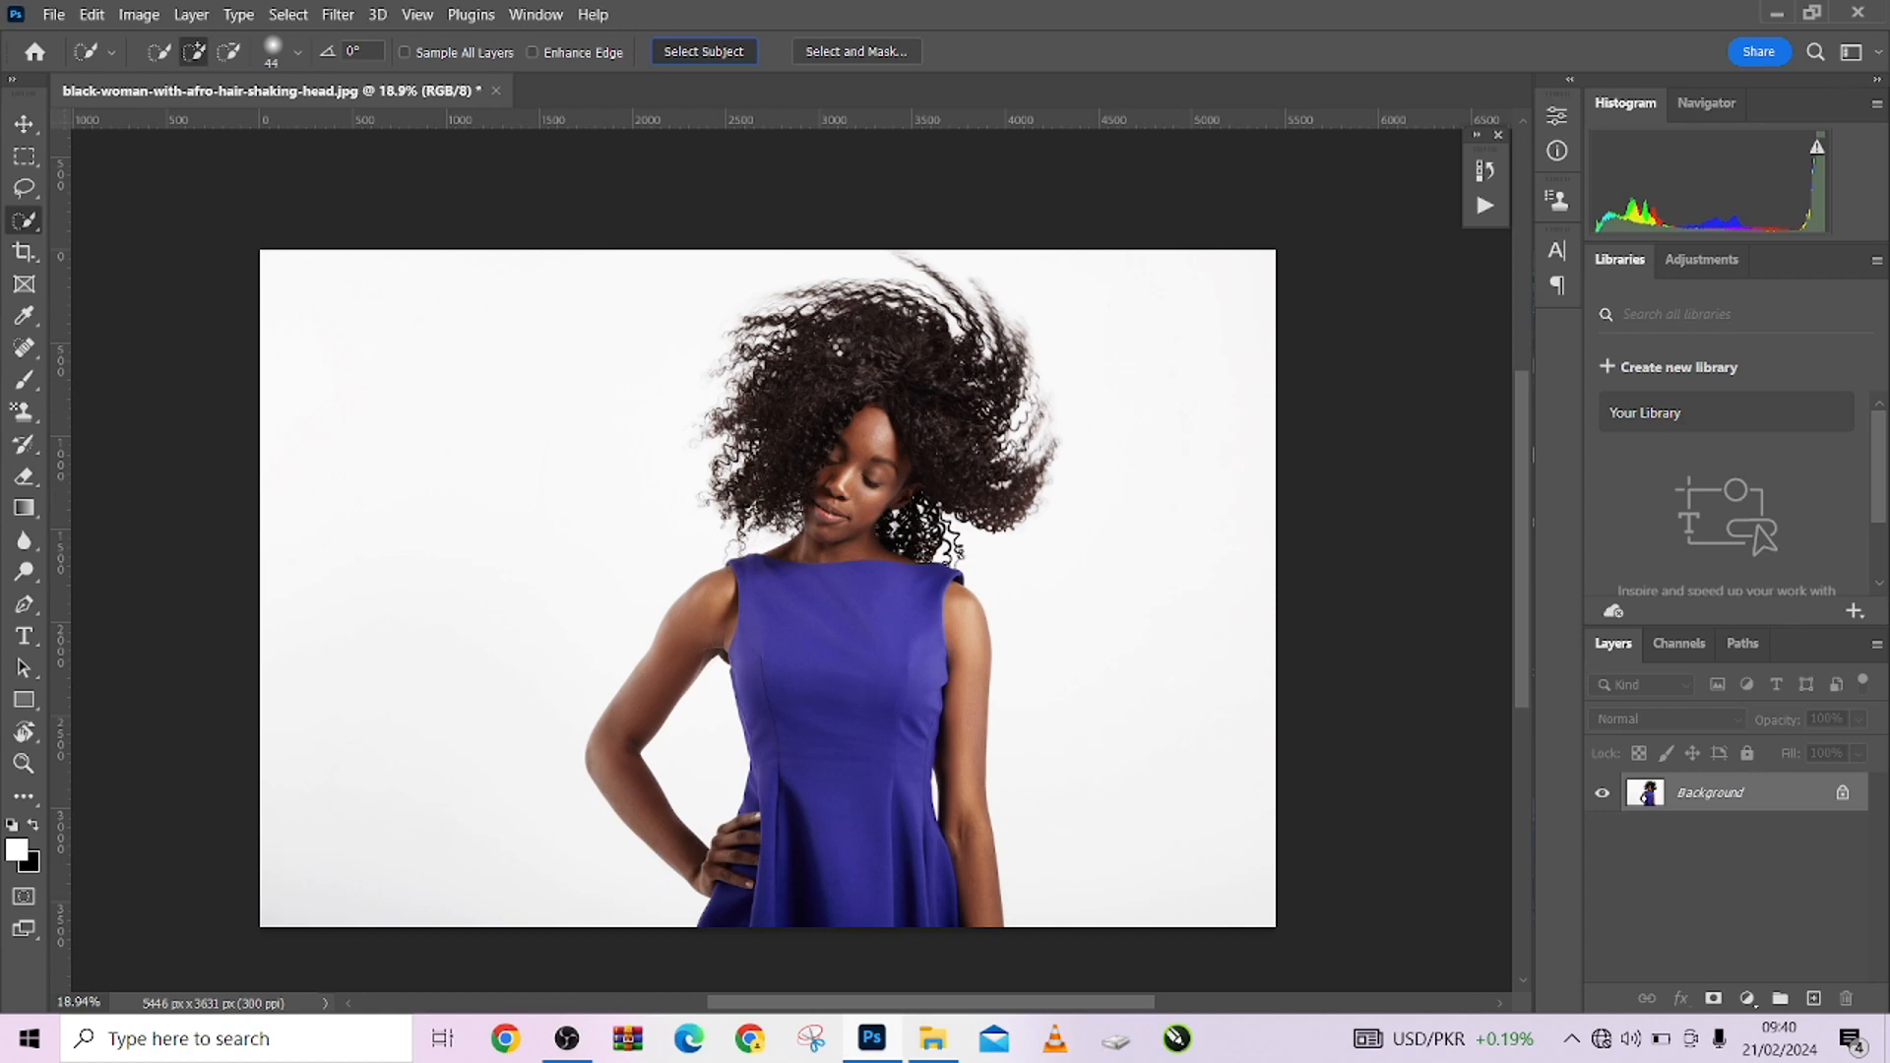
Step: Select the woman with Select Subject and mask out the white backdrop
click(702, 50)
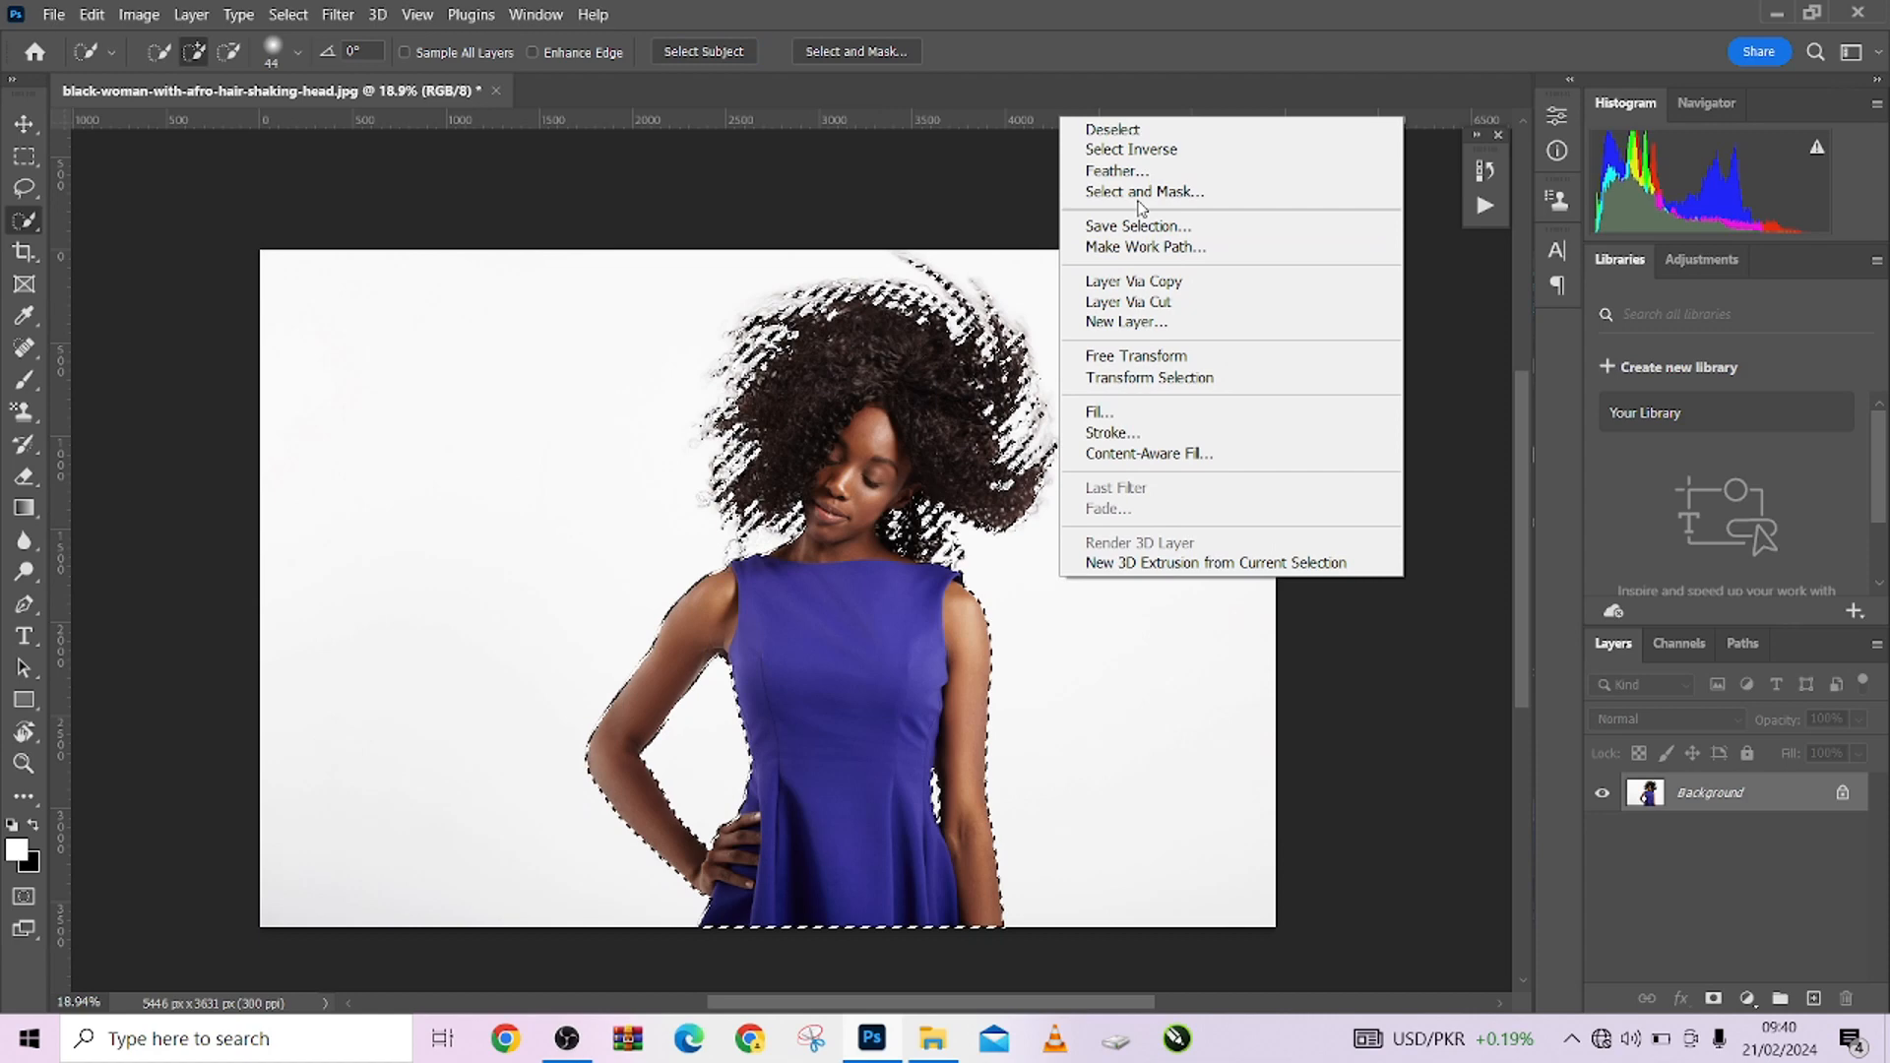
key(Escape)
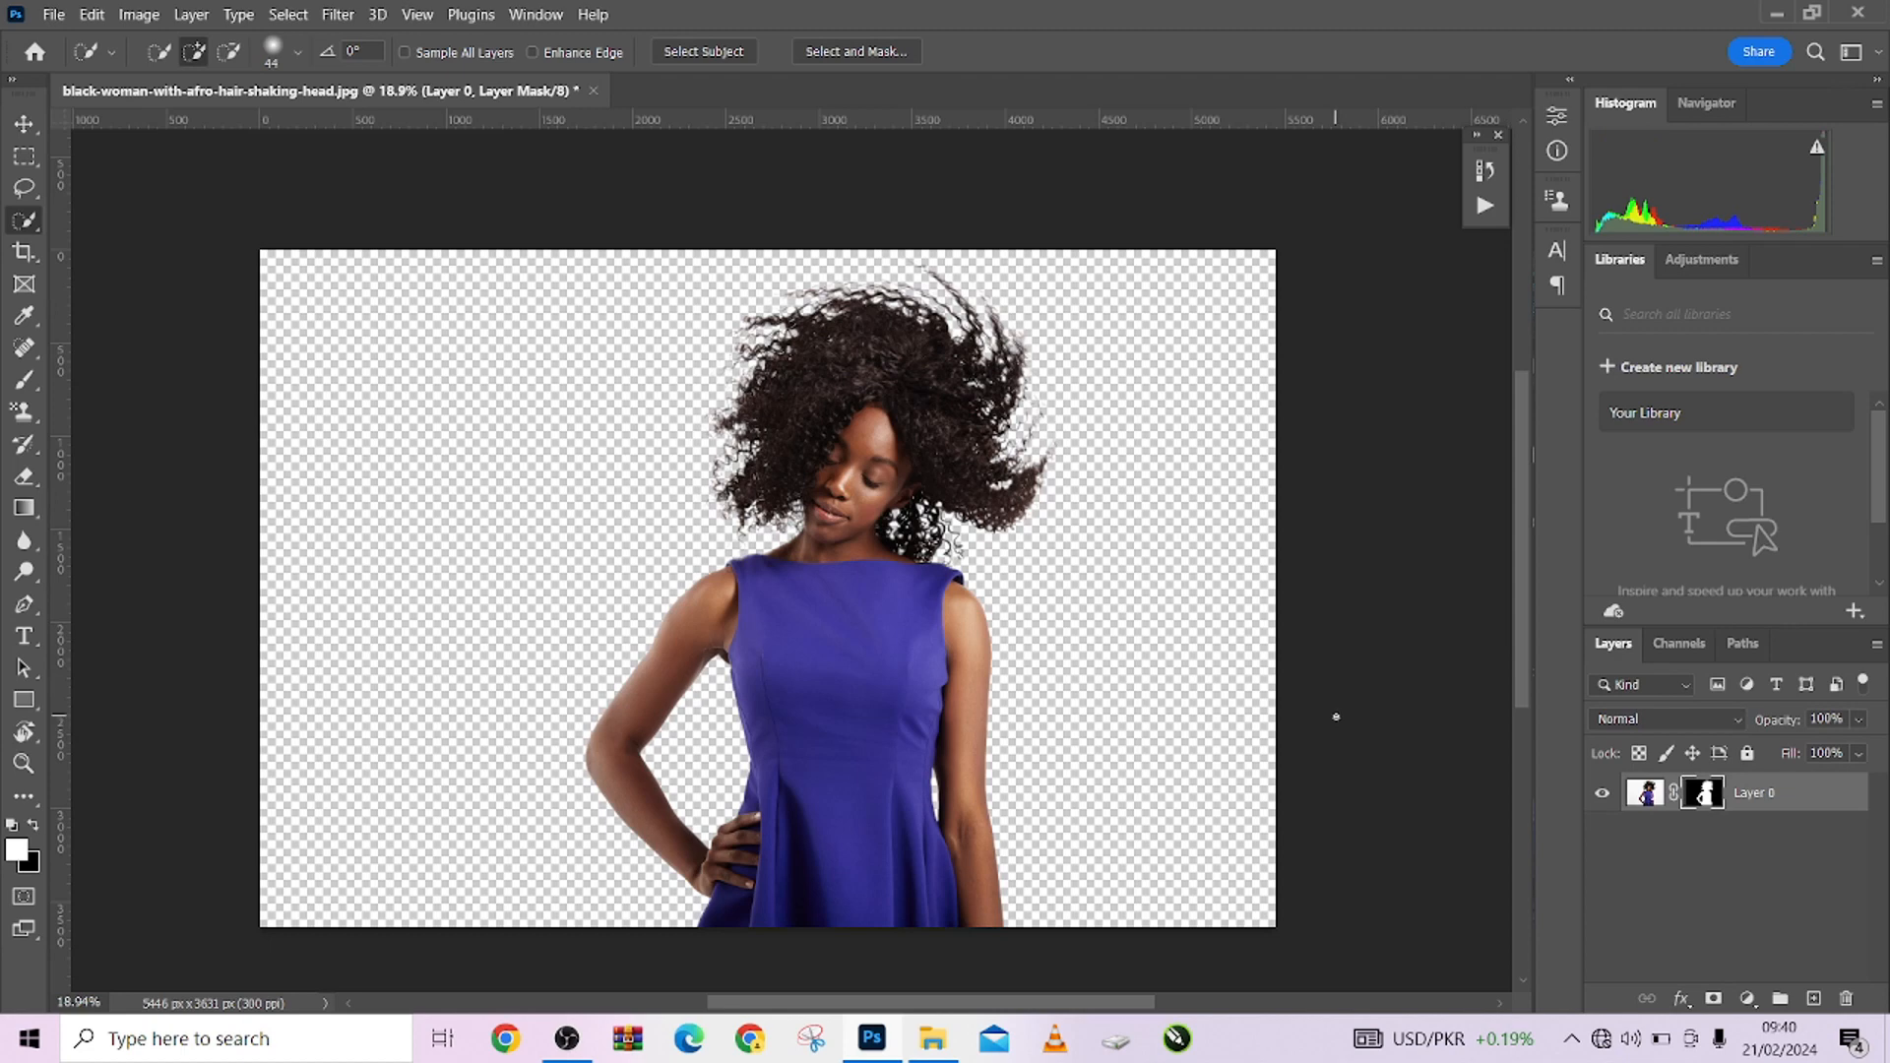
mouse_move(1407, 718)
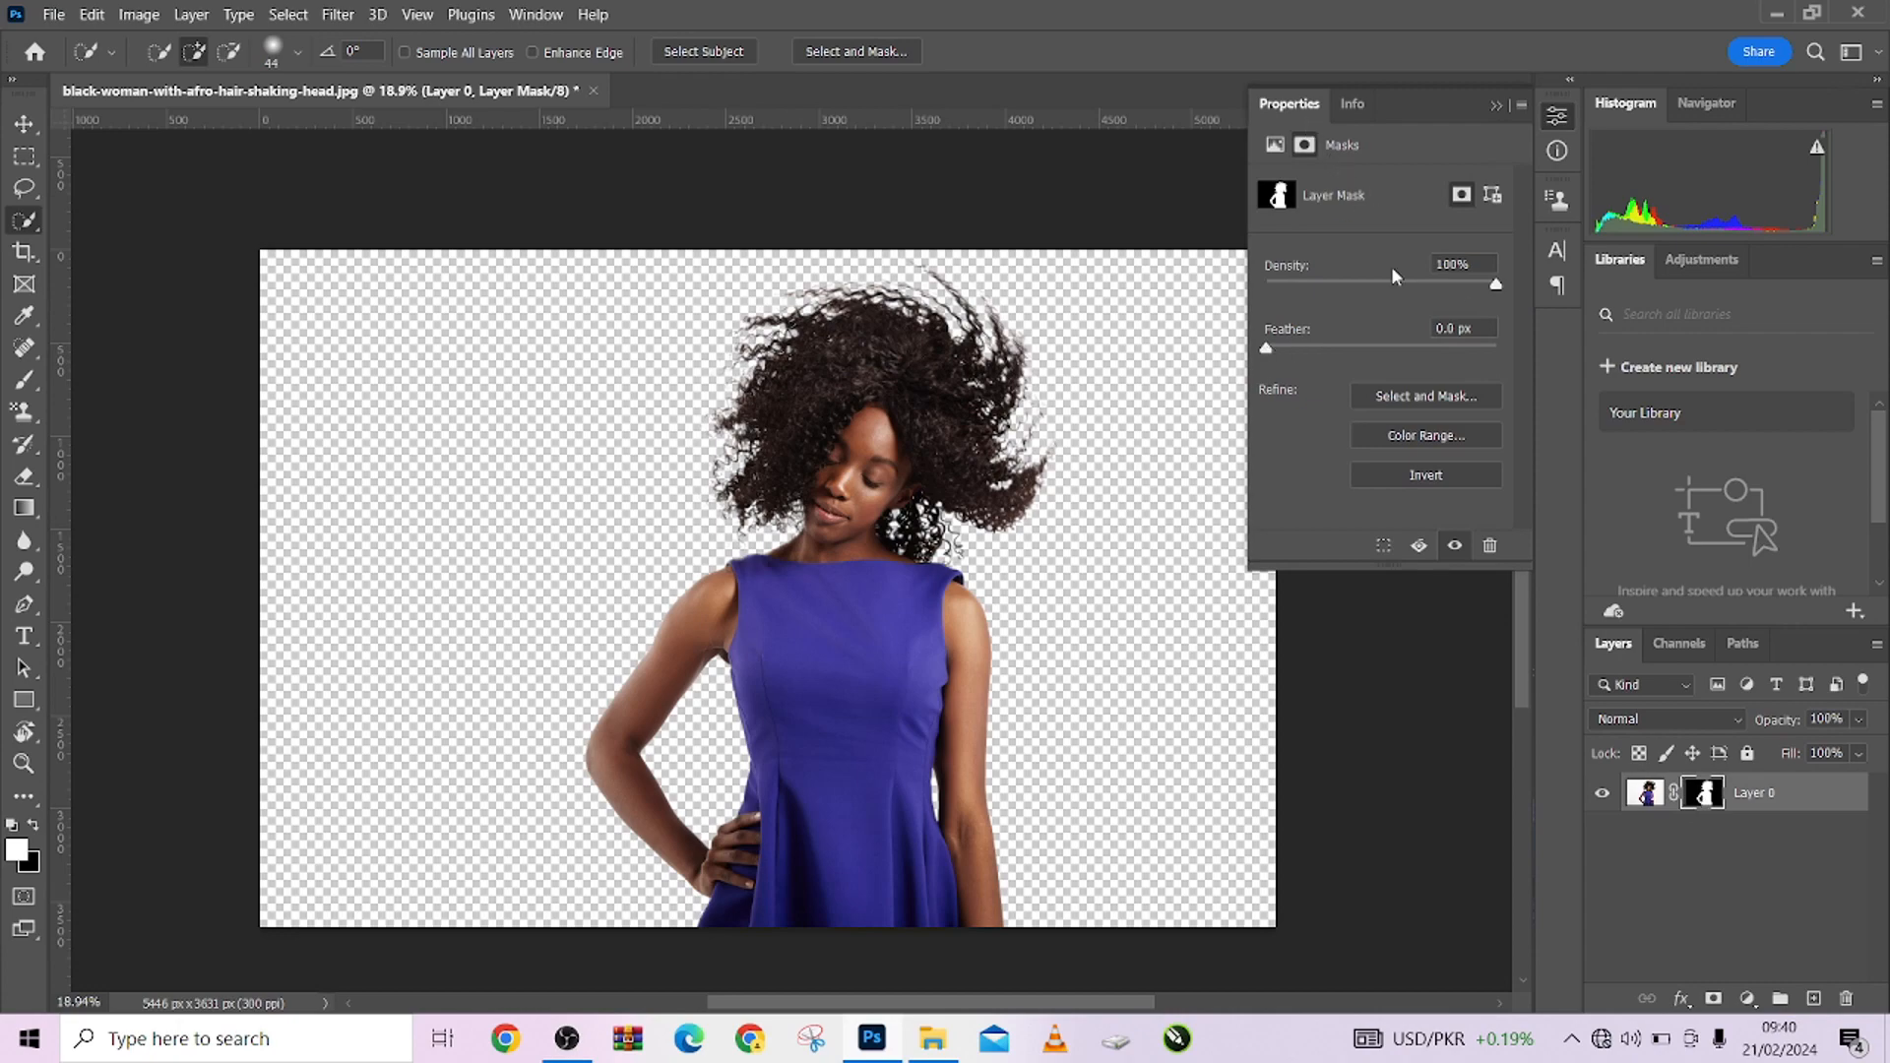
Step: Show the mask properties, go through Select and Mask, and add a white Solid Color fill layer
click(536, 14)
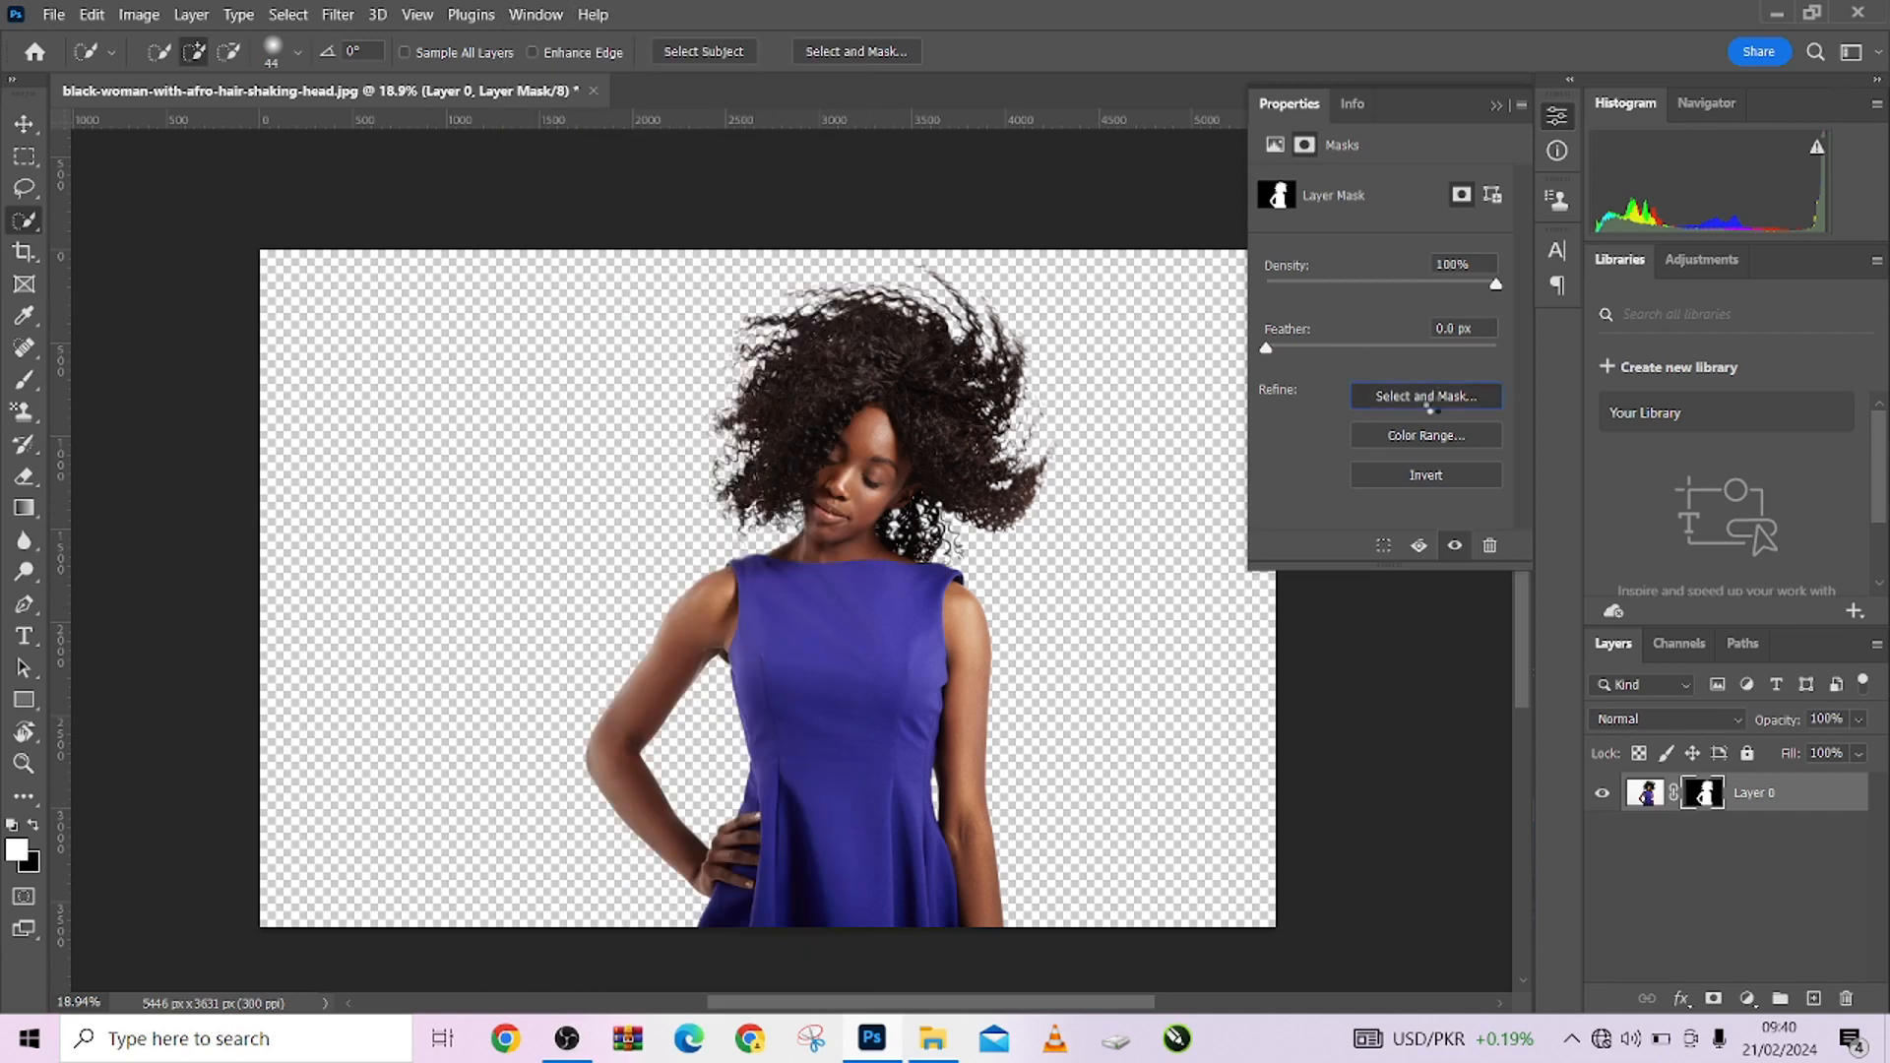
click(1427, 396)
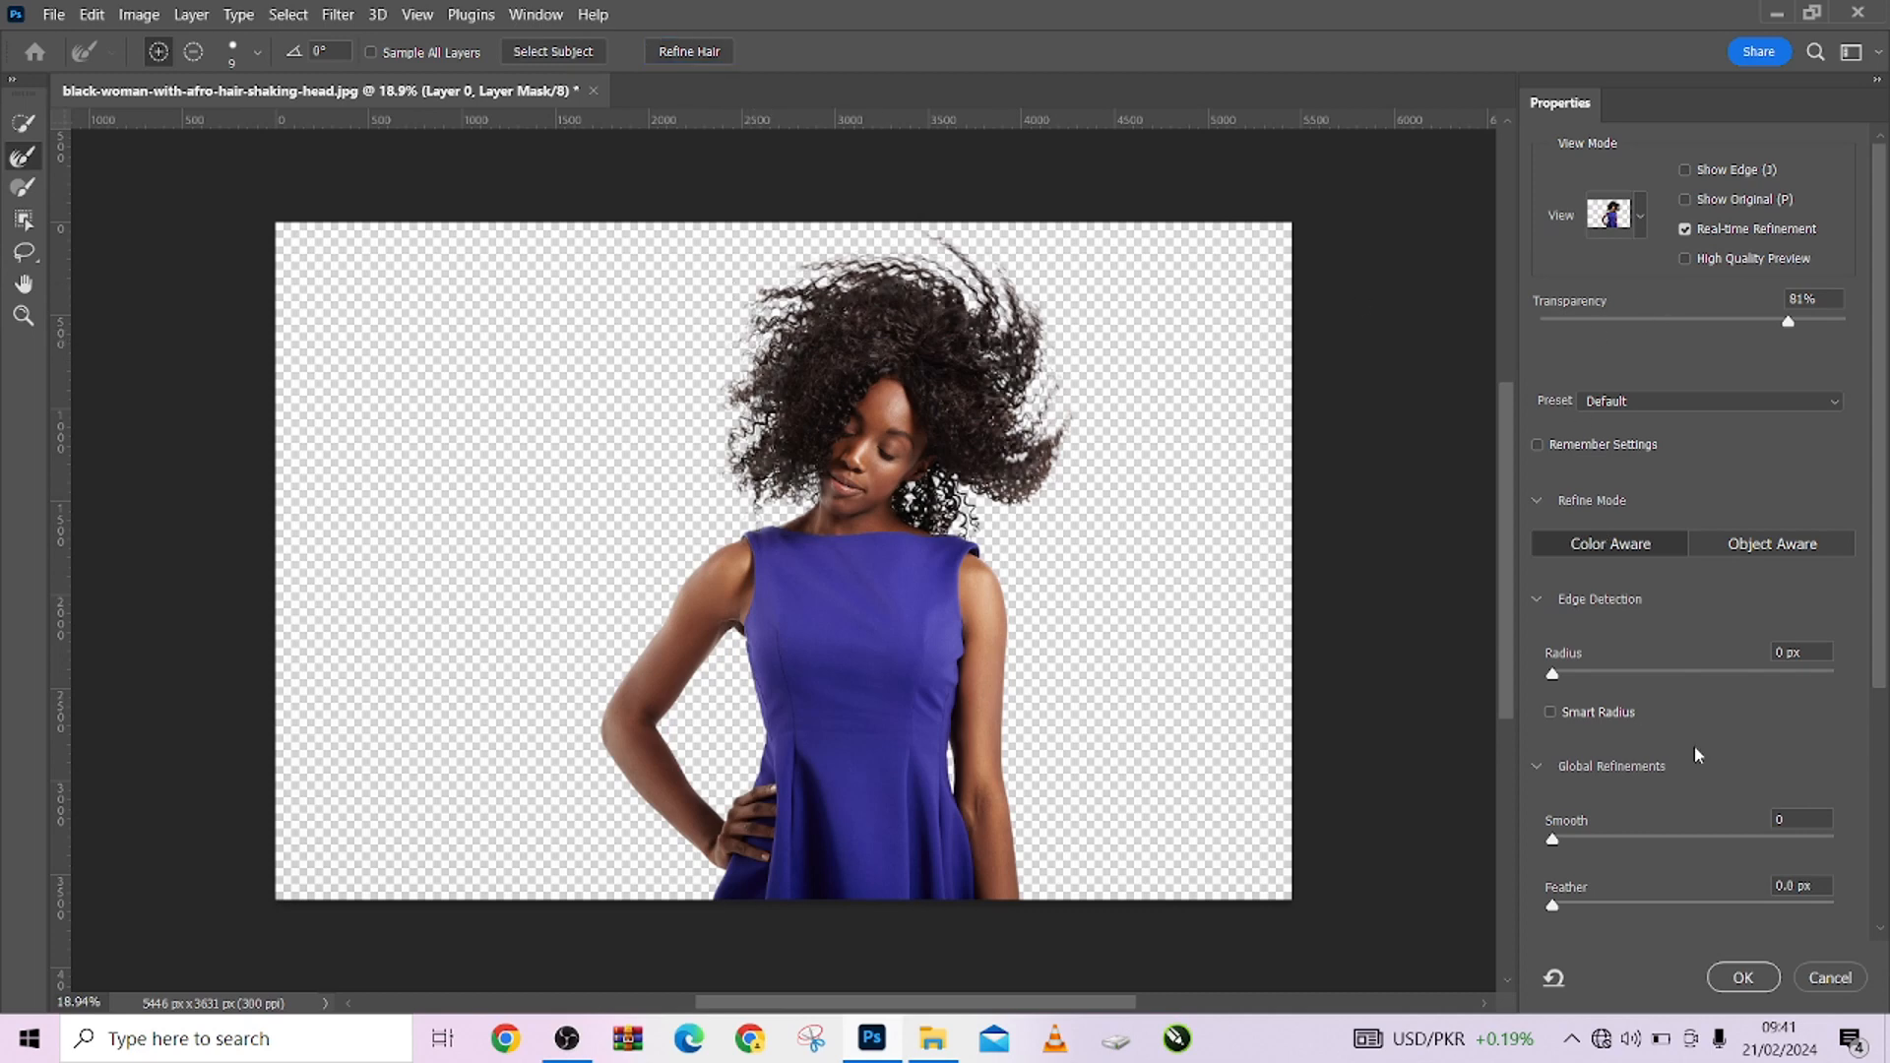
click(1741, 978)
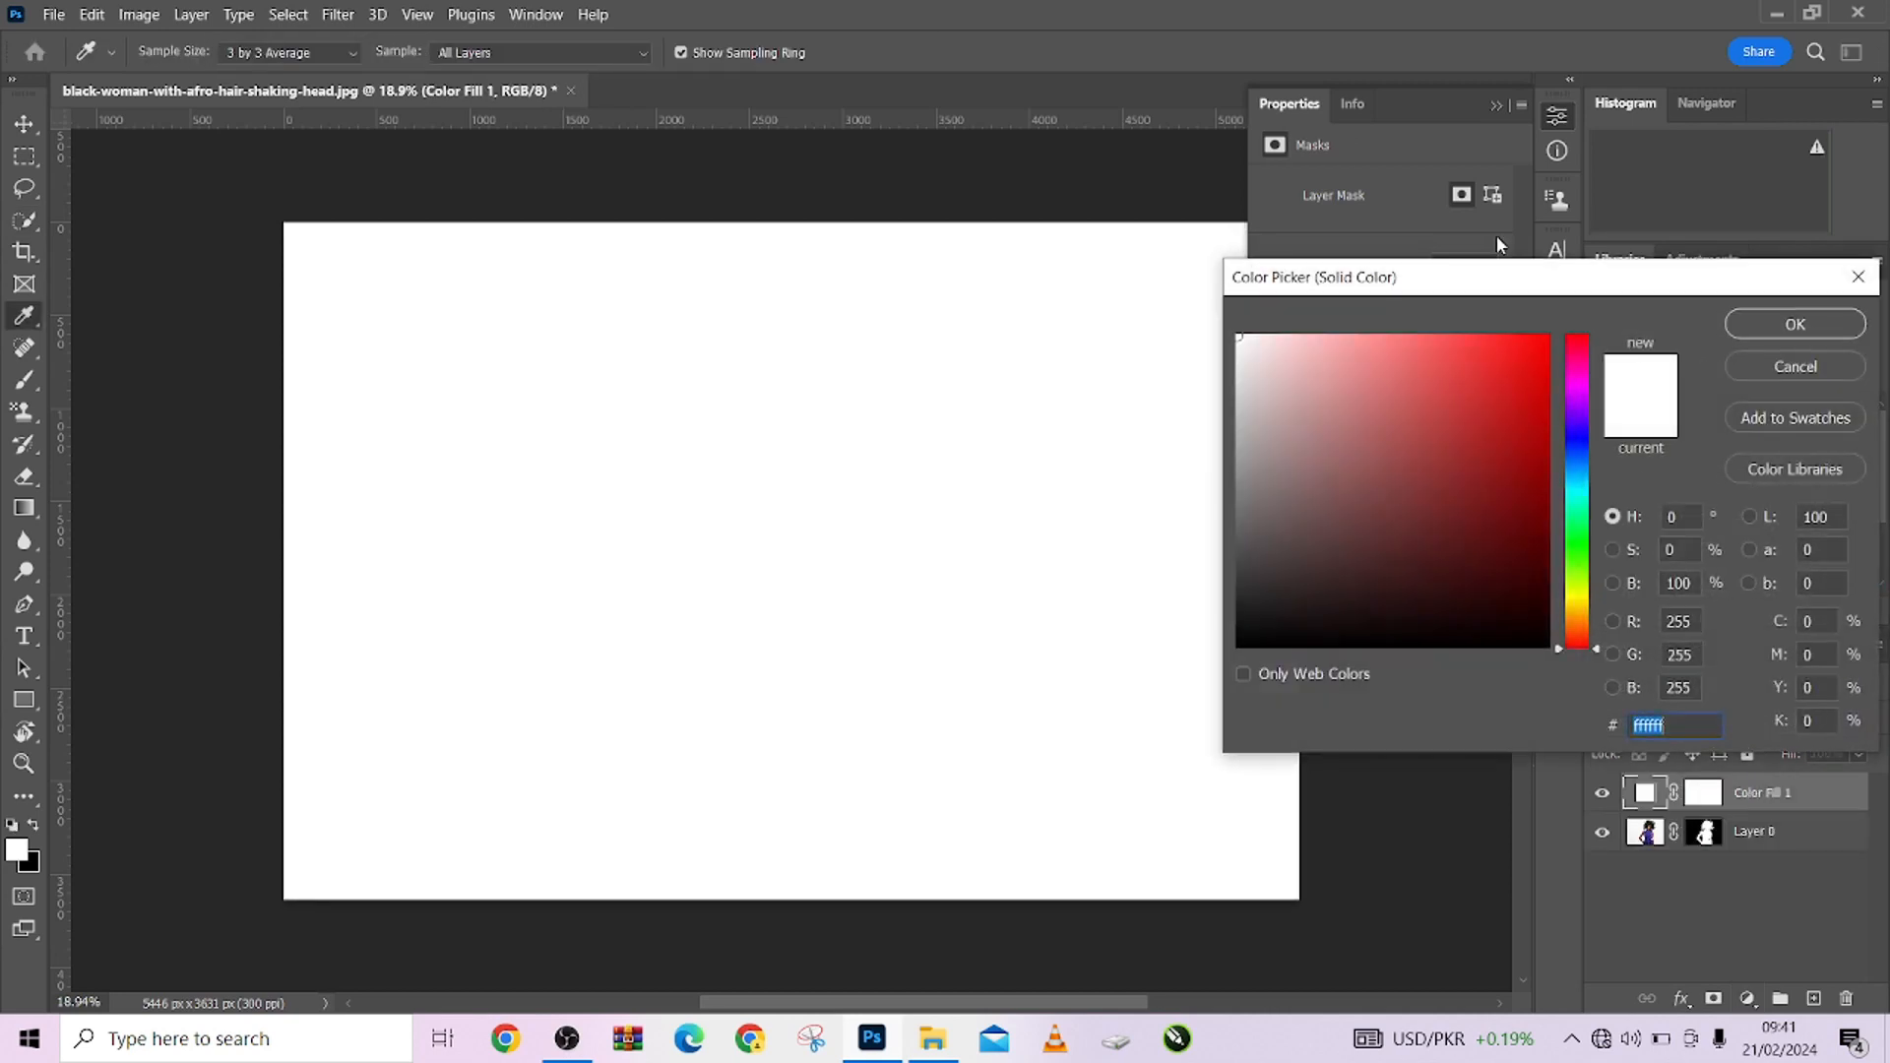
Step: Make the fill layer red, move it below Layer 0, and select Layer 0's mask
click(1793, 323)
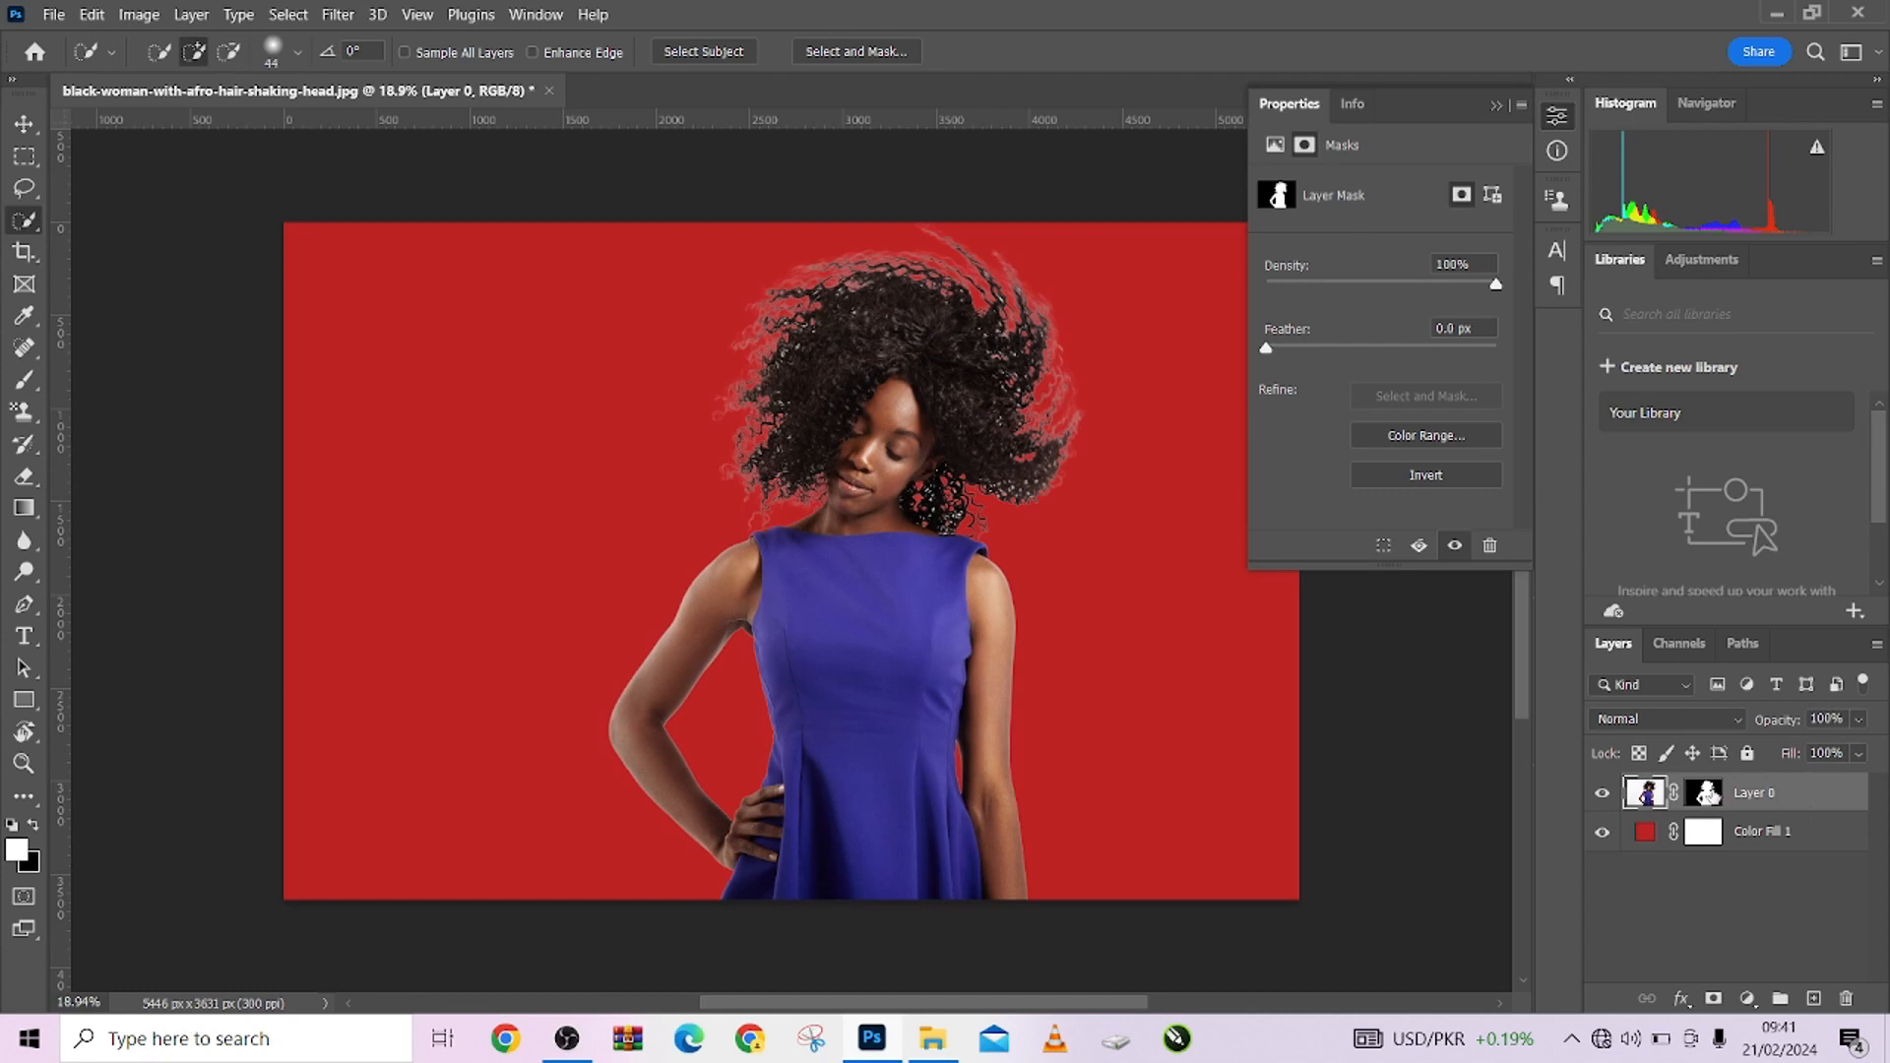
click(1703, 792)
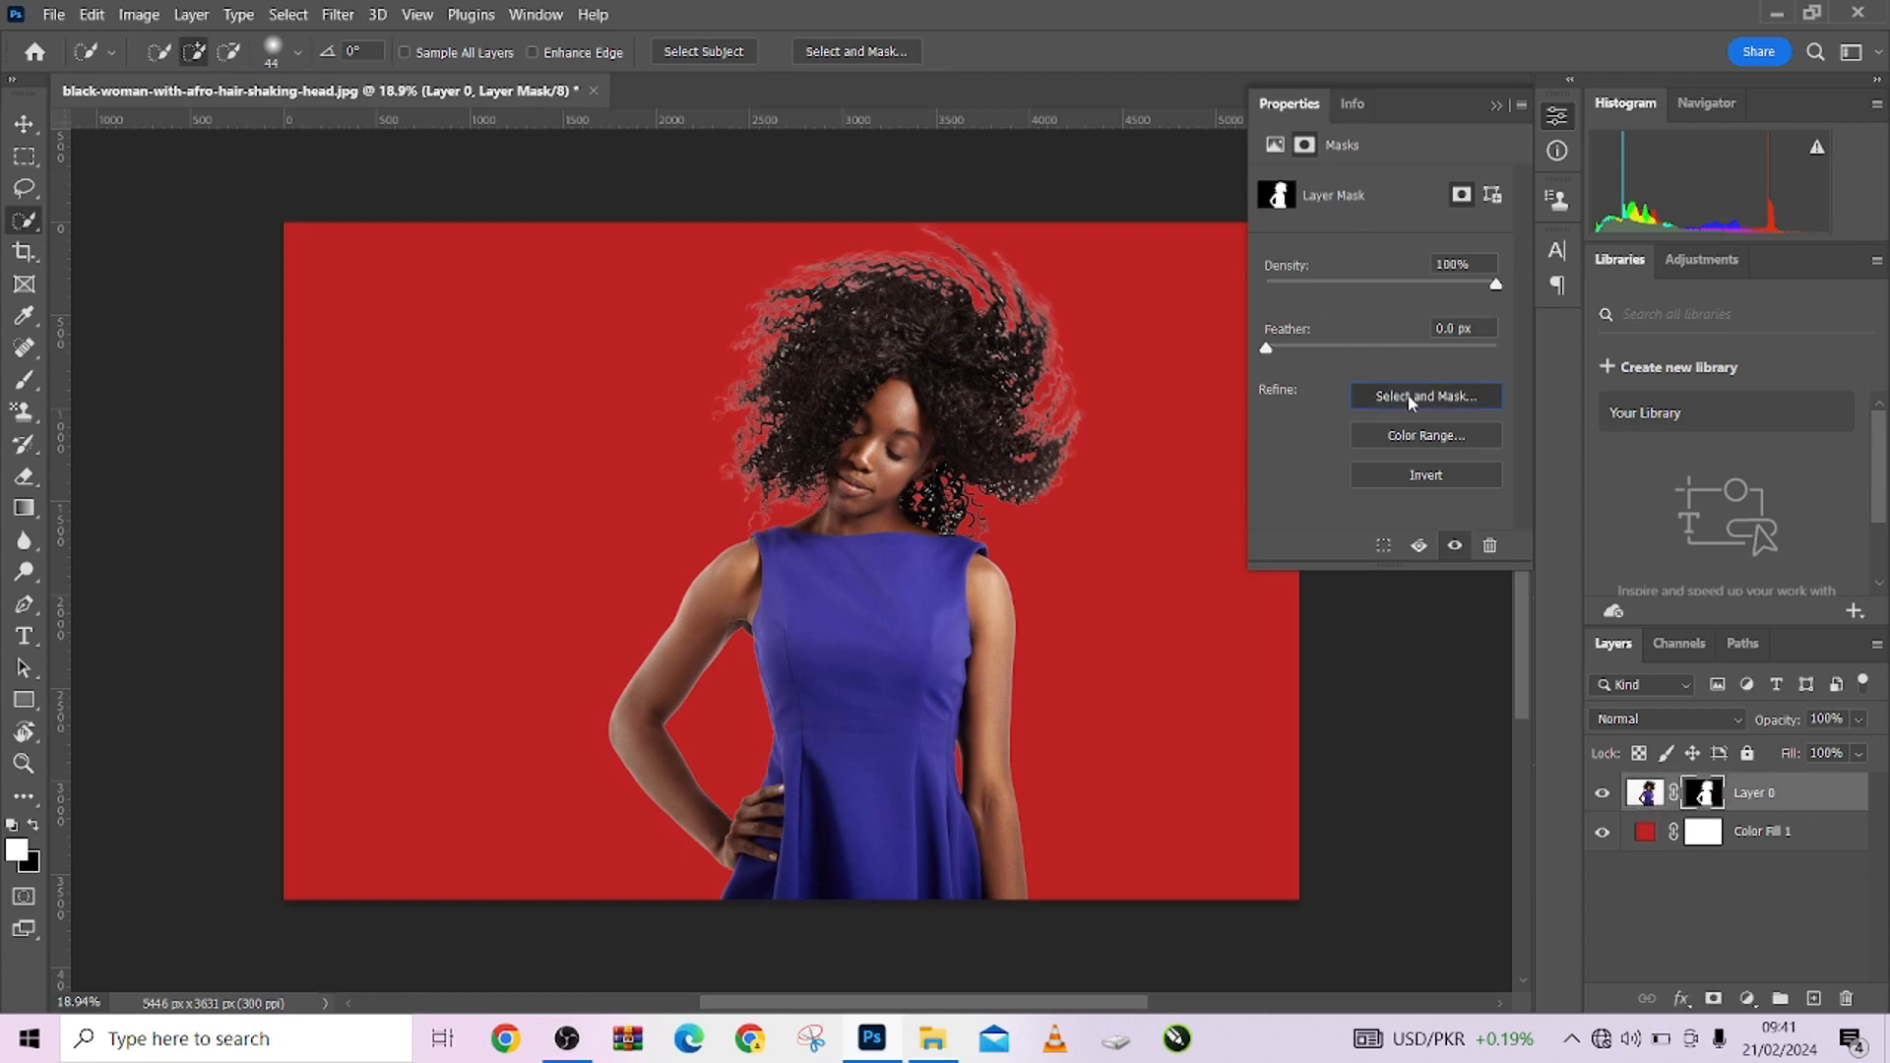
Step: Reopen Select and Mask on the woman's layer mask over the red background
click(1423, 396)
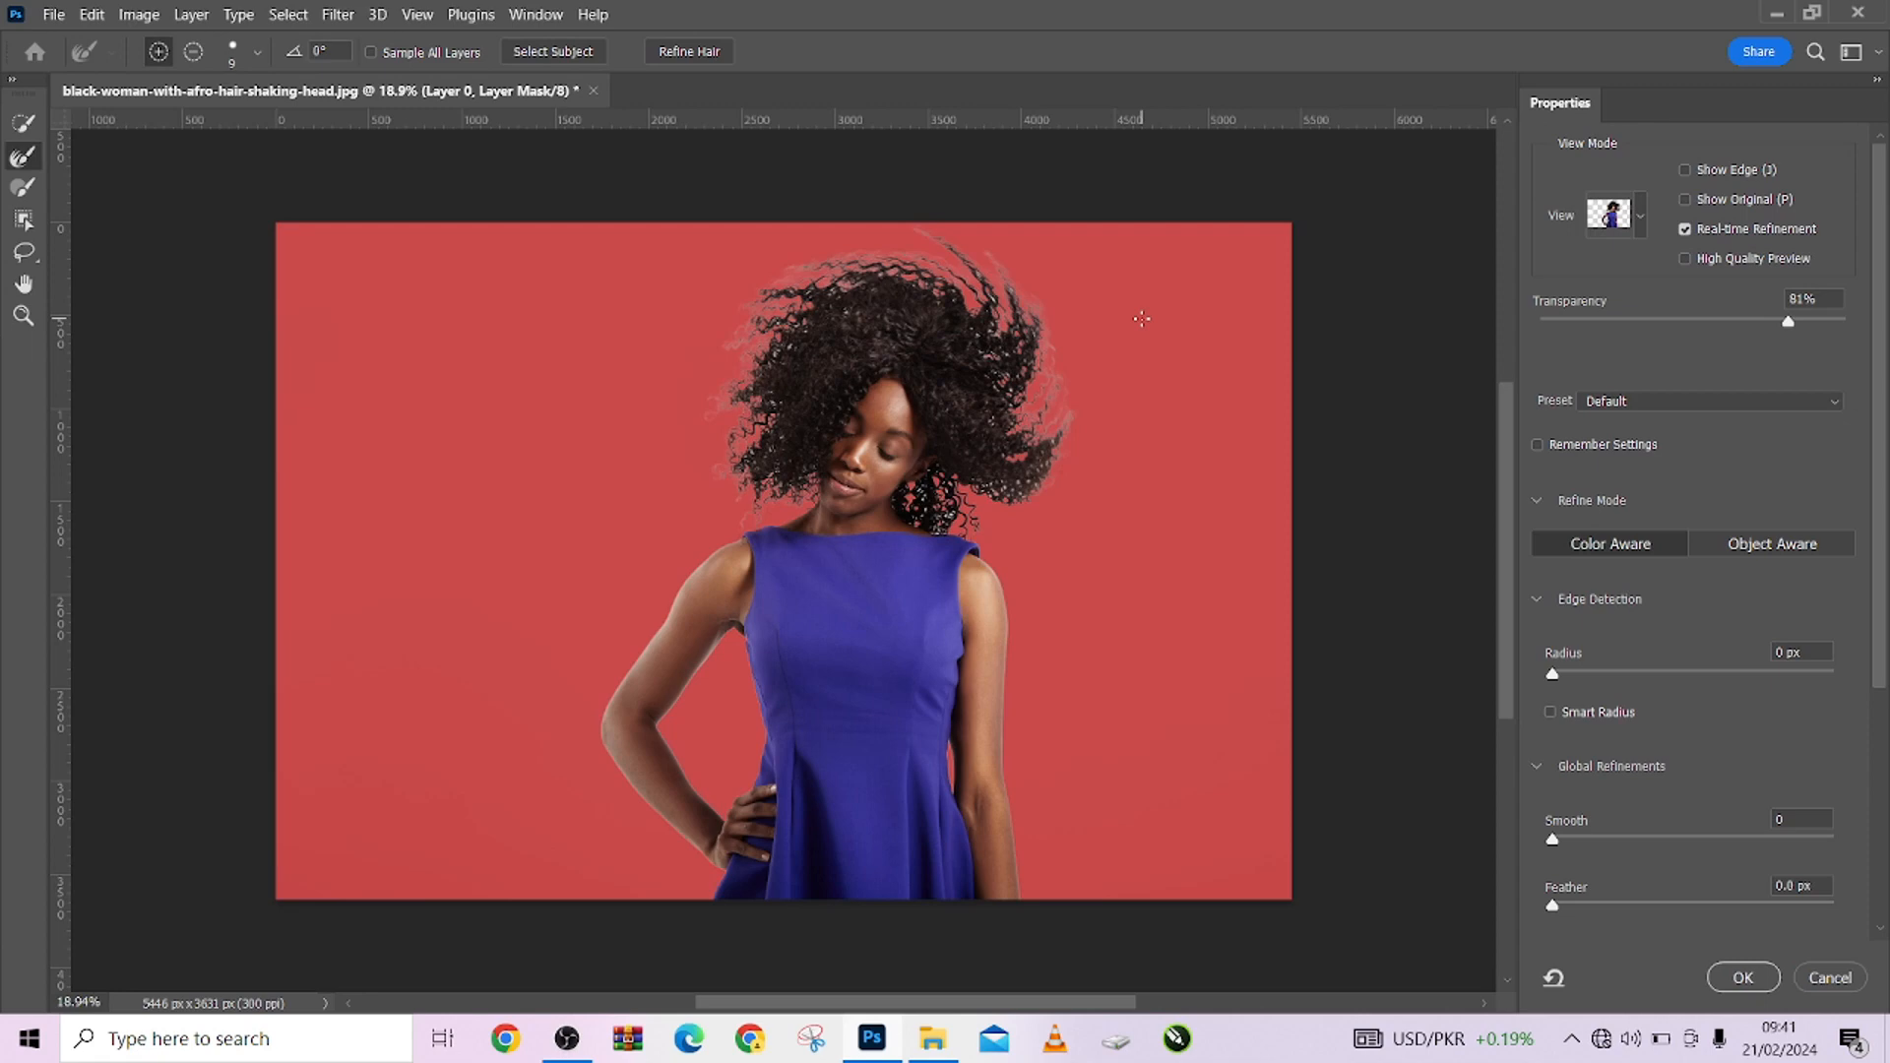
mouse_move(751, 80)
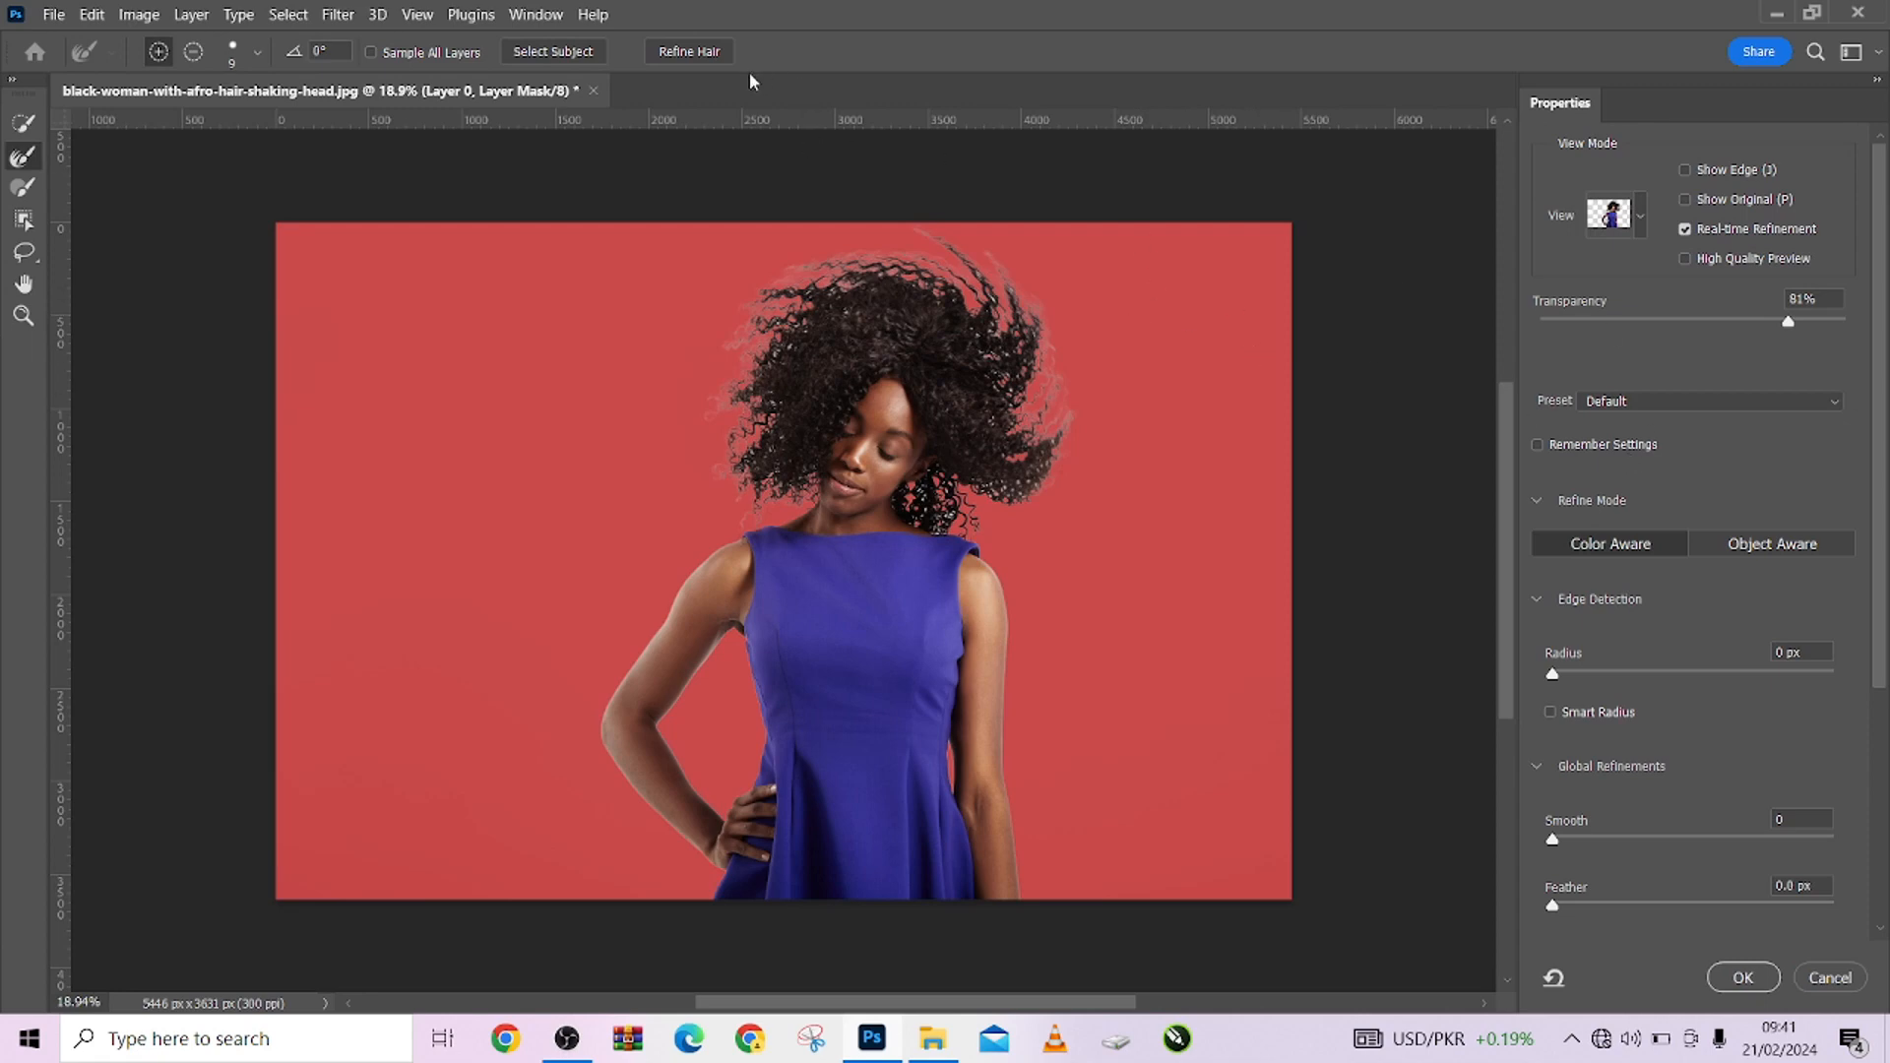
mouse_move(689, 50)
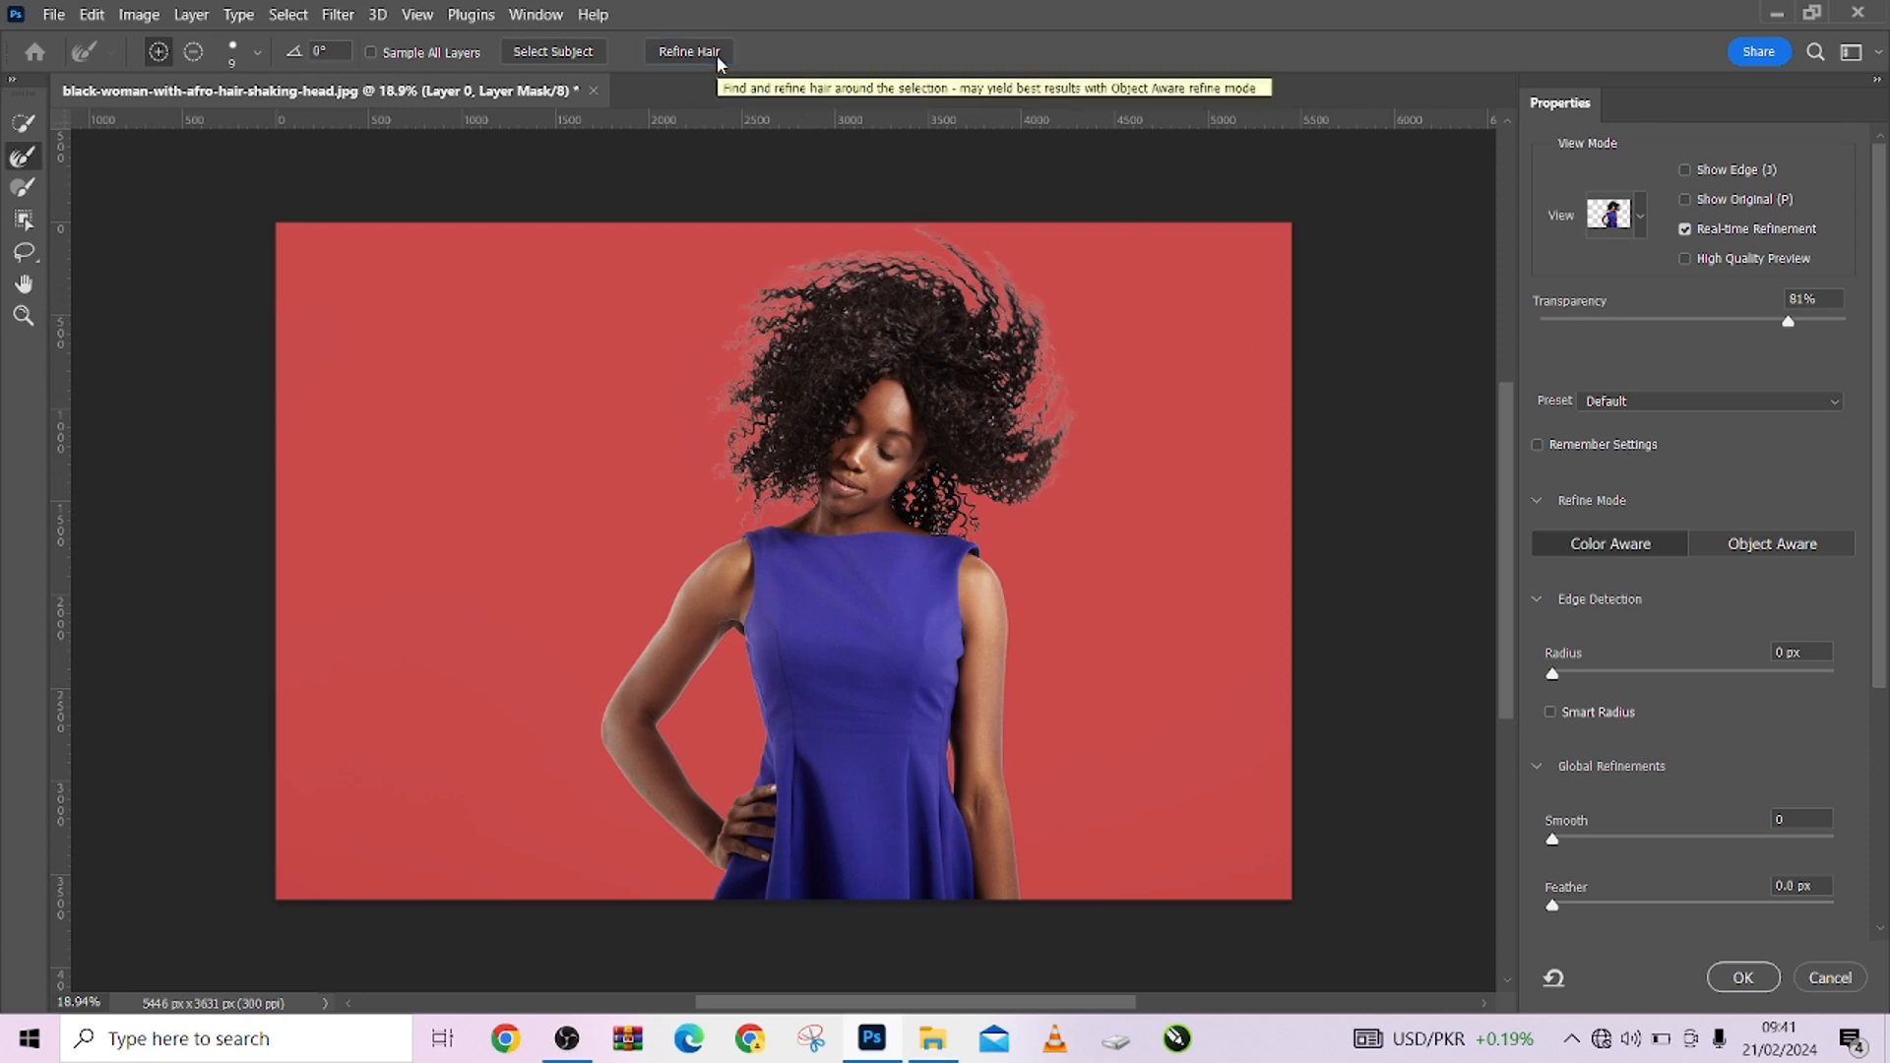
mouse_move(687, 237)
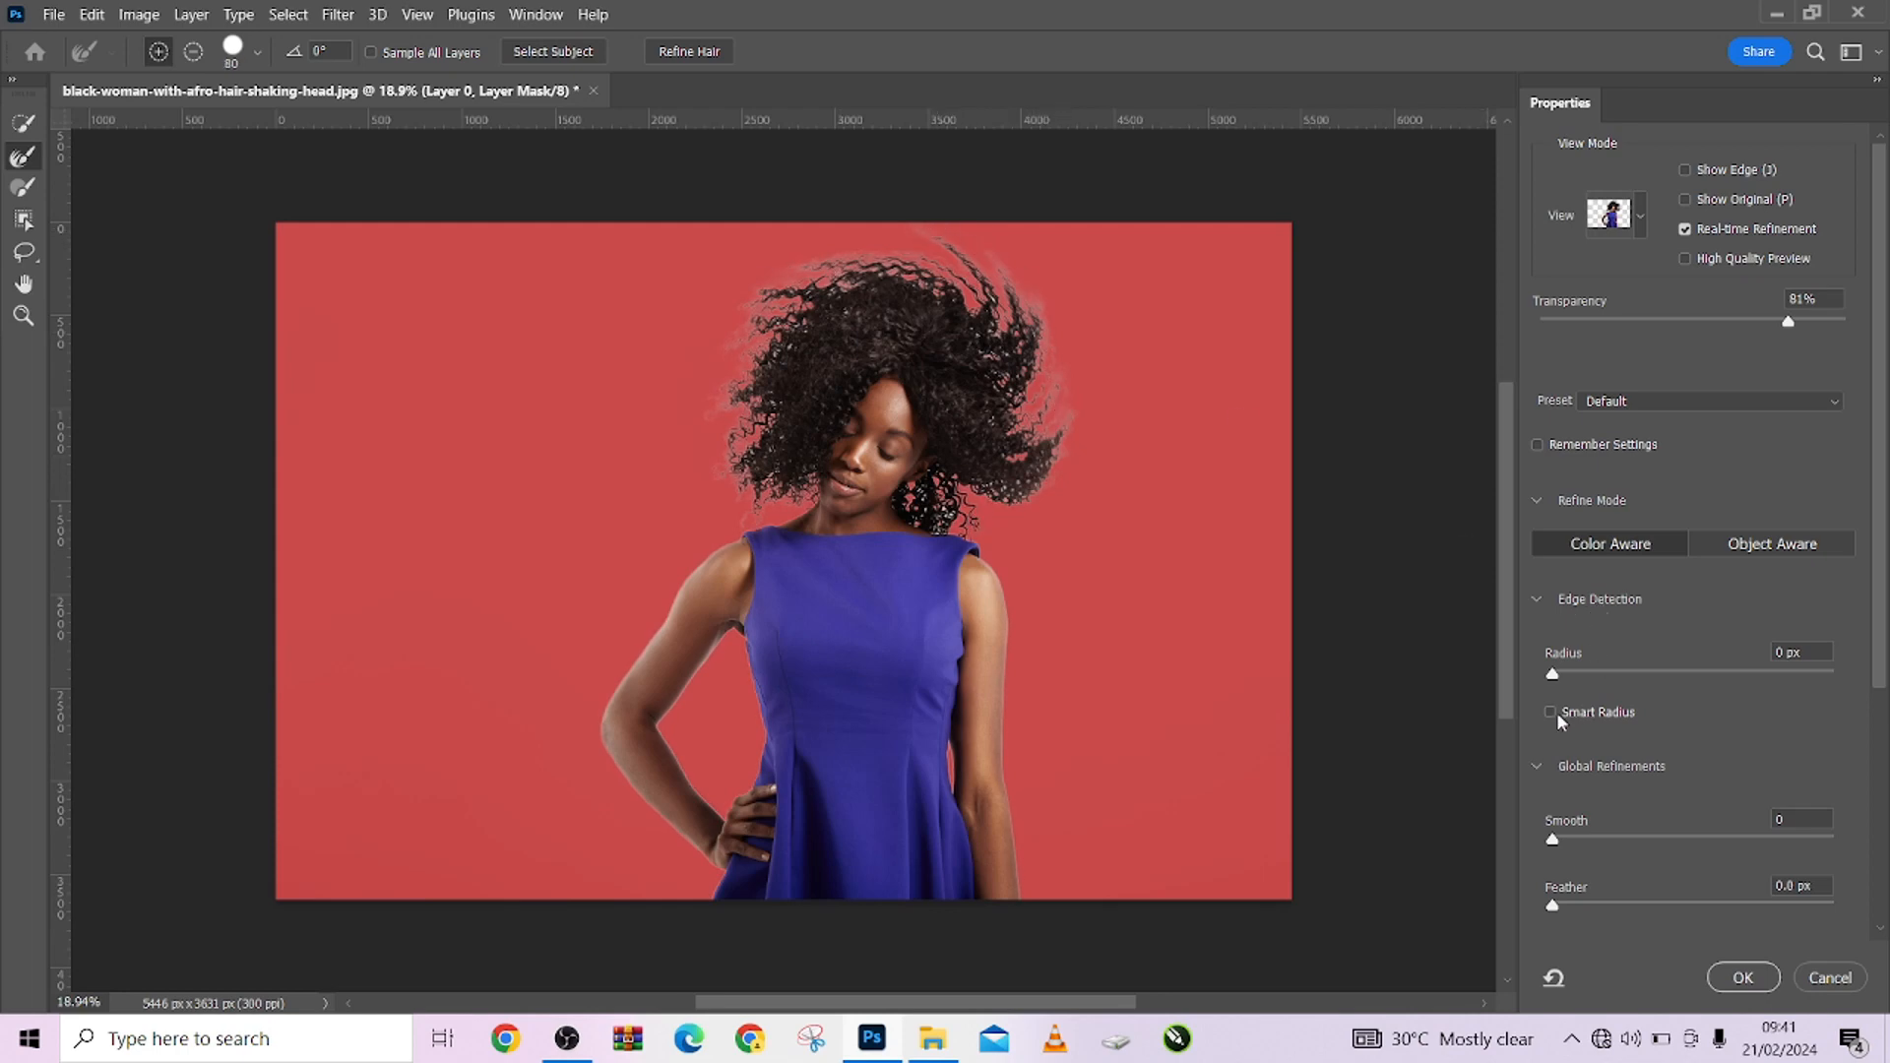
Step: Enable Smart Radius at 6 px, with Smooth 3 and Feather about 0.4 px
click(1551, 713)
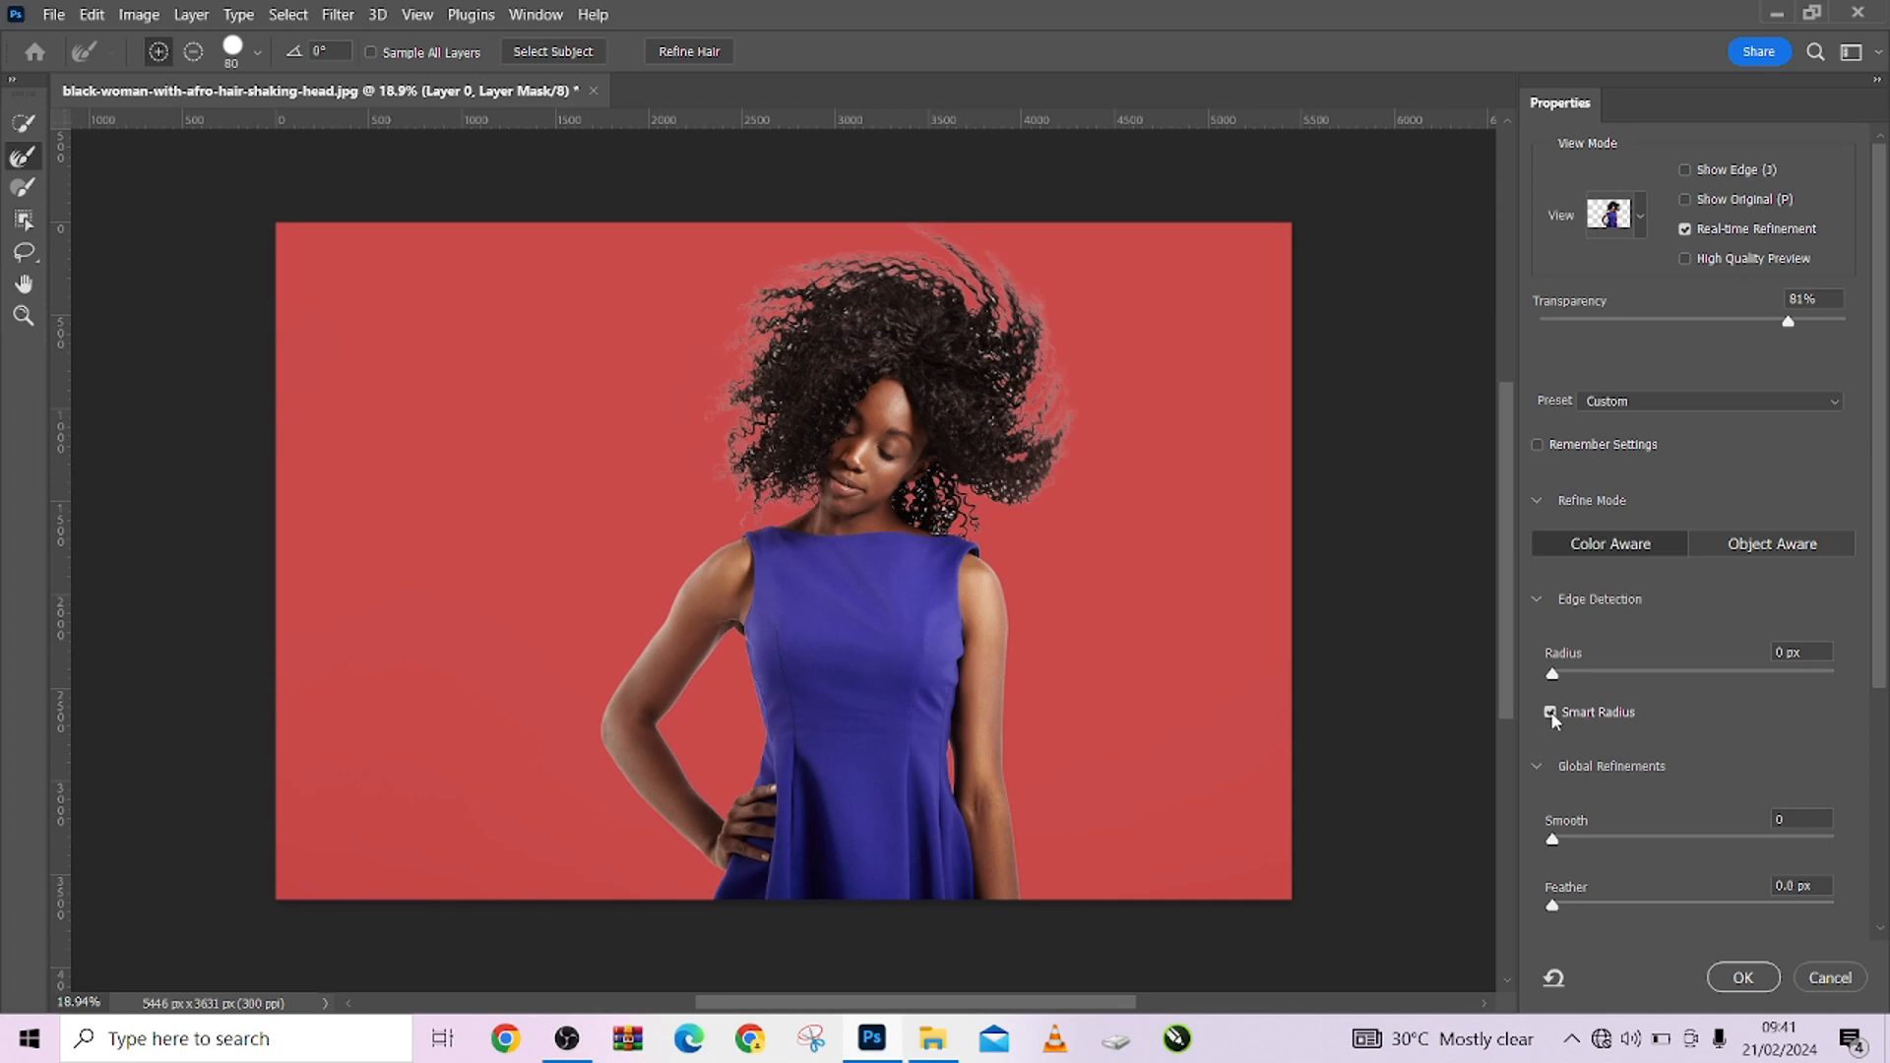
mouse_move(1551, 713)
text(3)
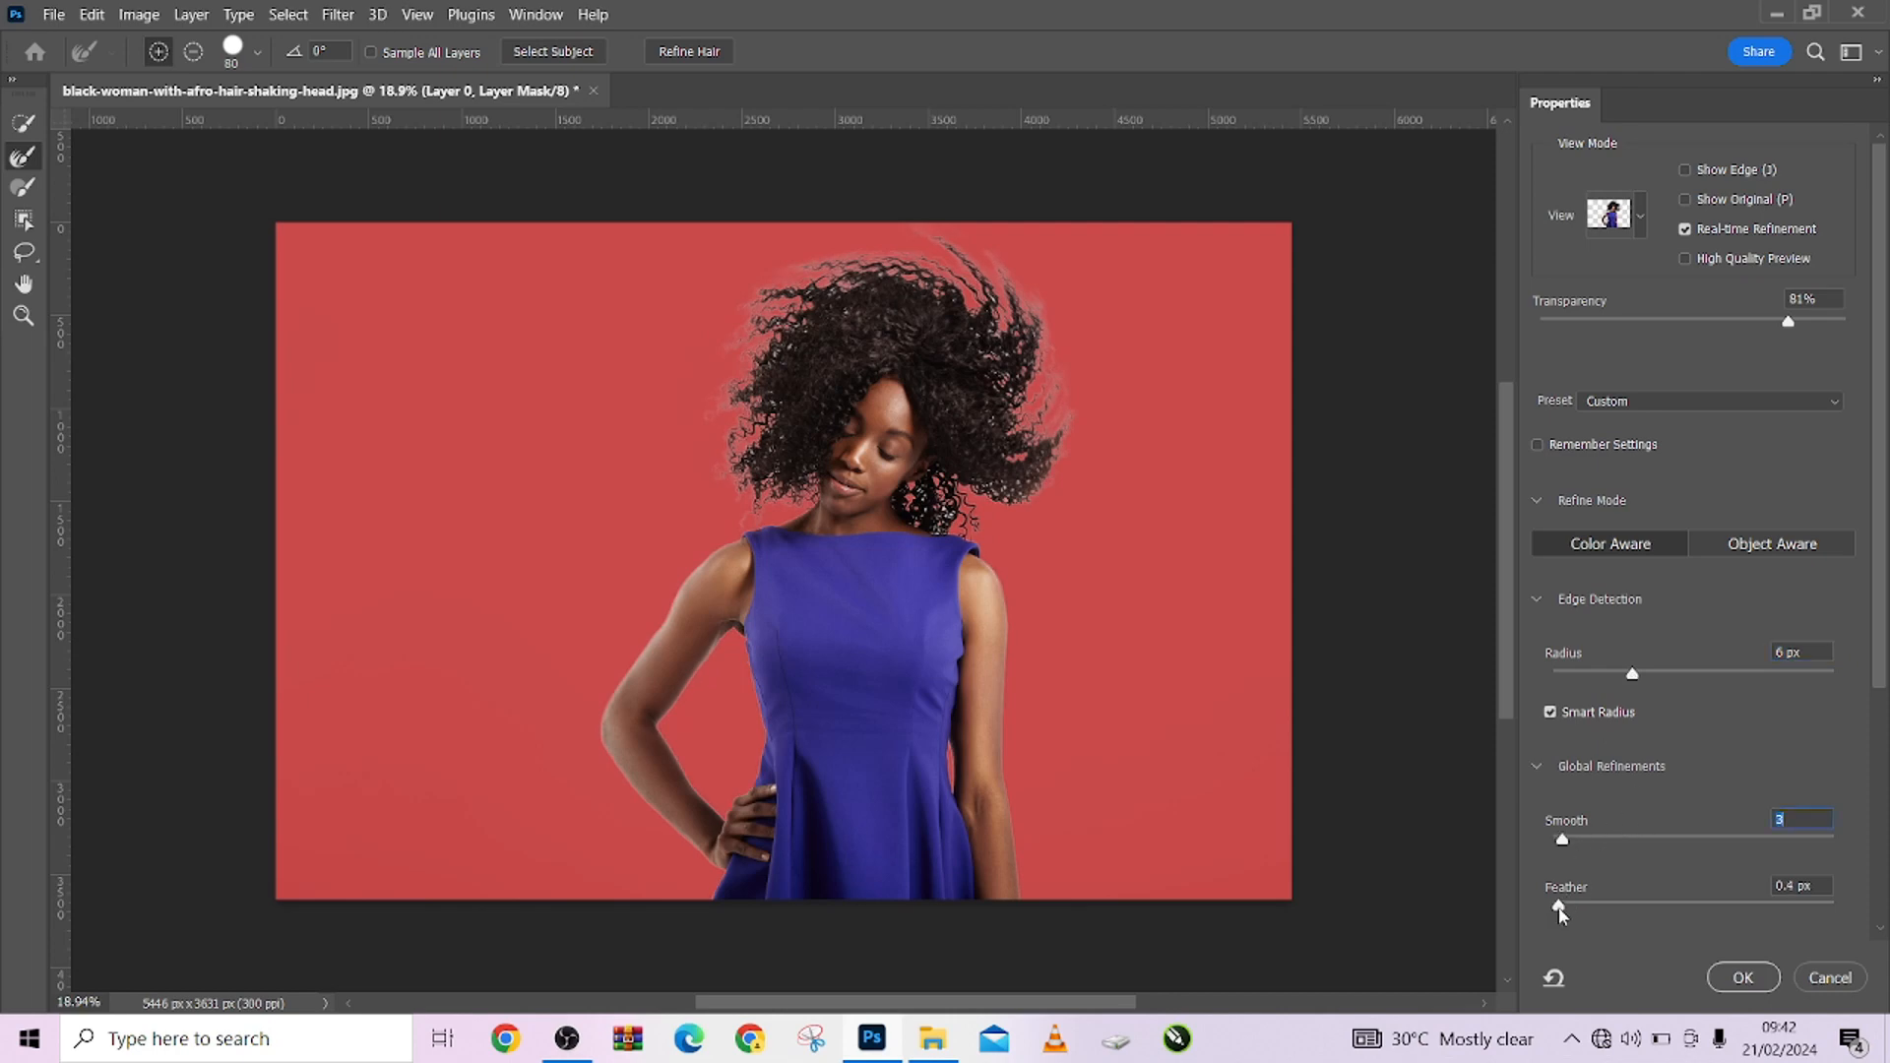
scroll(down, 3)
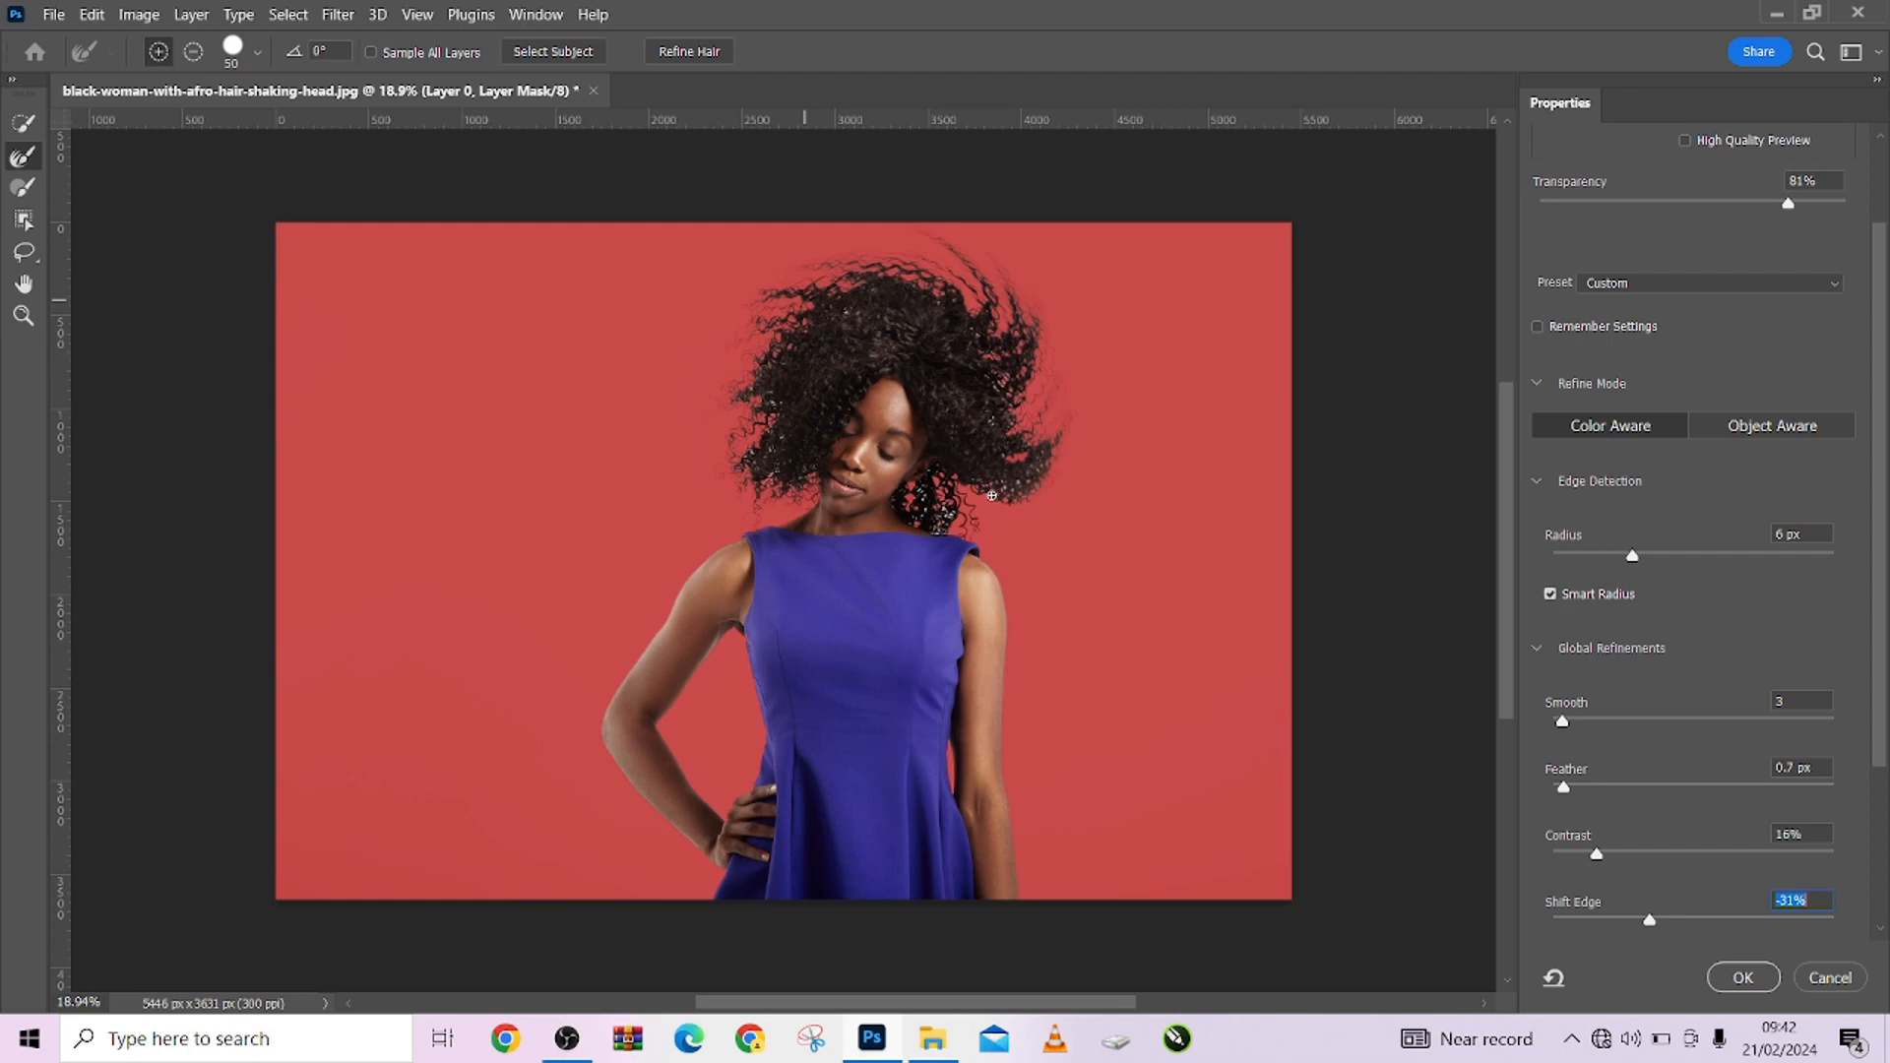
mouse_move(995, 488)
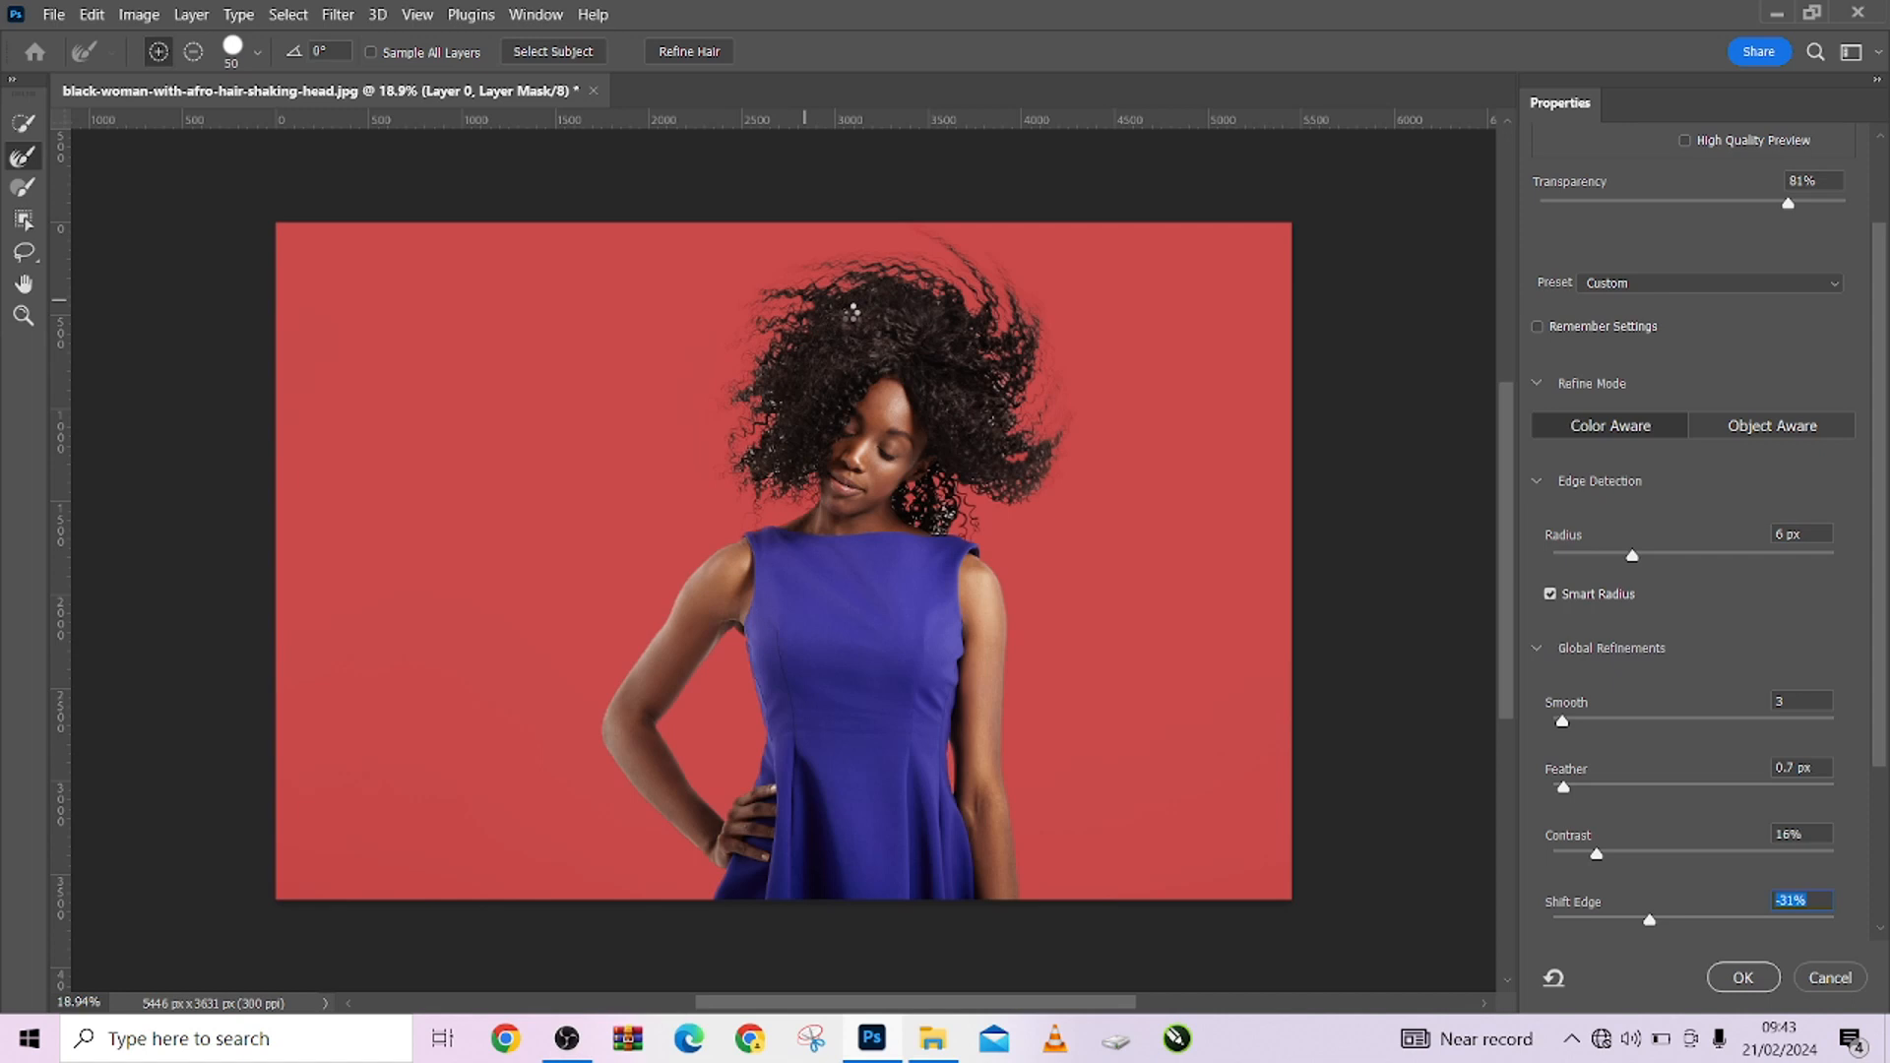
mouse_move(974, 328)
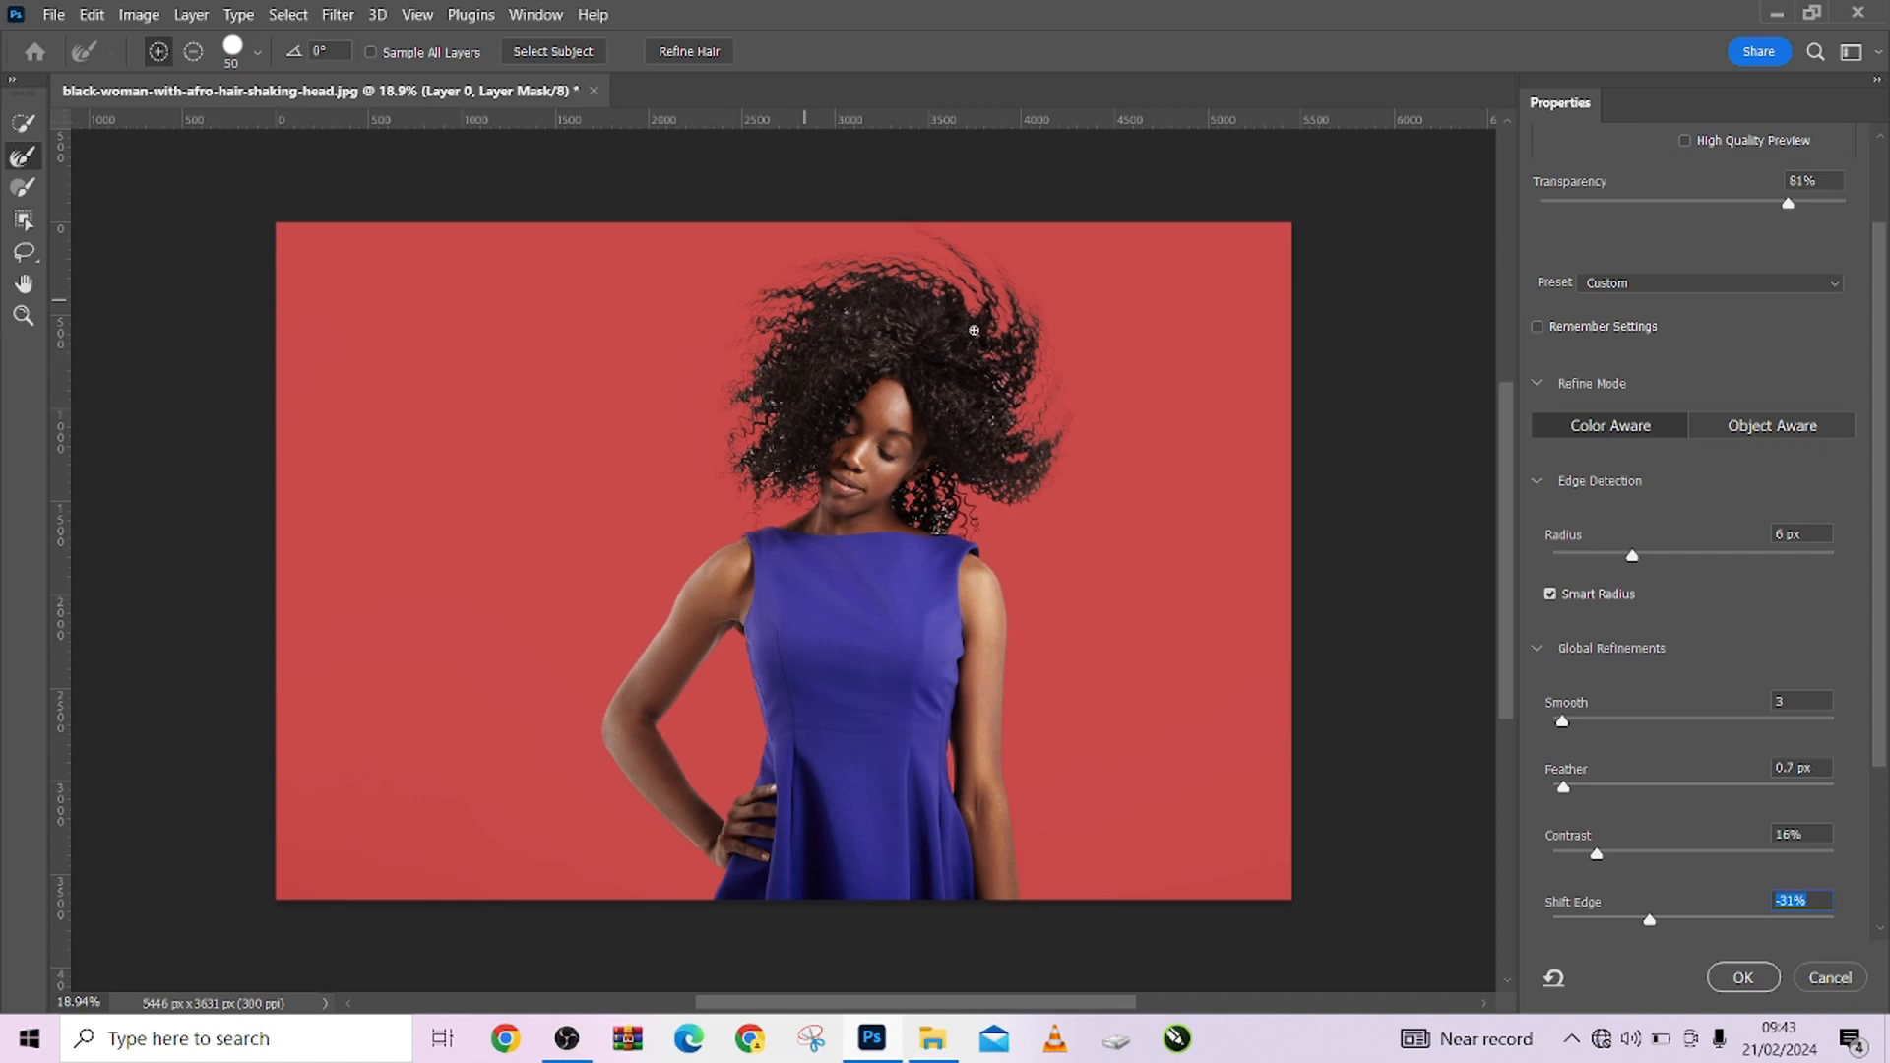
mouse_move(1002, 428)
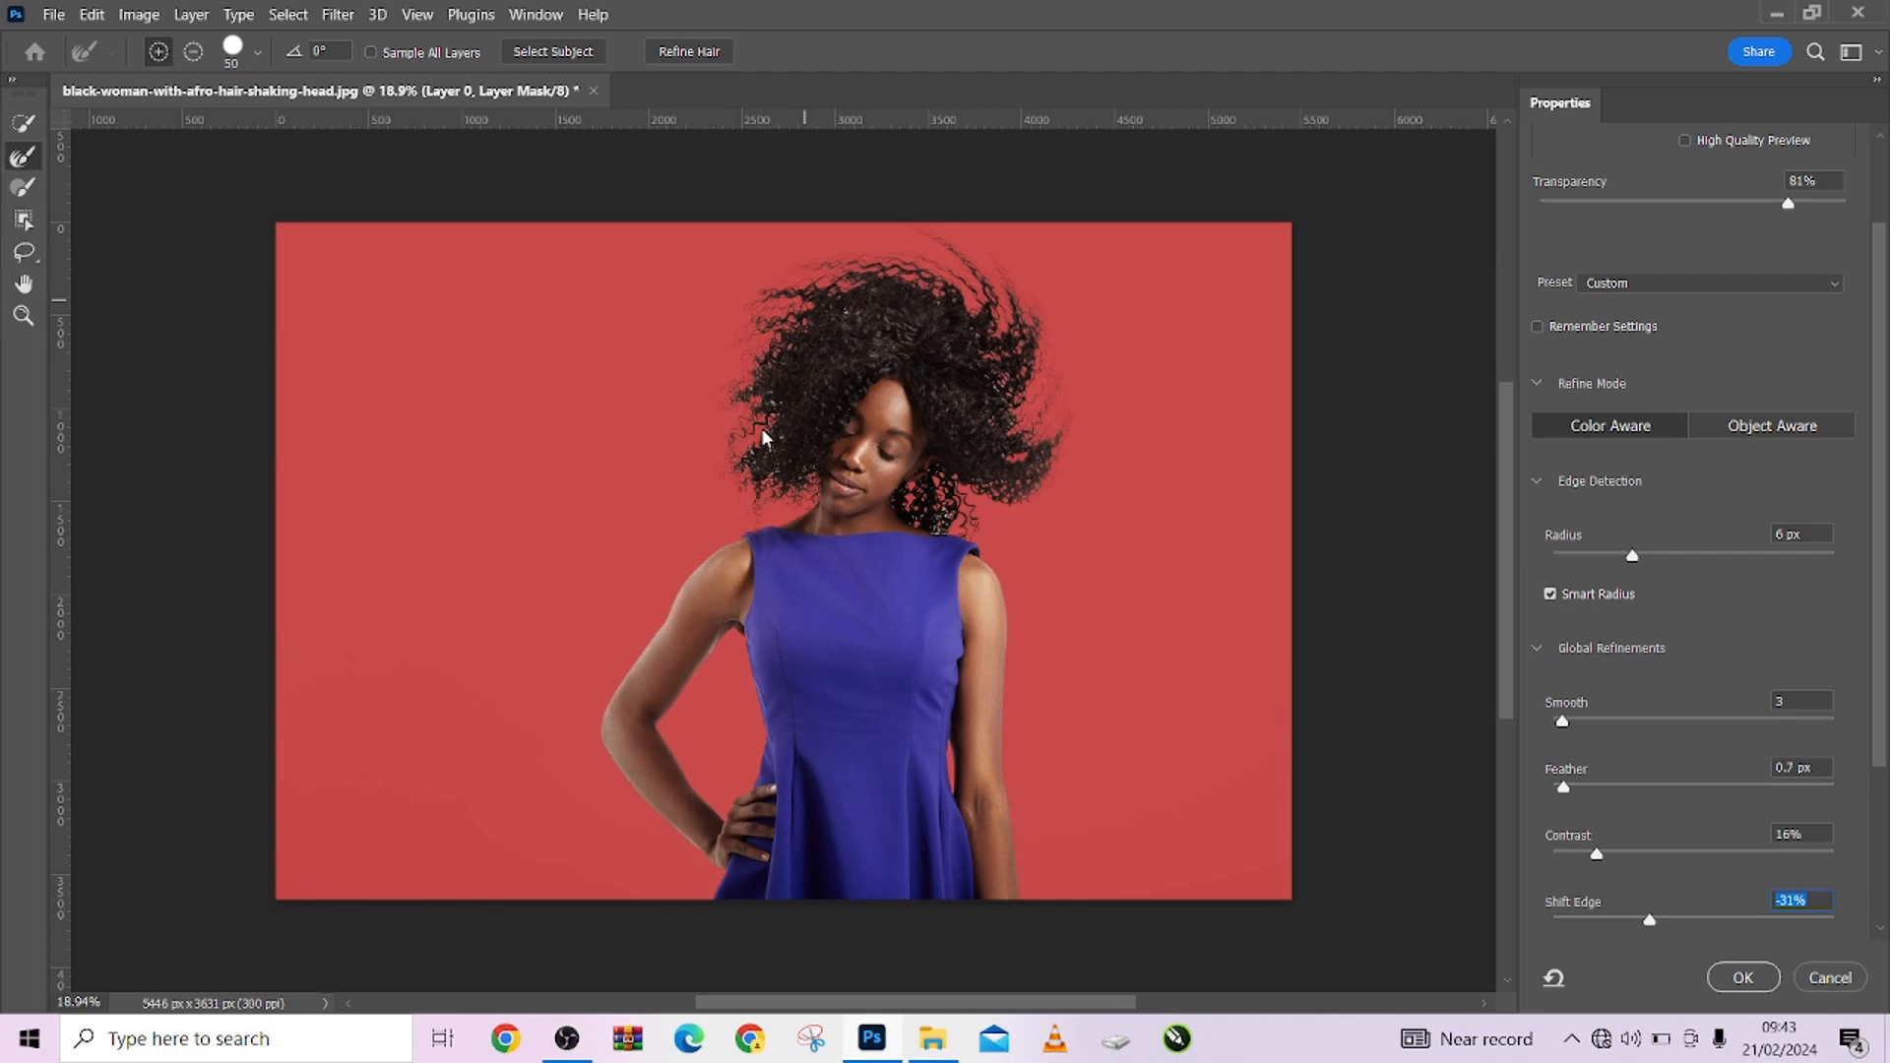
mouse_move(772, 467)
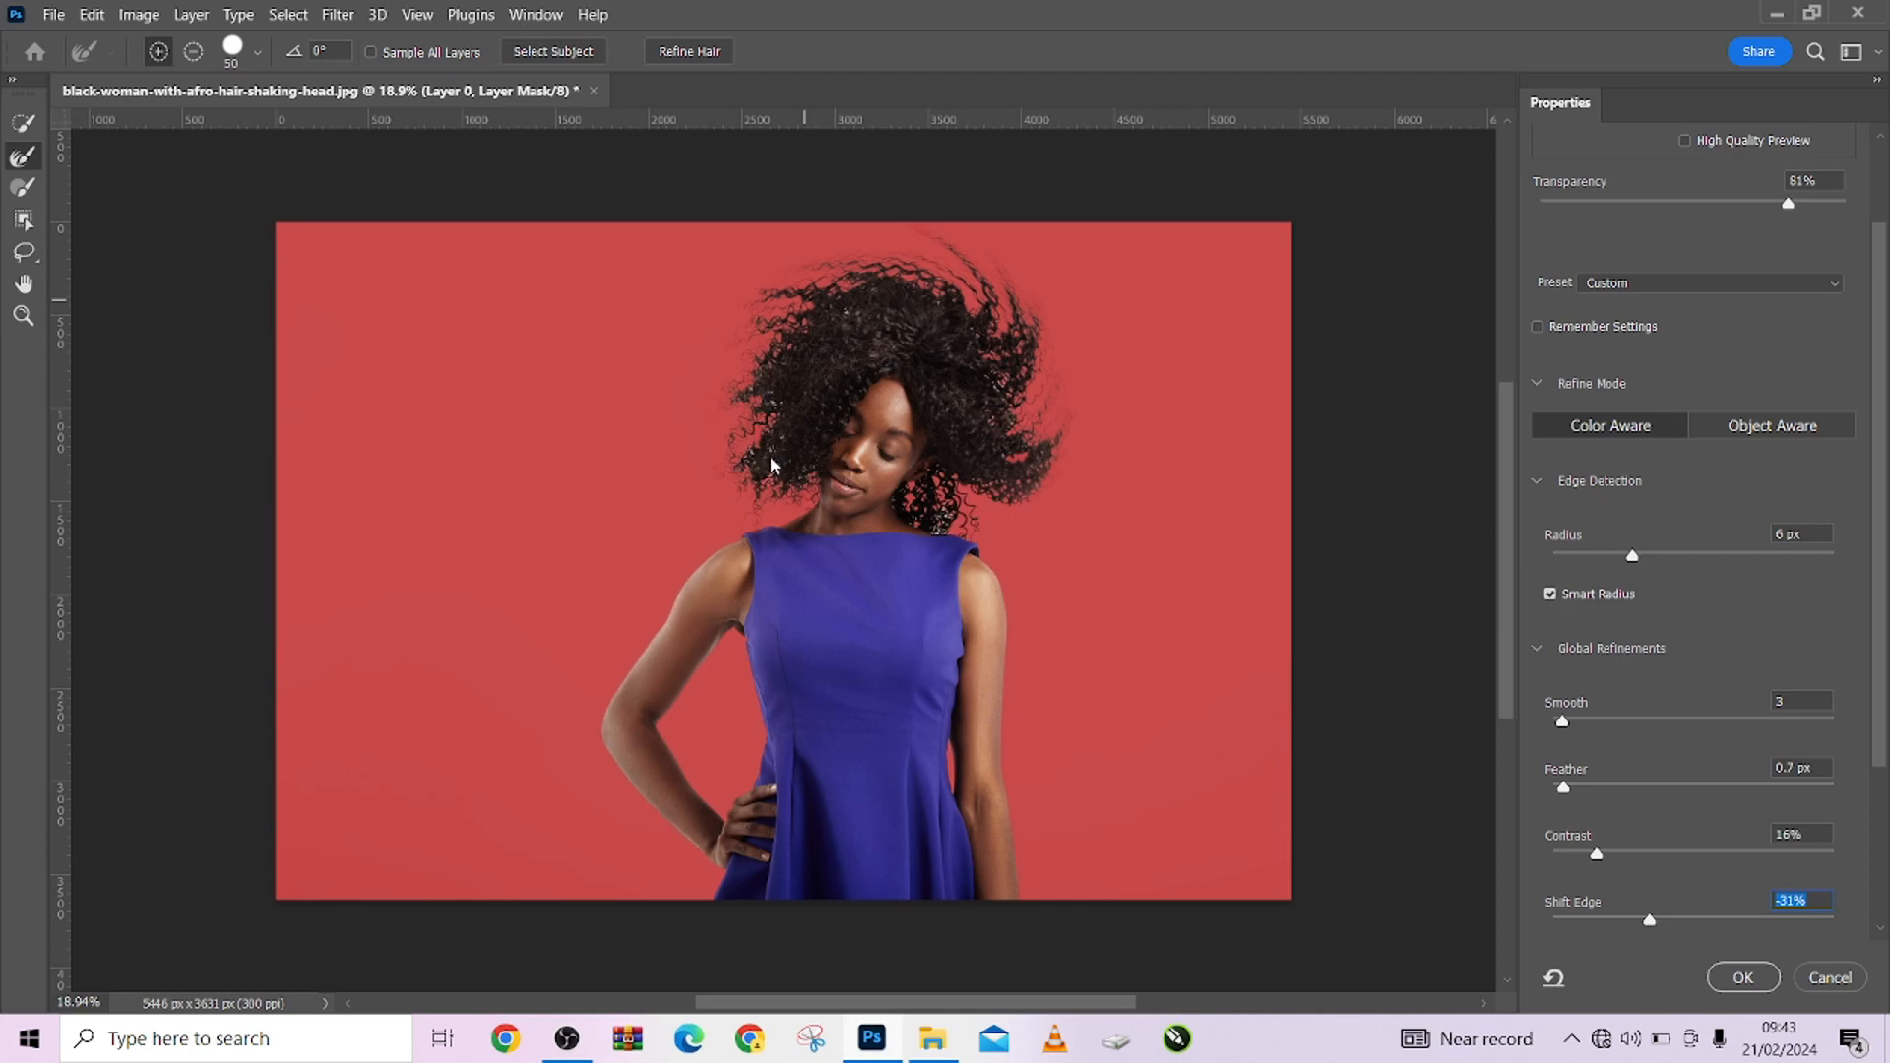
mouse_move(1739, 946)
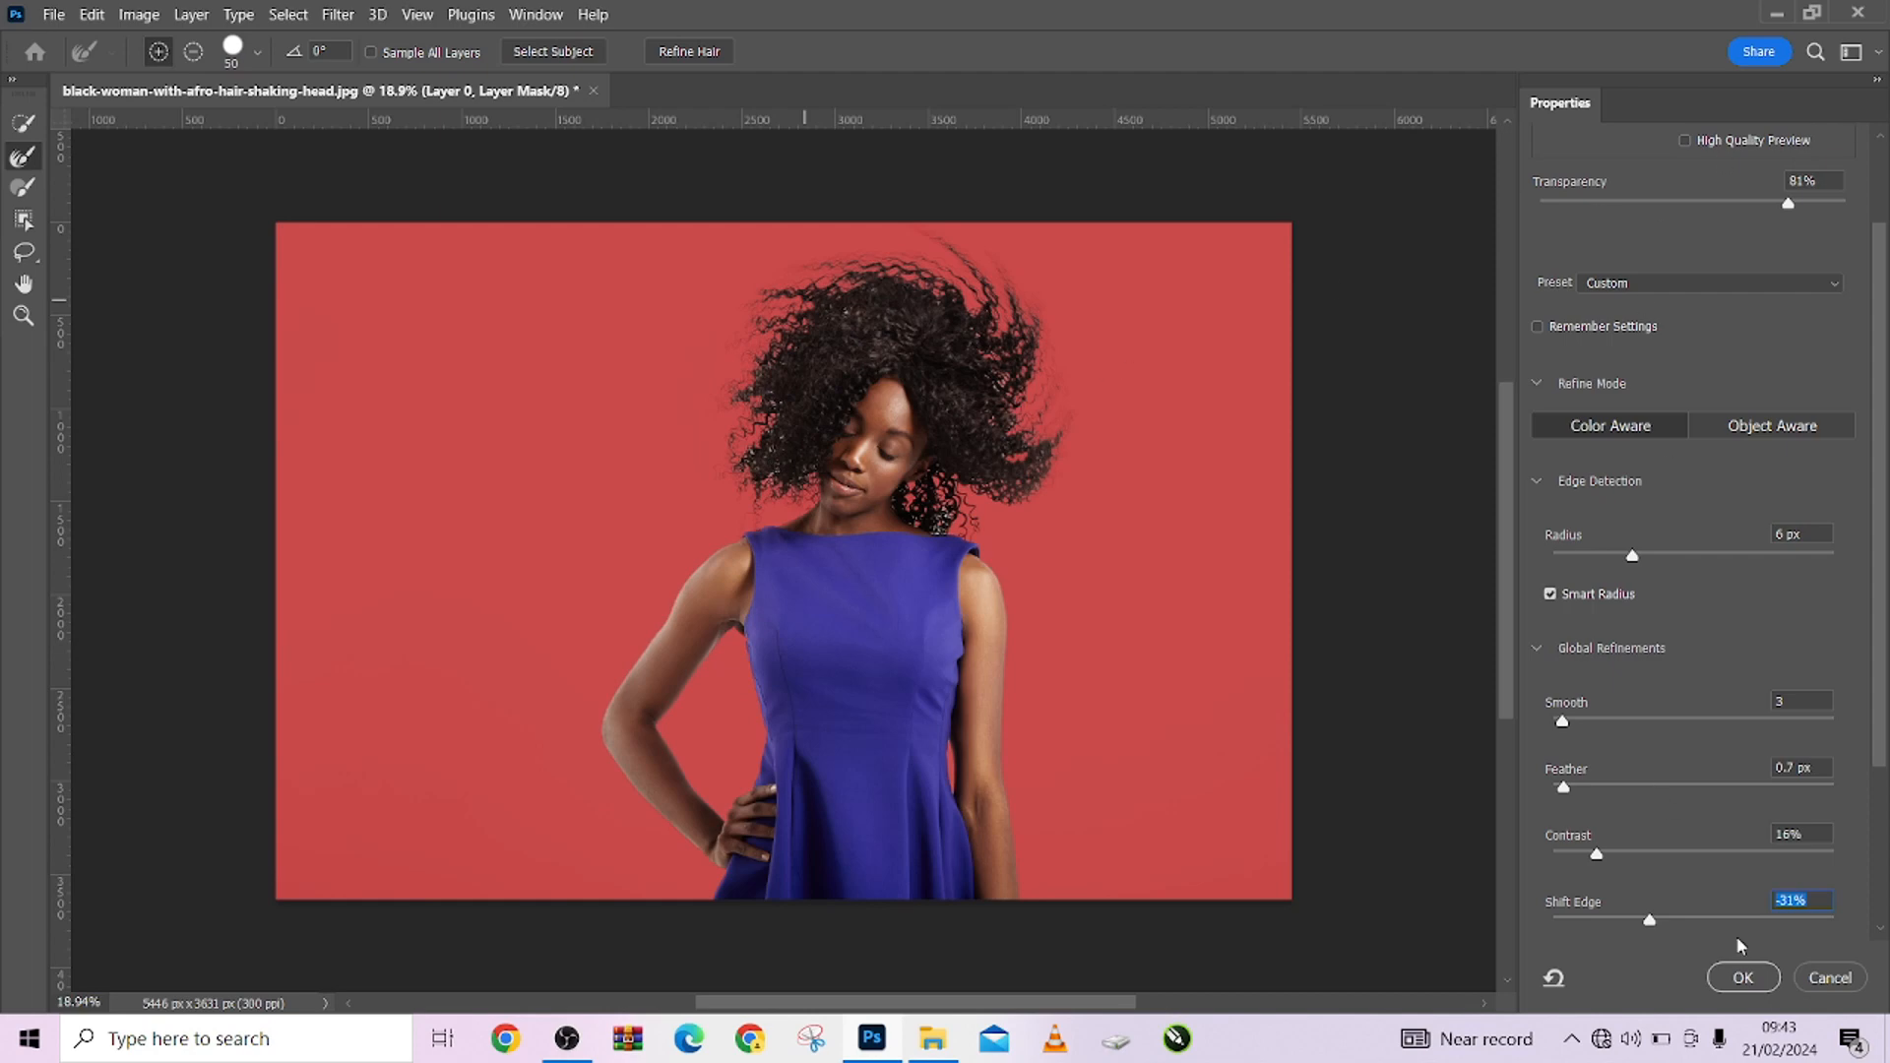
Step: Apply the refined mask and recolour the fill with a lightened blue-violet sampled from the dress
click(1742, 977)
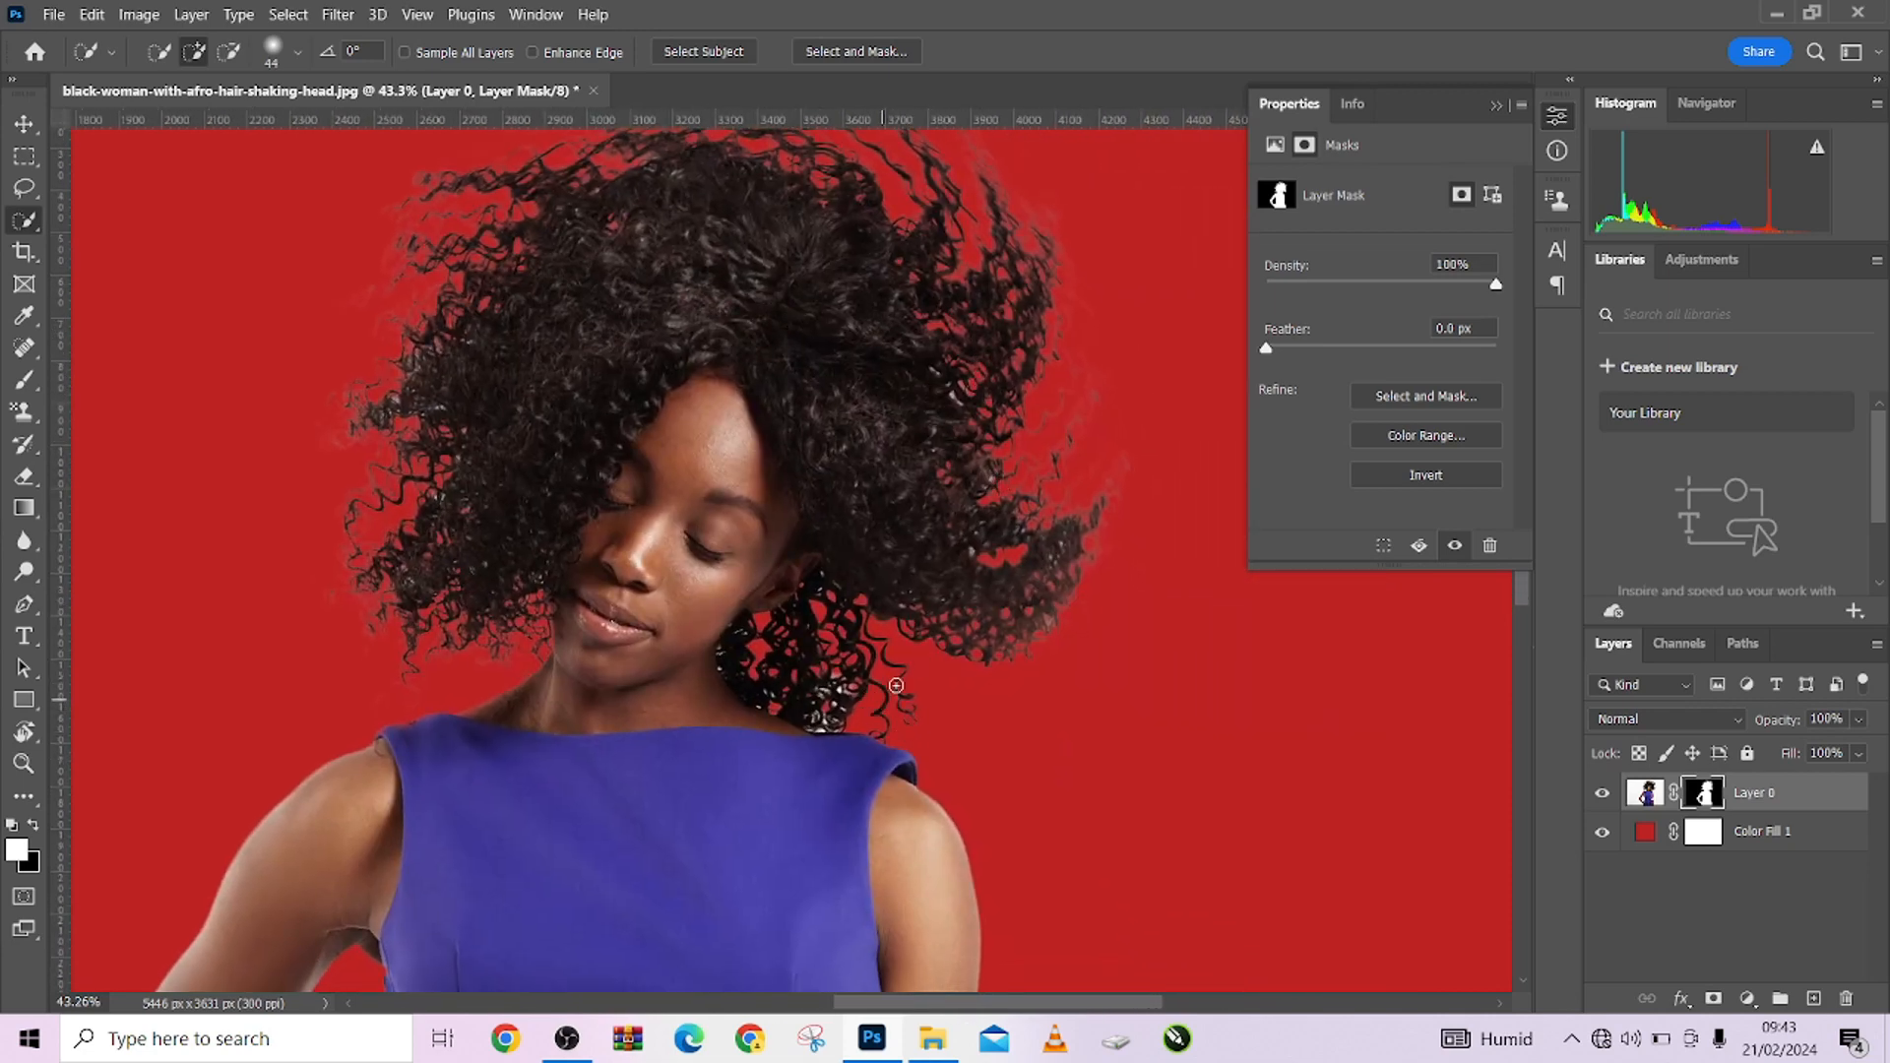
scroll(down, 3)
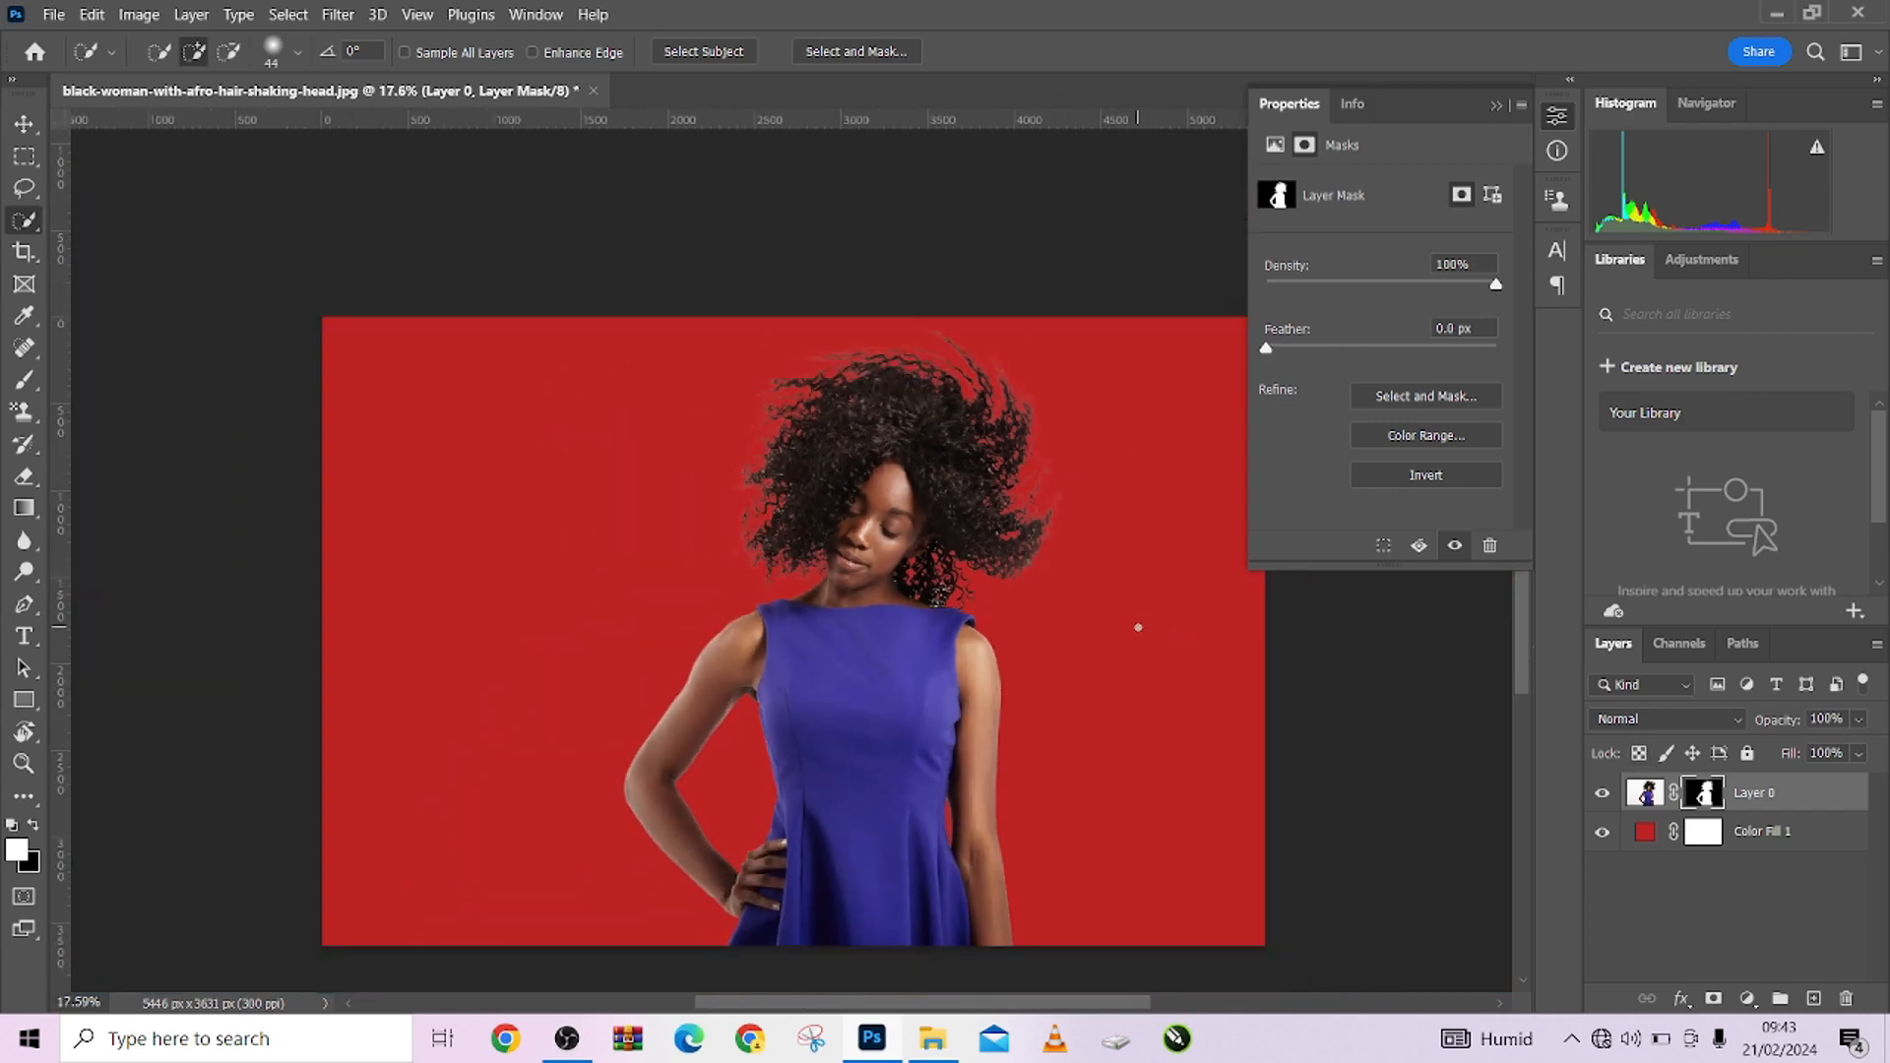
double_click(1644, 831)
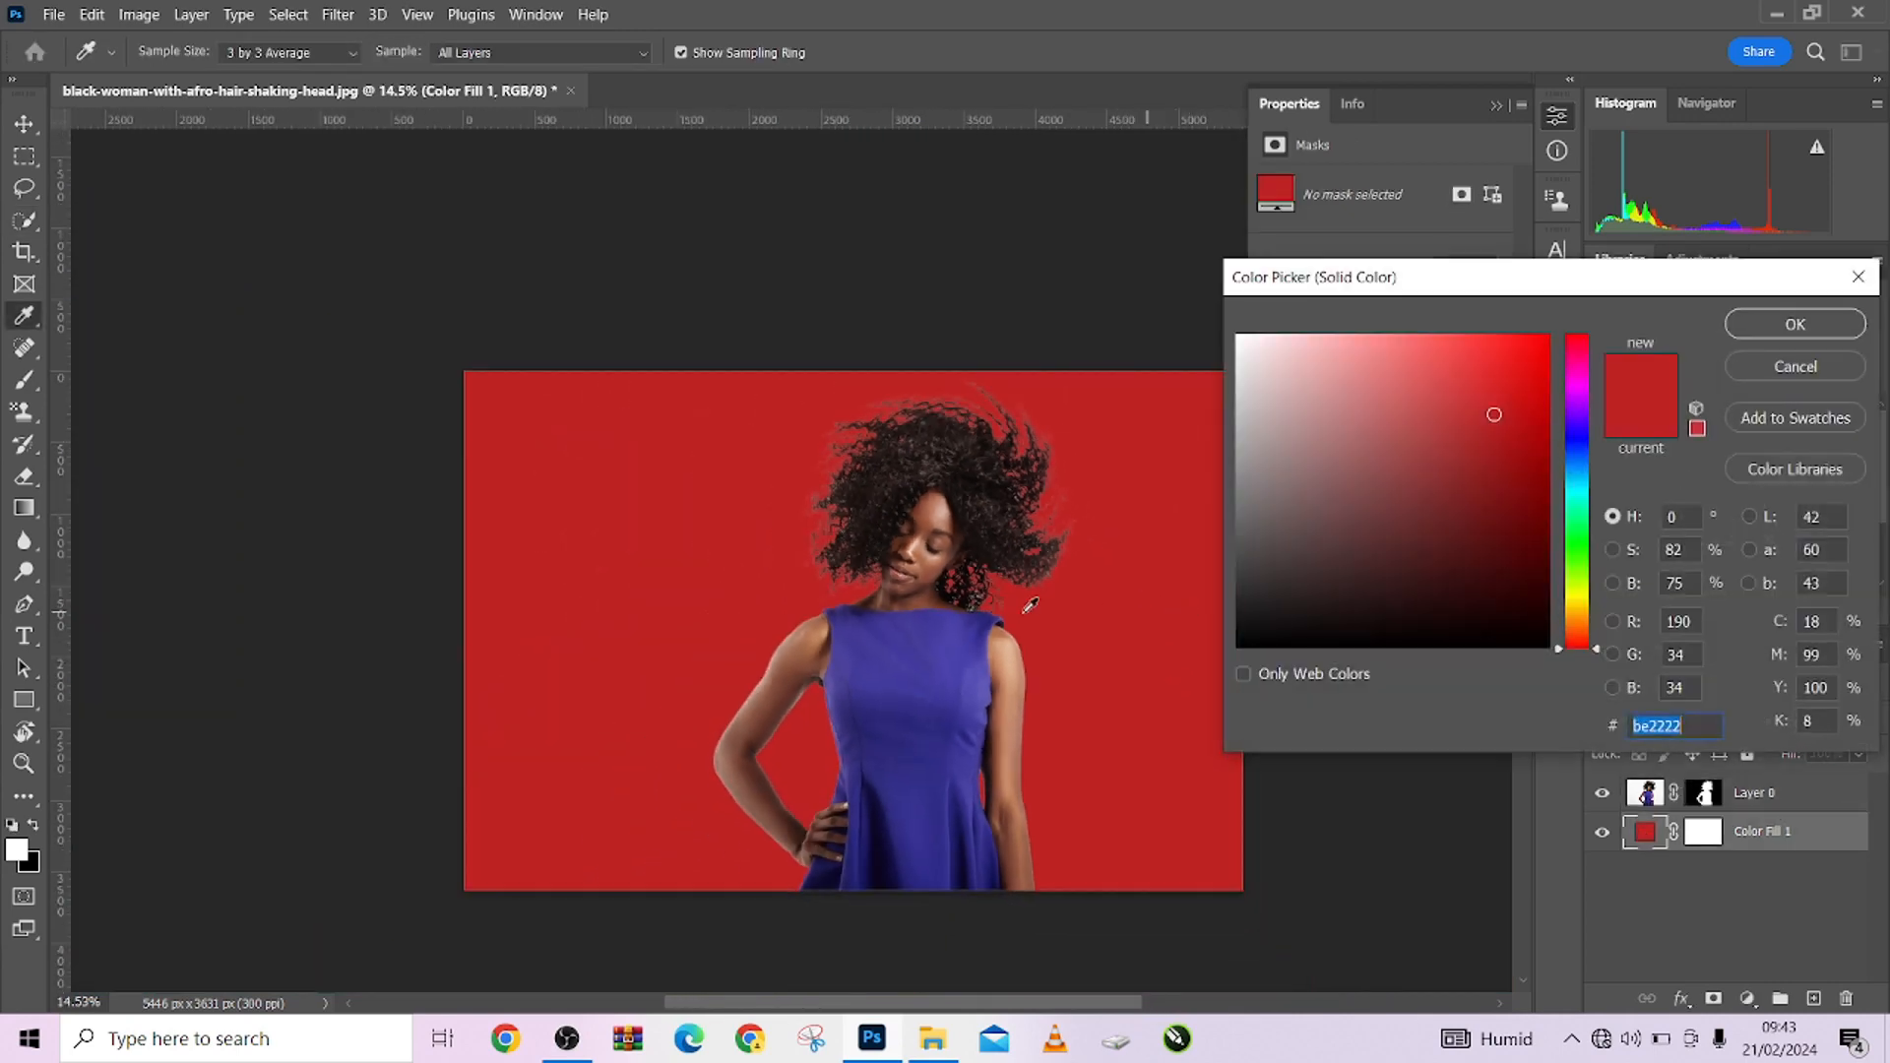
click(1441, 485)
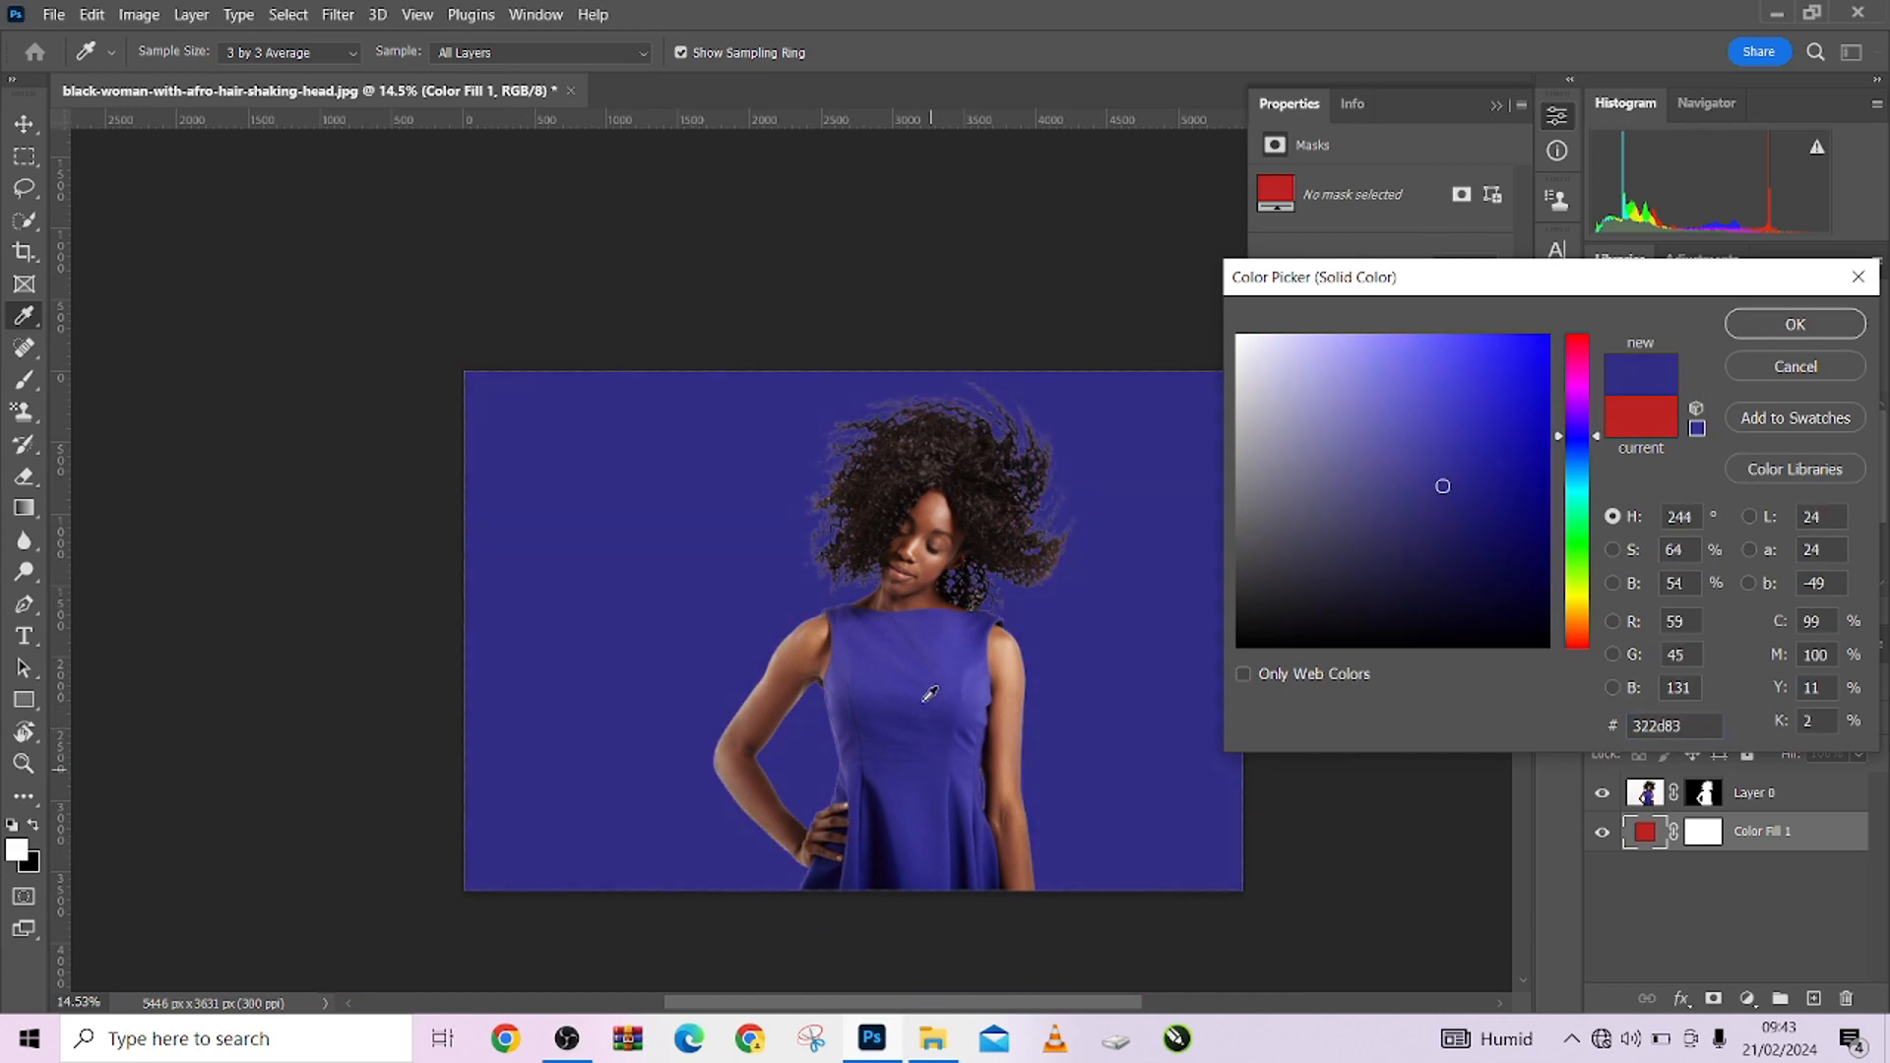
click(1407, 505)
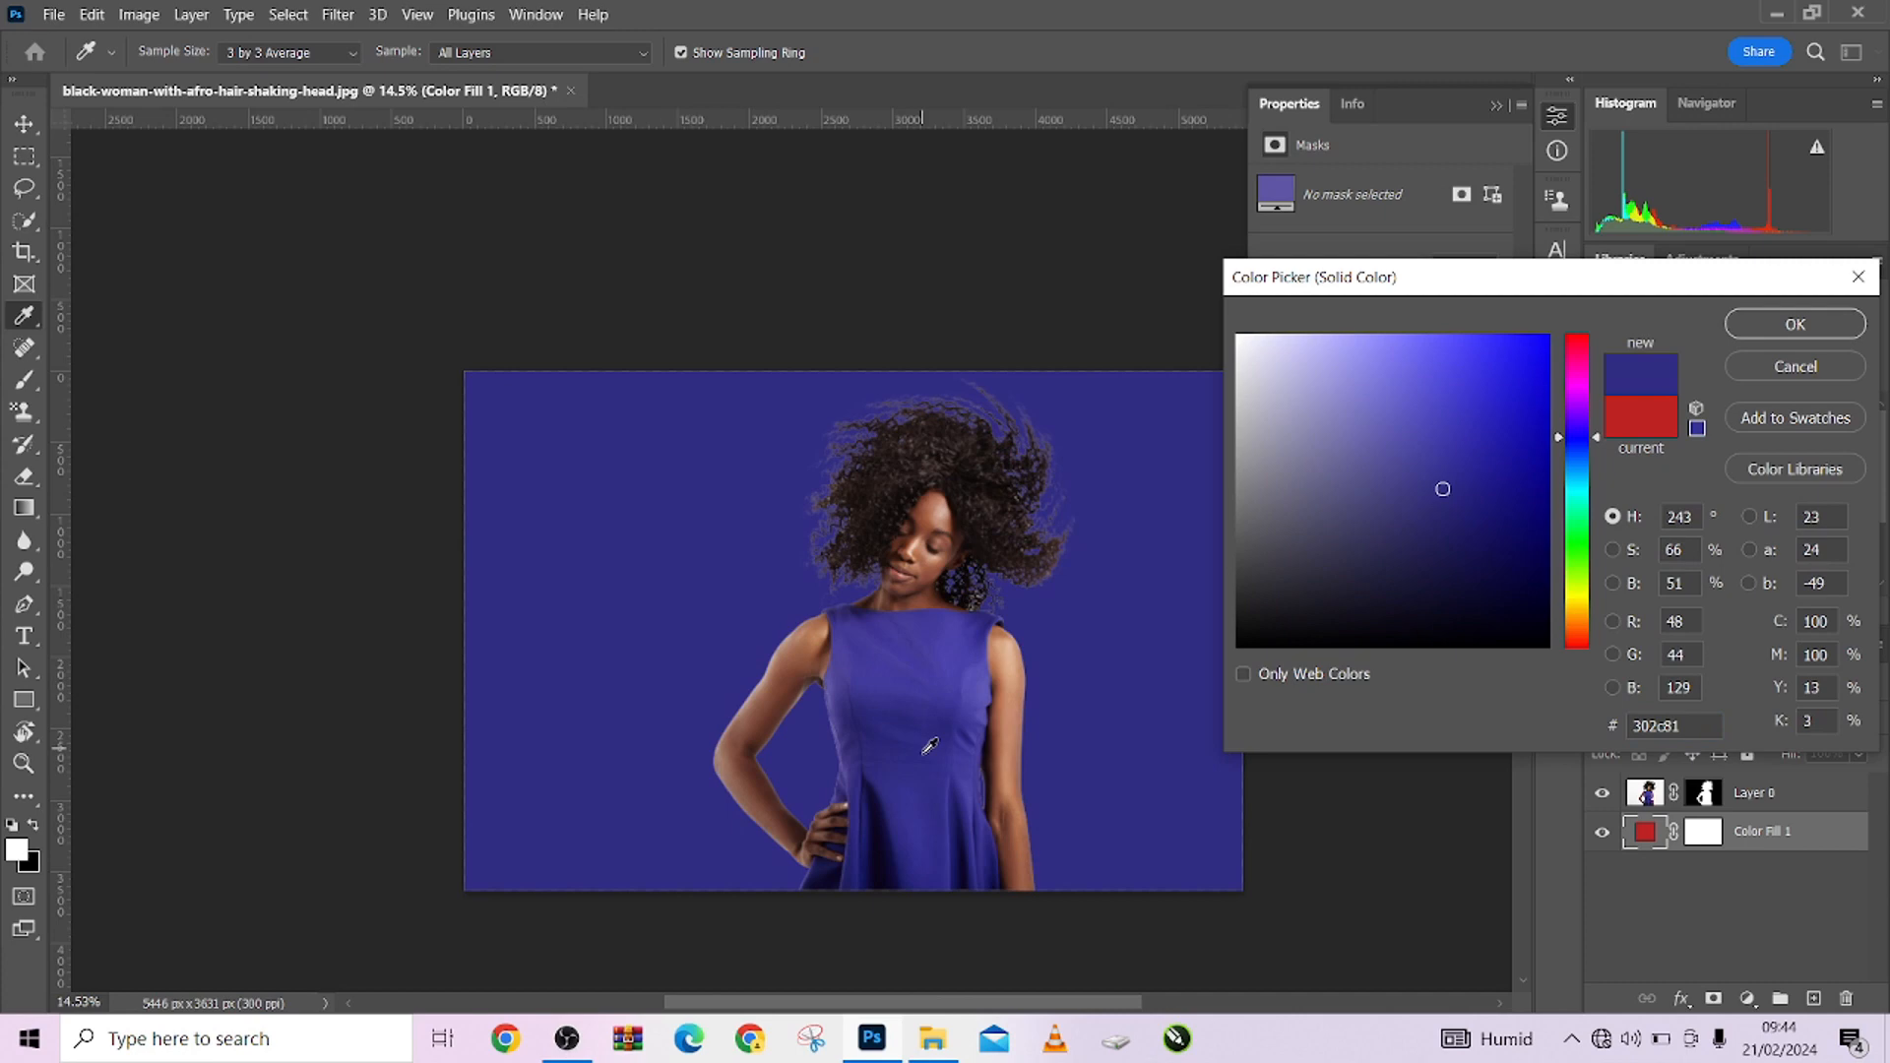
click(1431, 462)
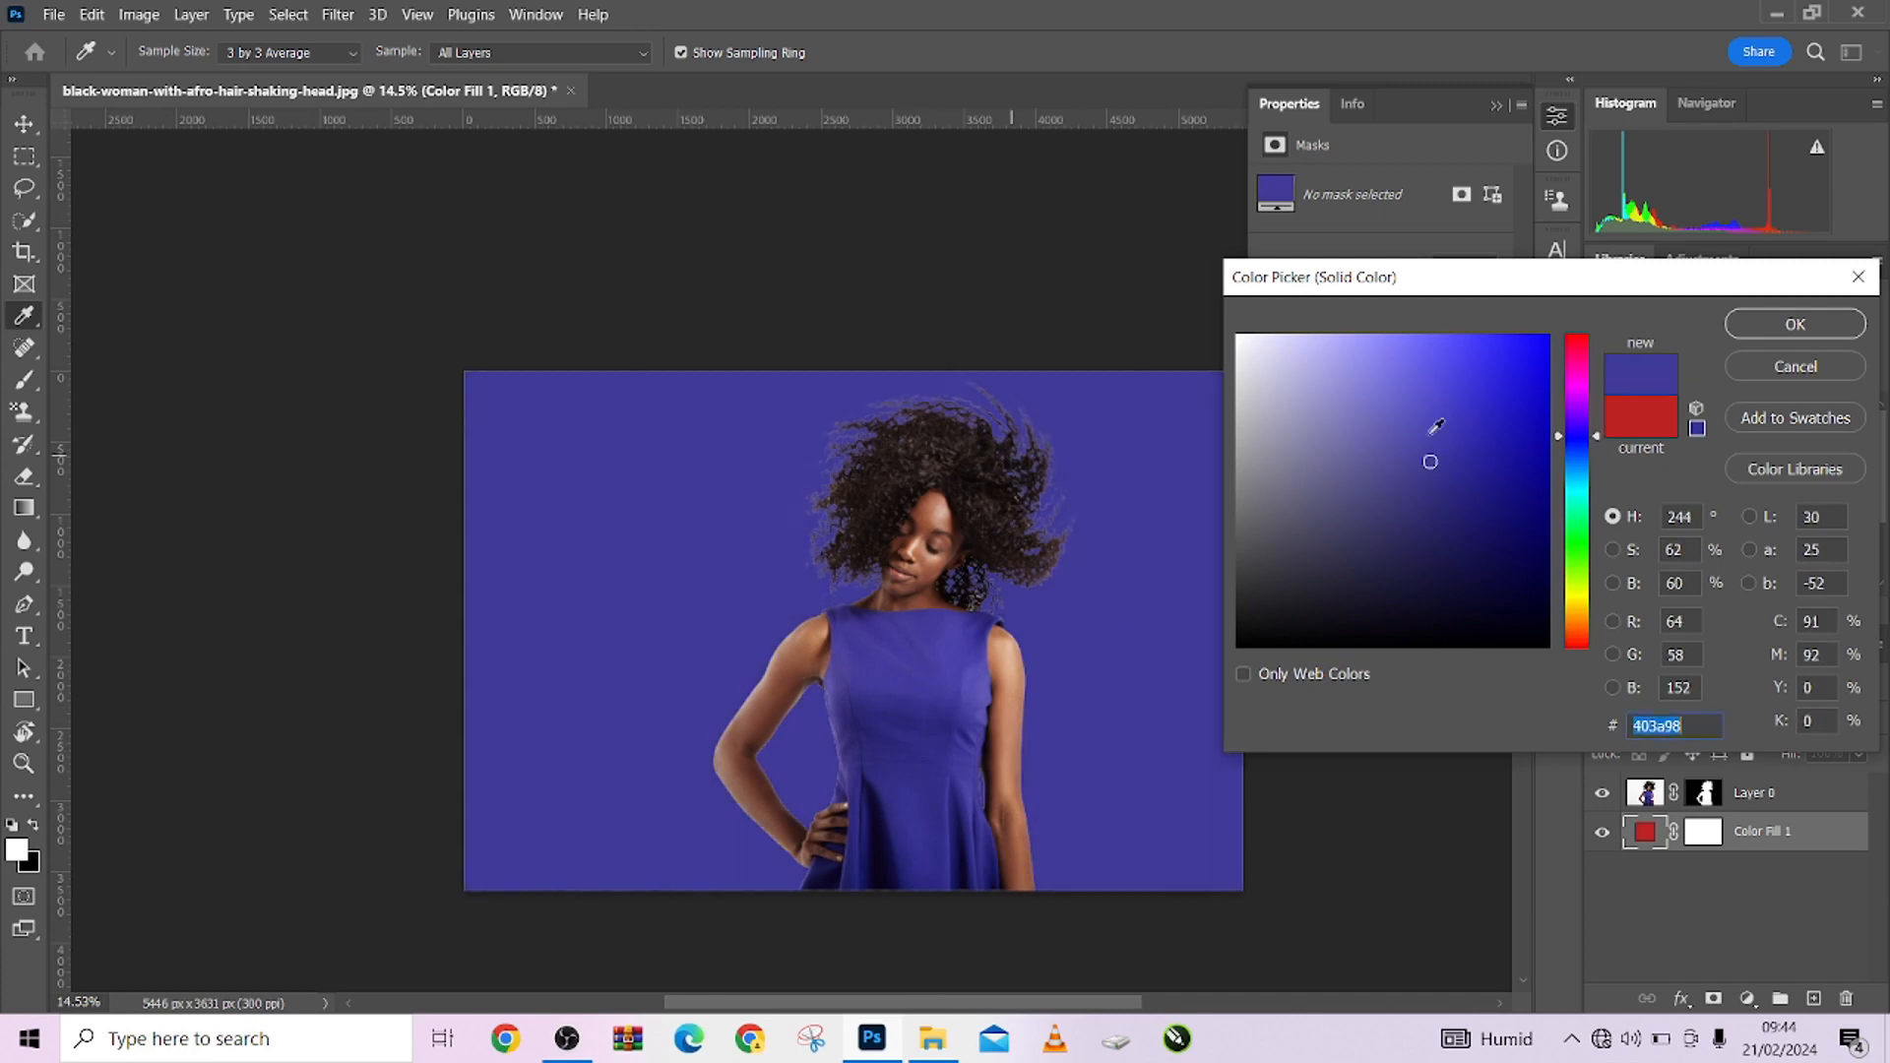
click(1794, 323)
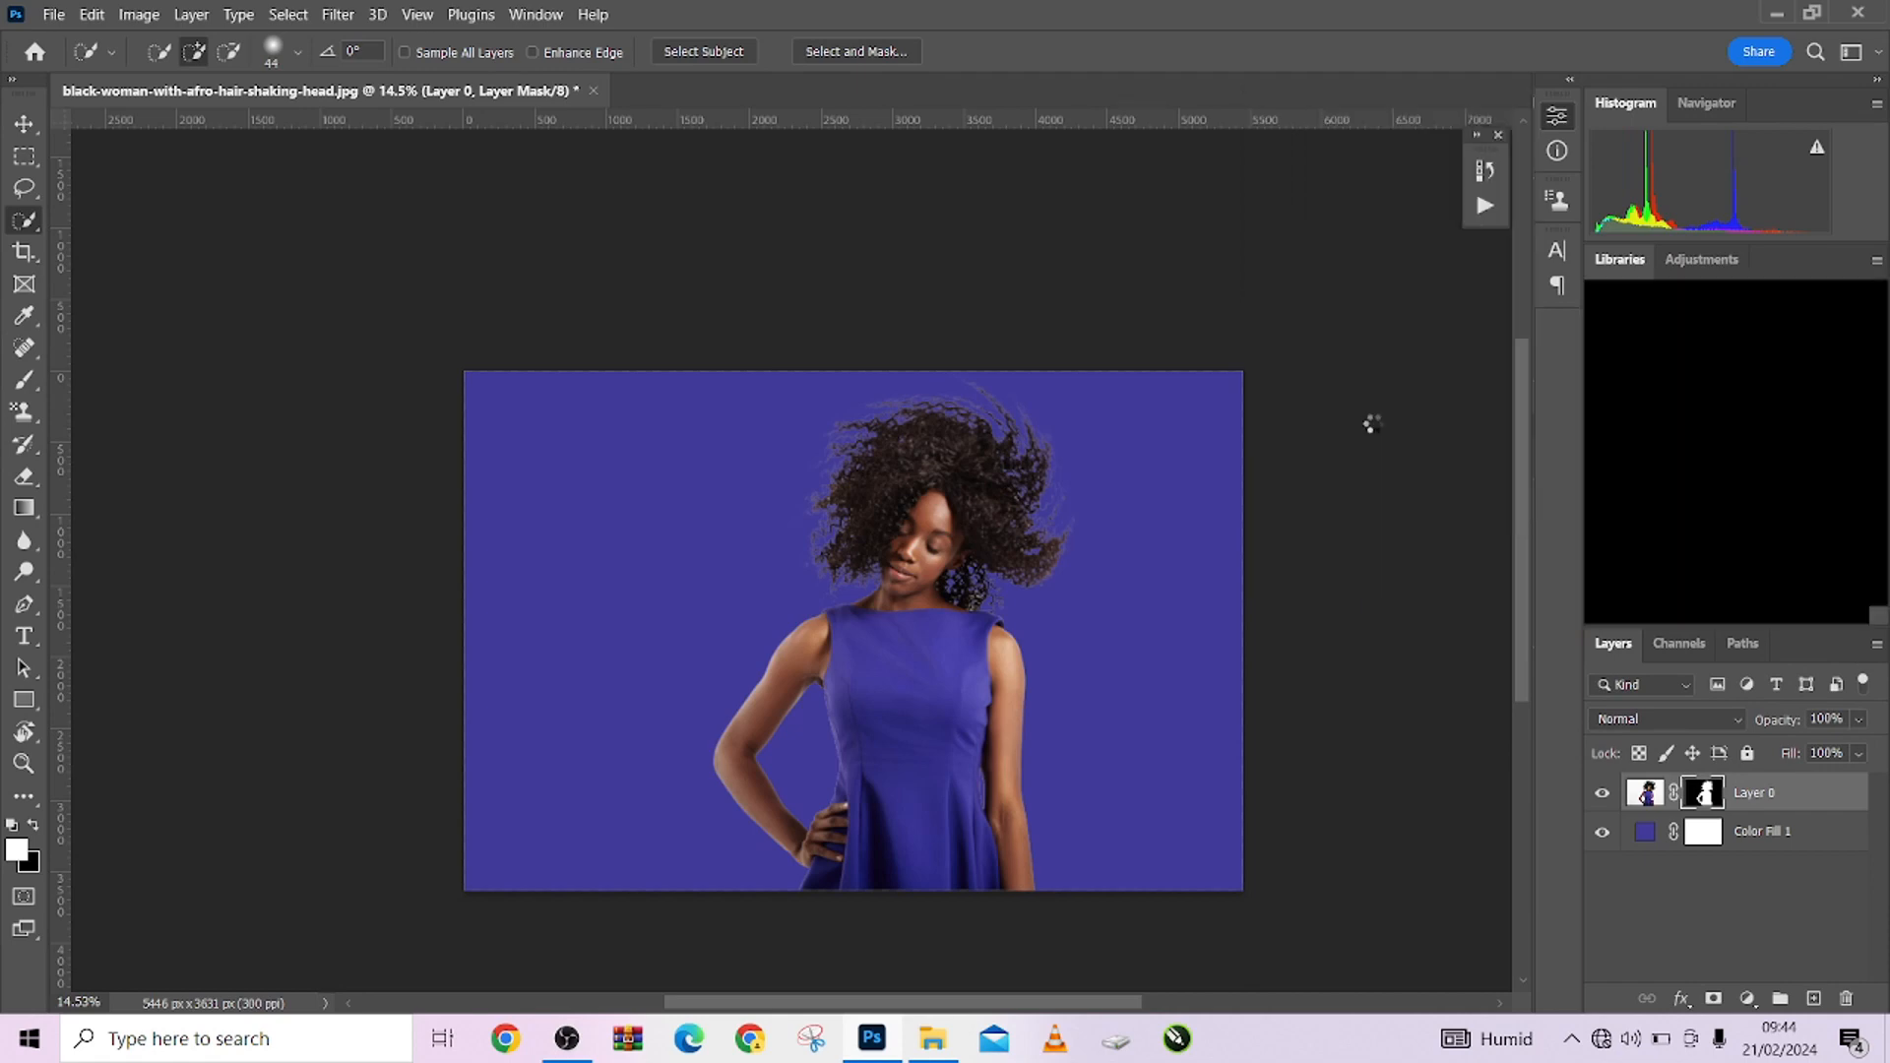
Step: Enter and exit Select and Mask, then change the fill colour to dark brick red
click(855, 50)
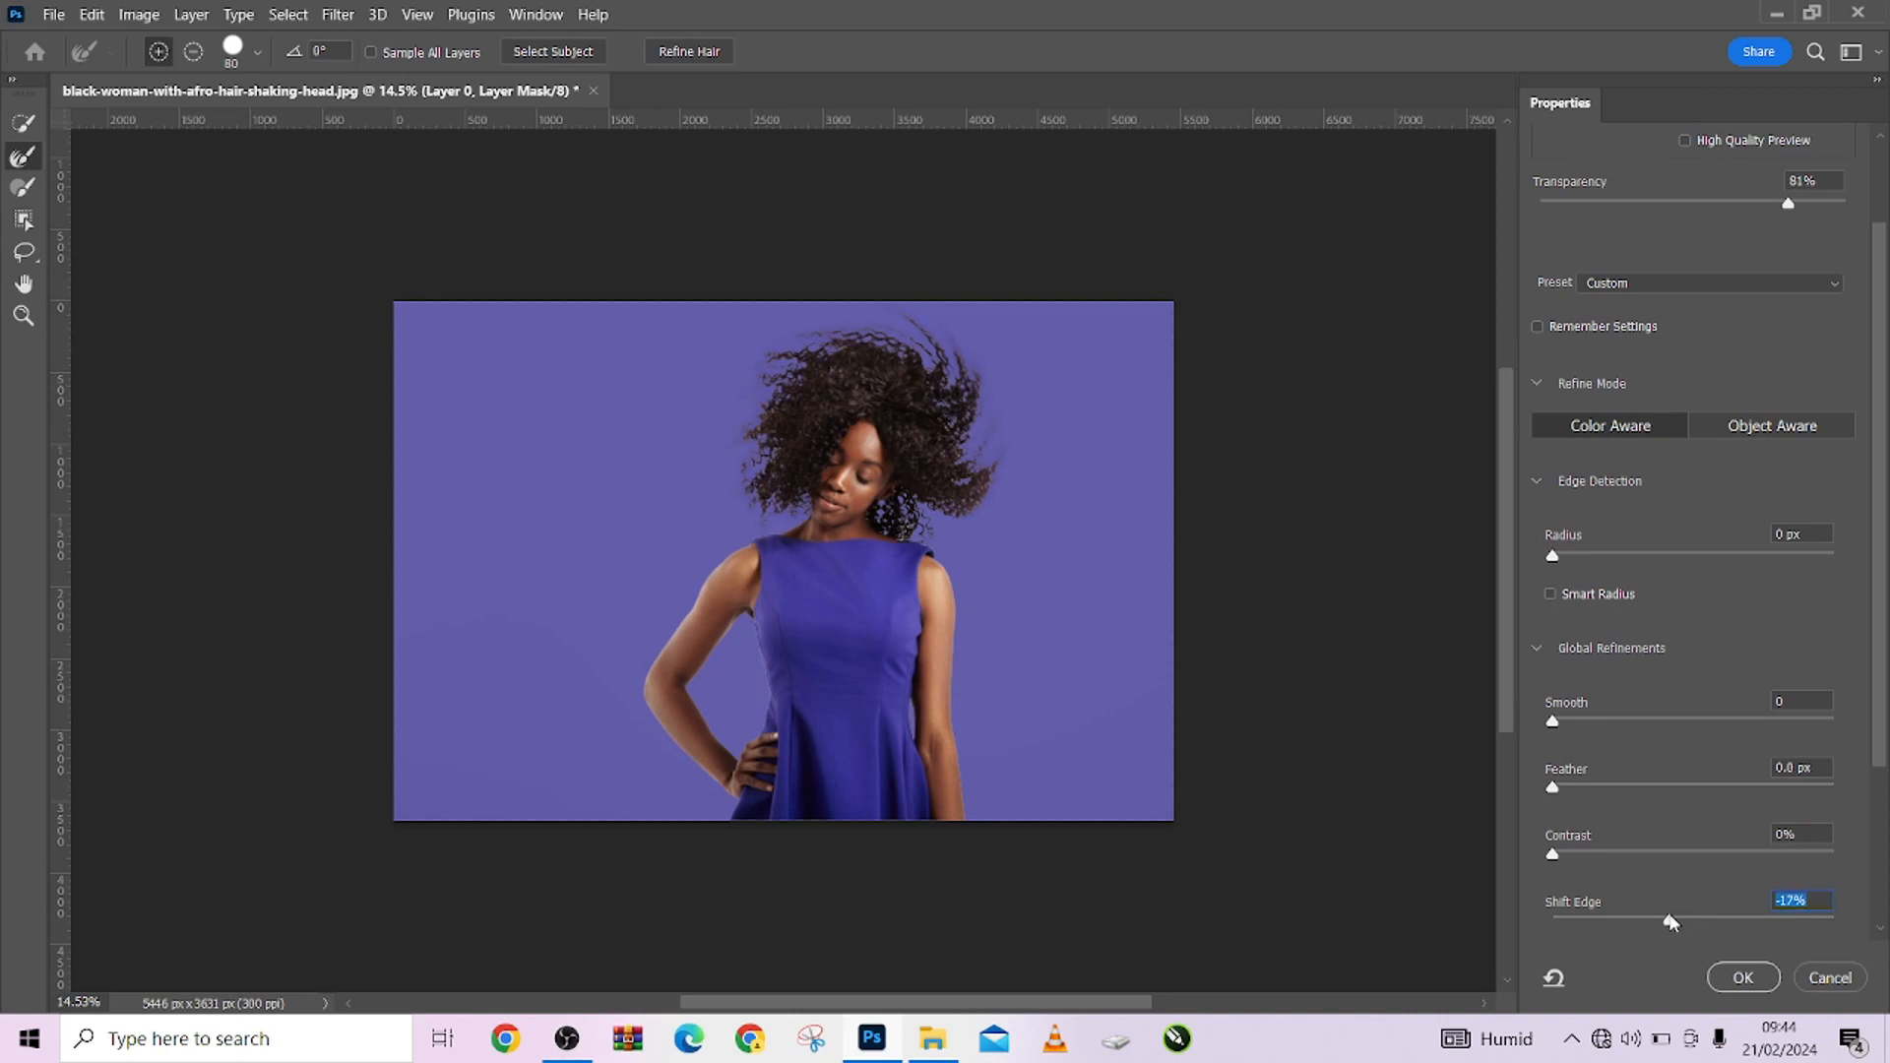
mouse_move(1553, 721)
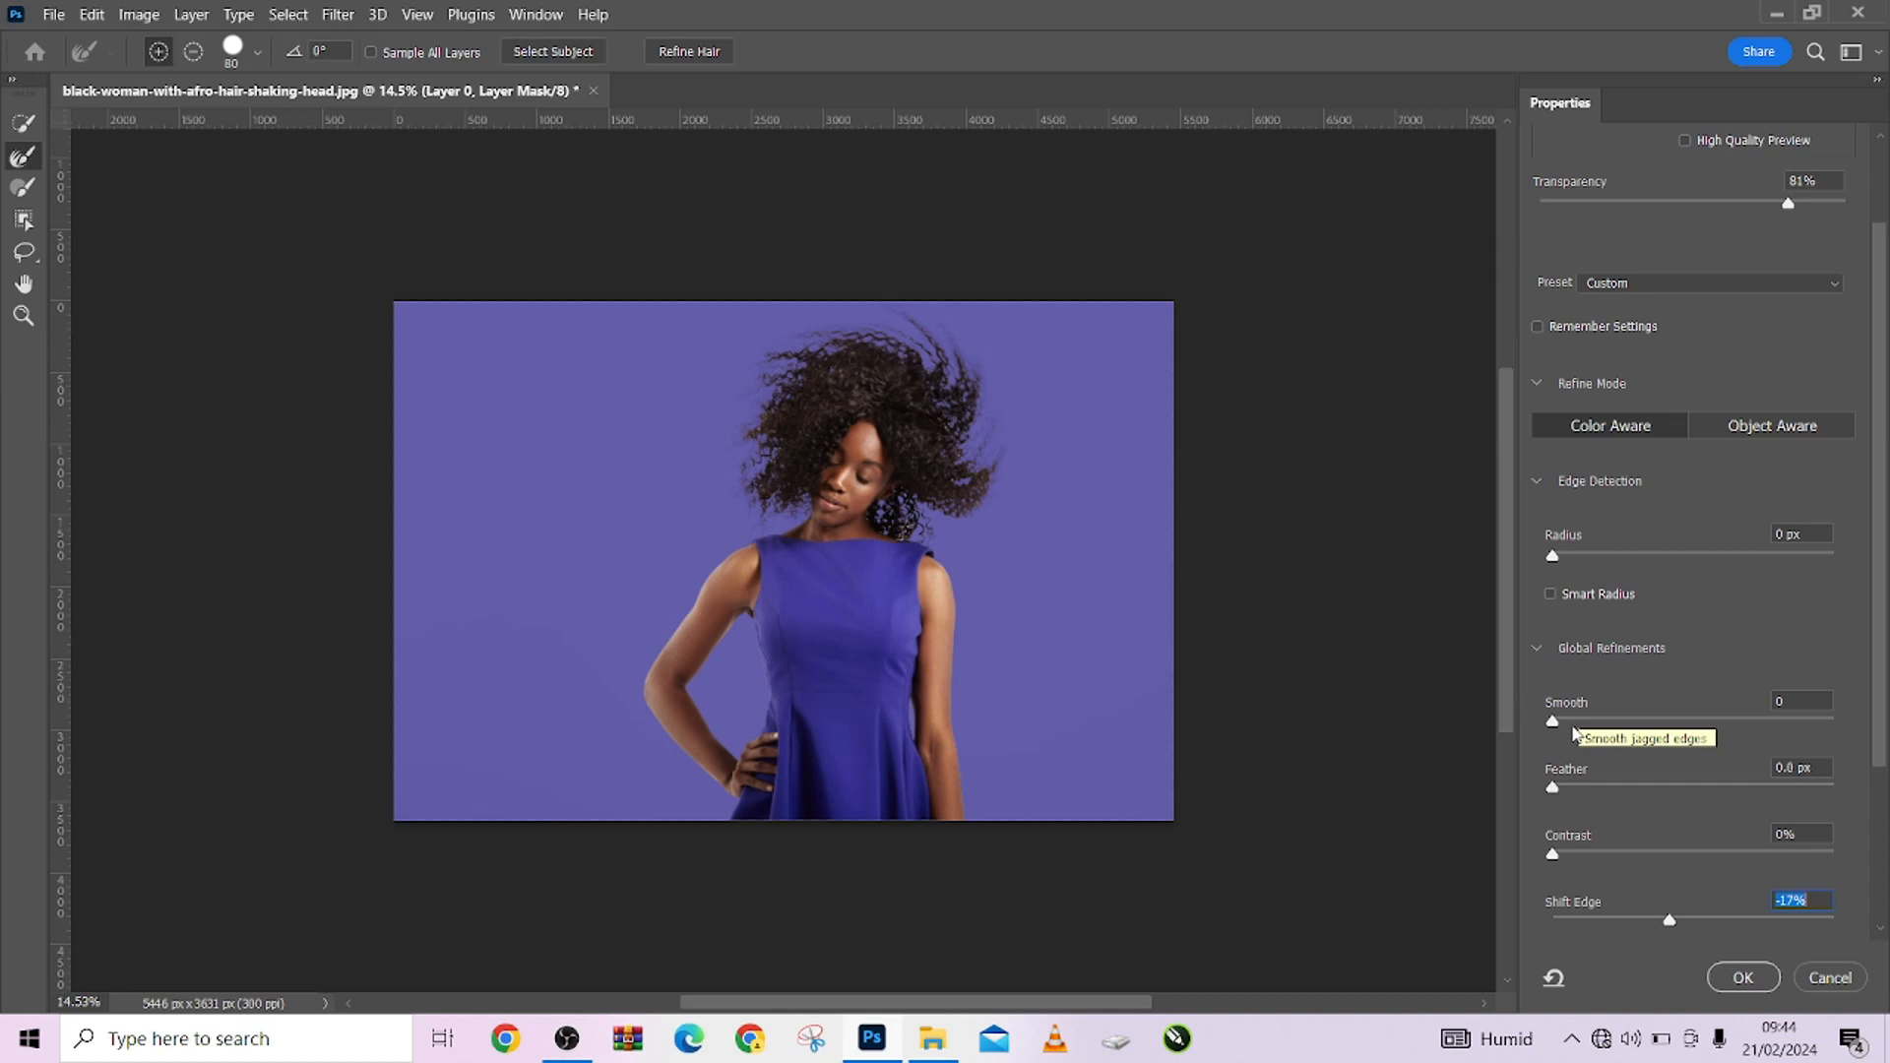
click(1741, 978)
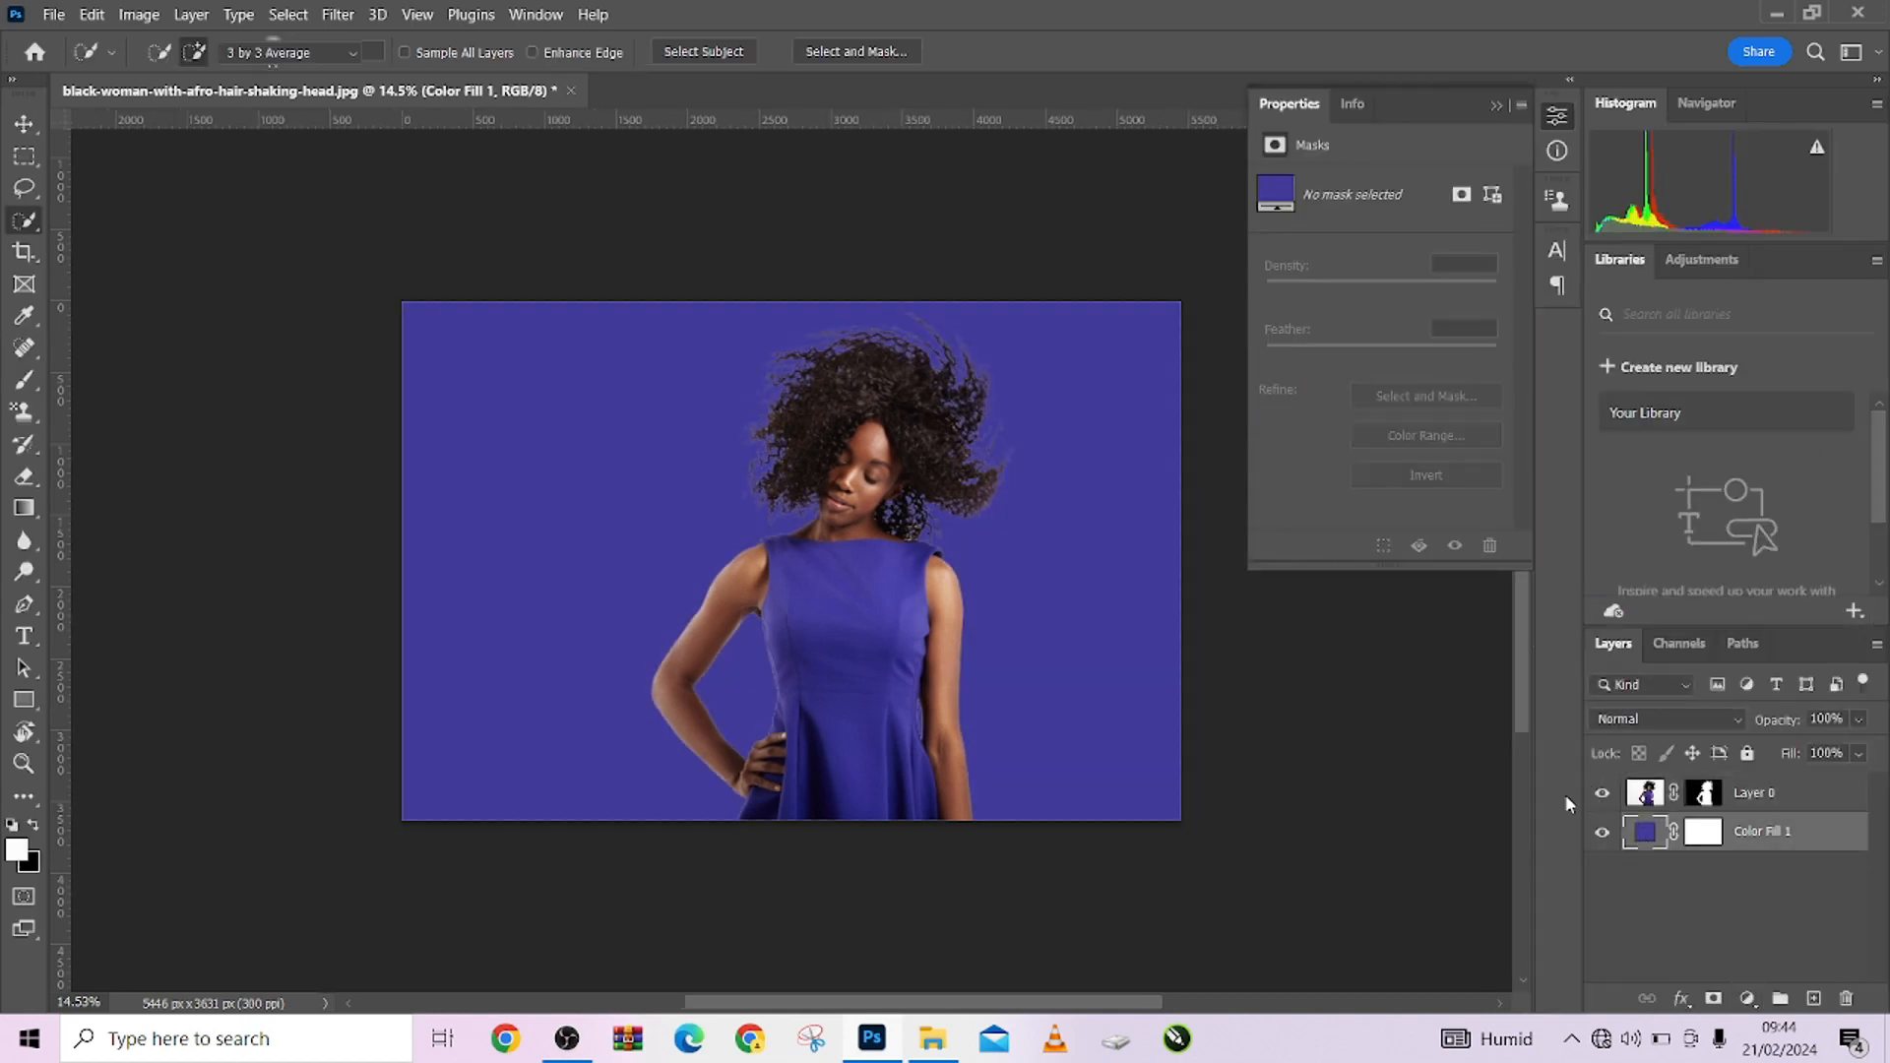
double_click(1645, 832)
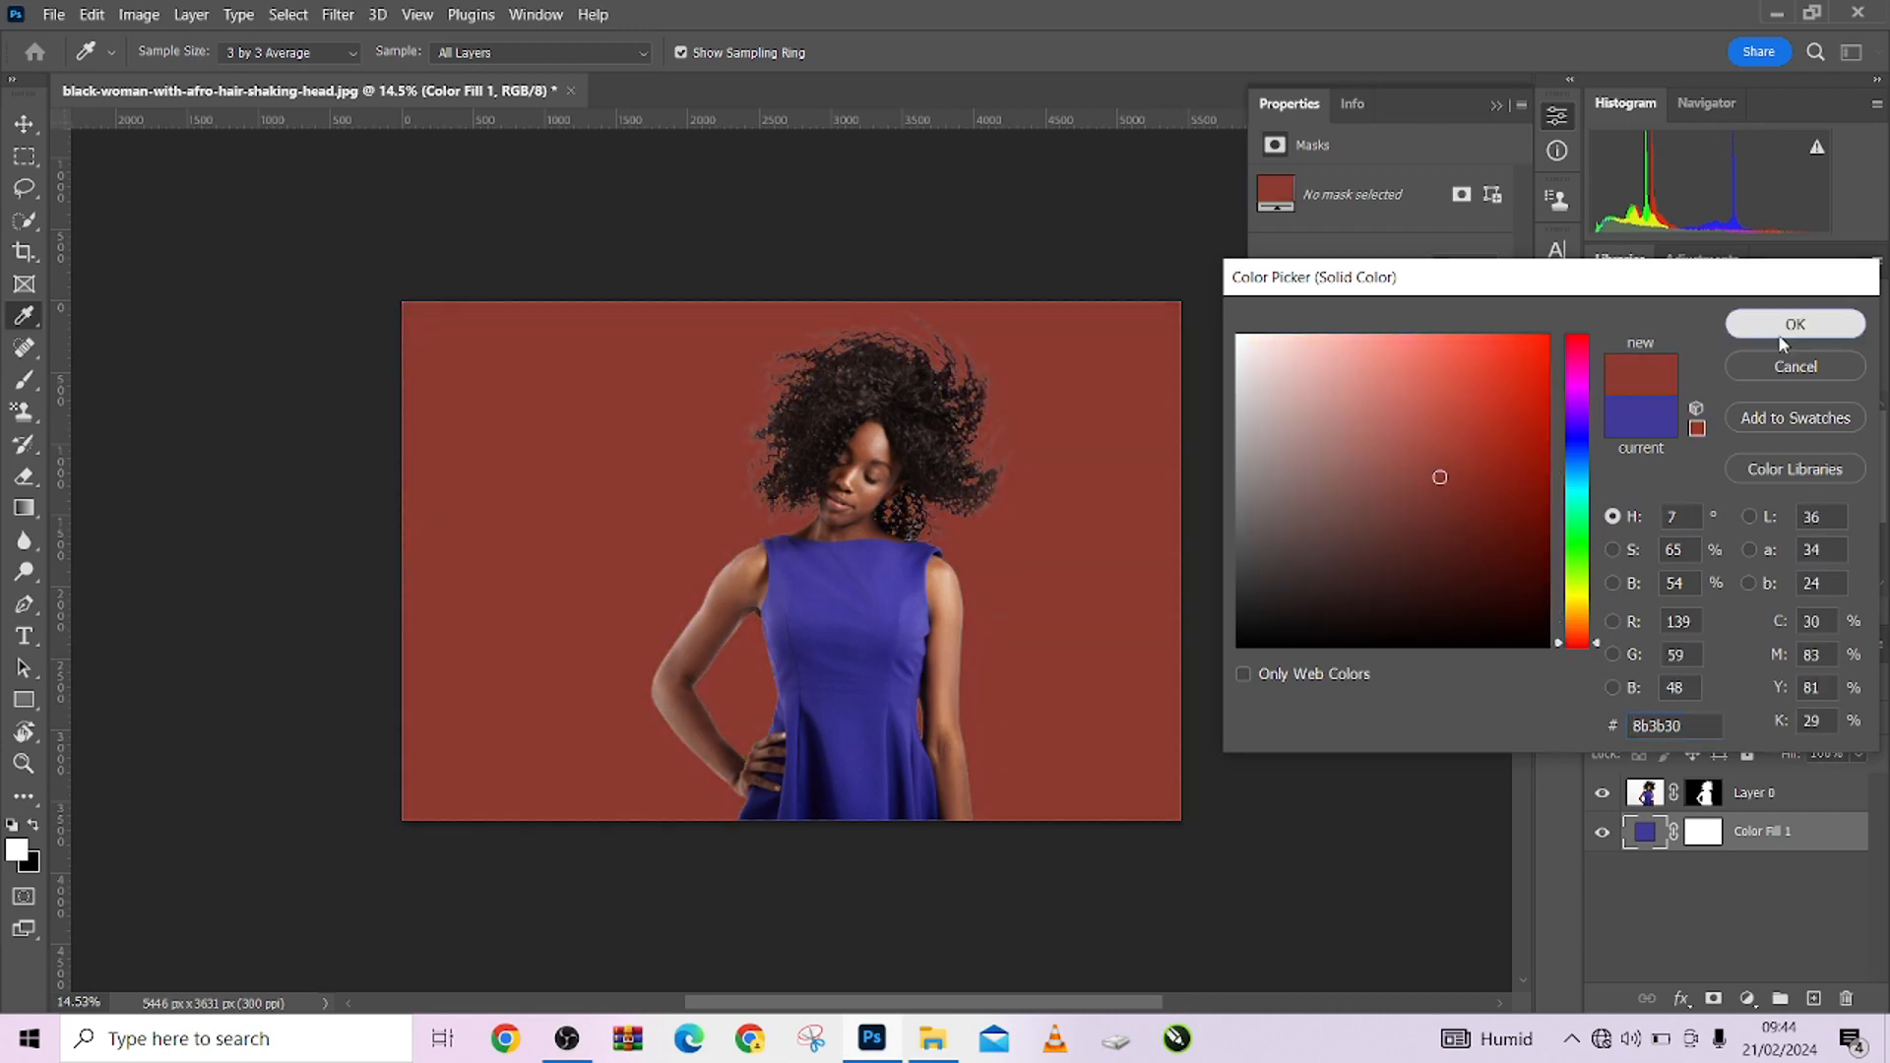
click(1795, 323)
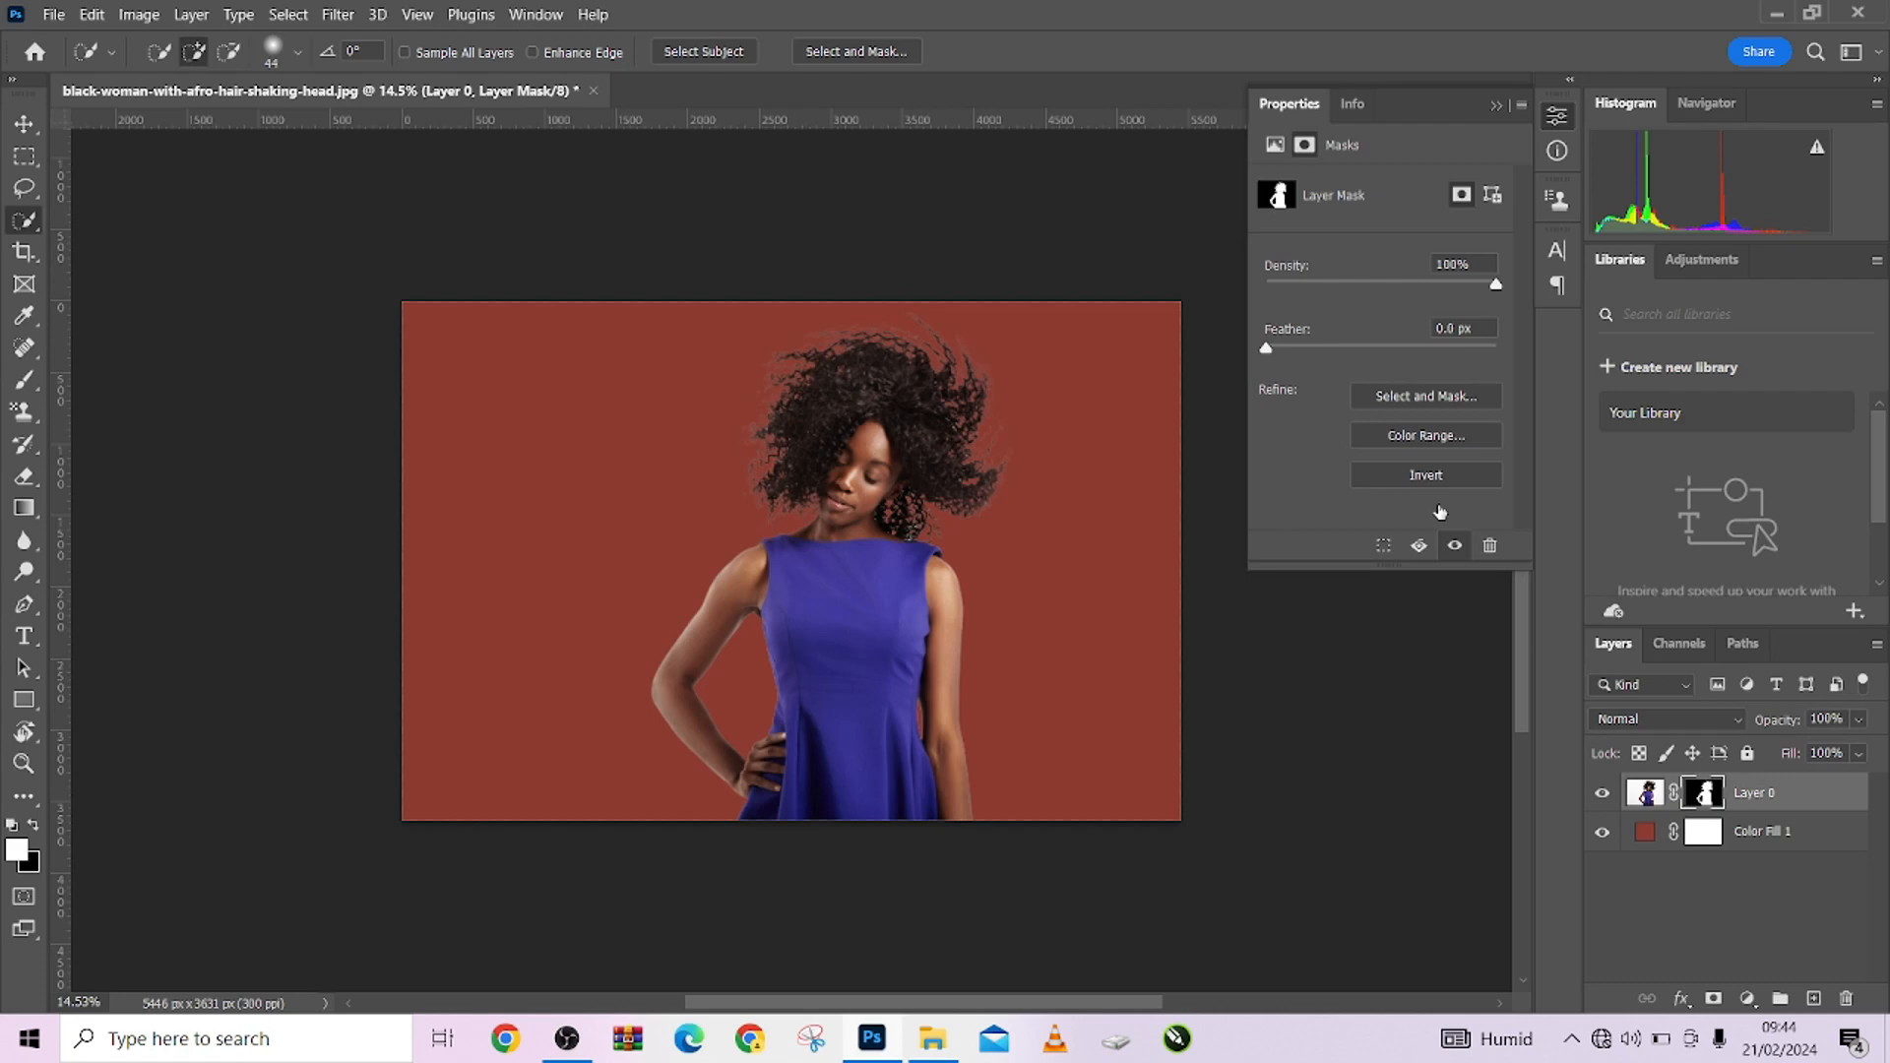
mouse_move(1427, 397)
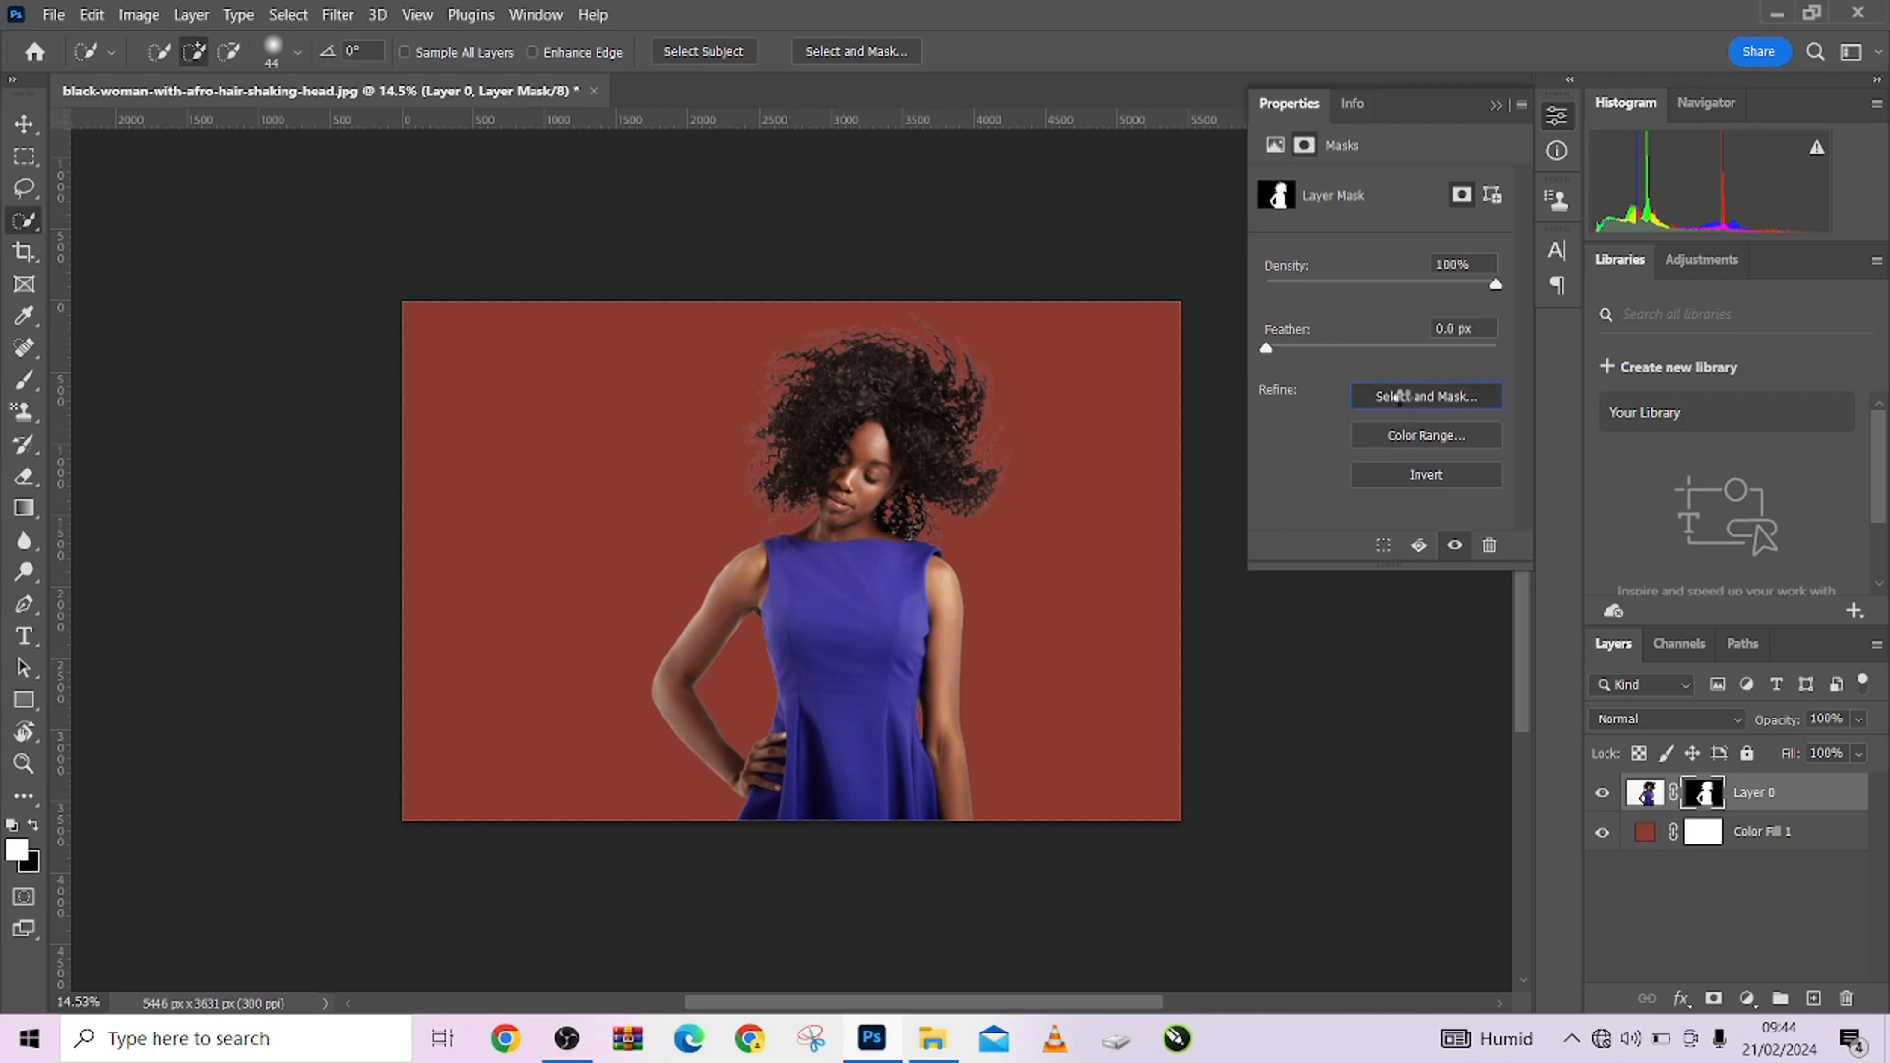
click(1425, 397)
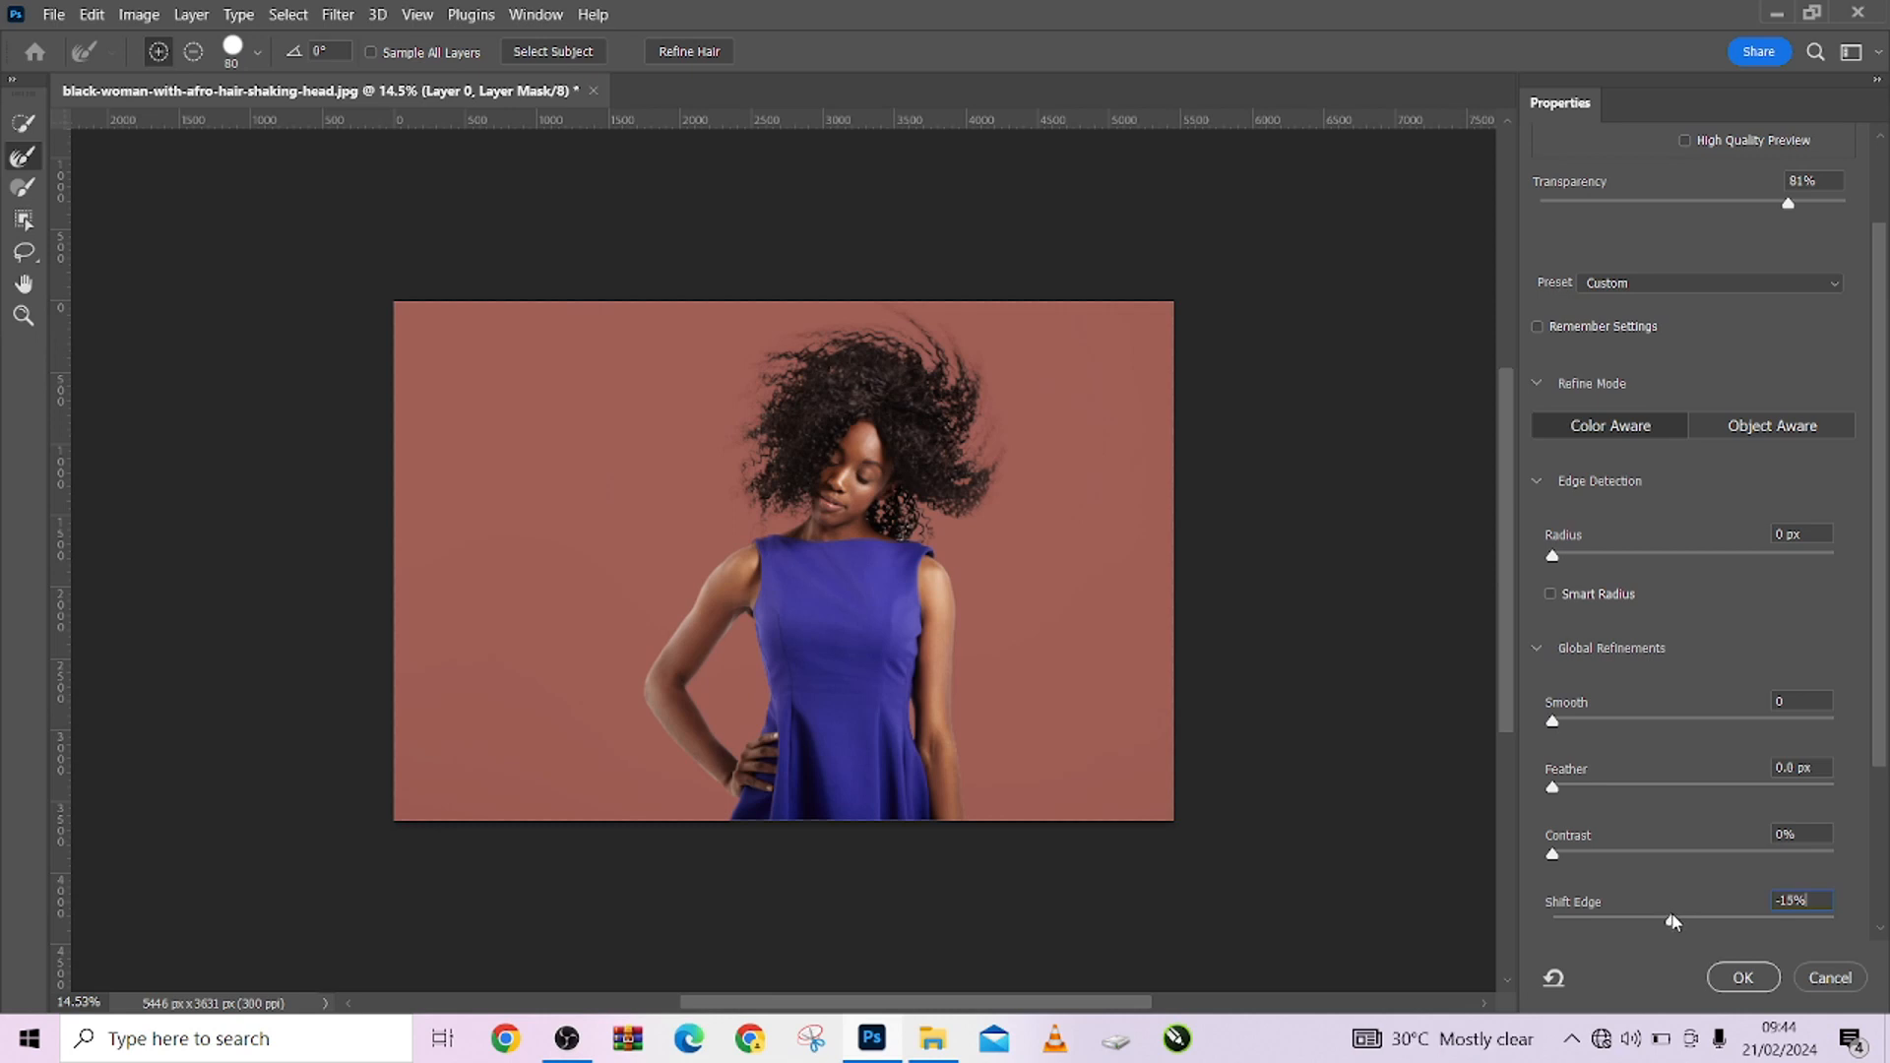
click(1833, 283)
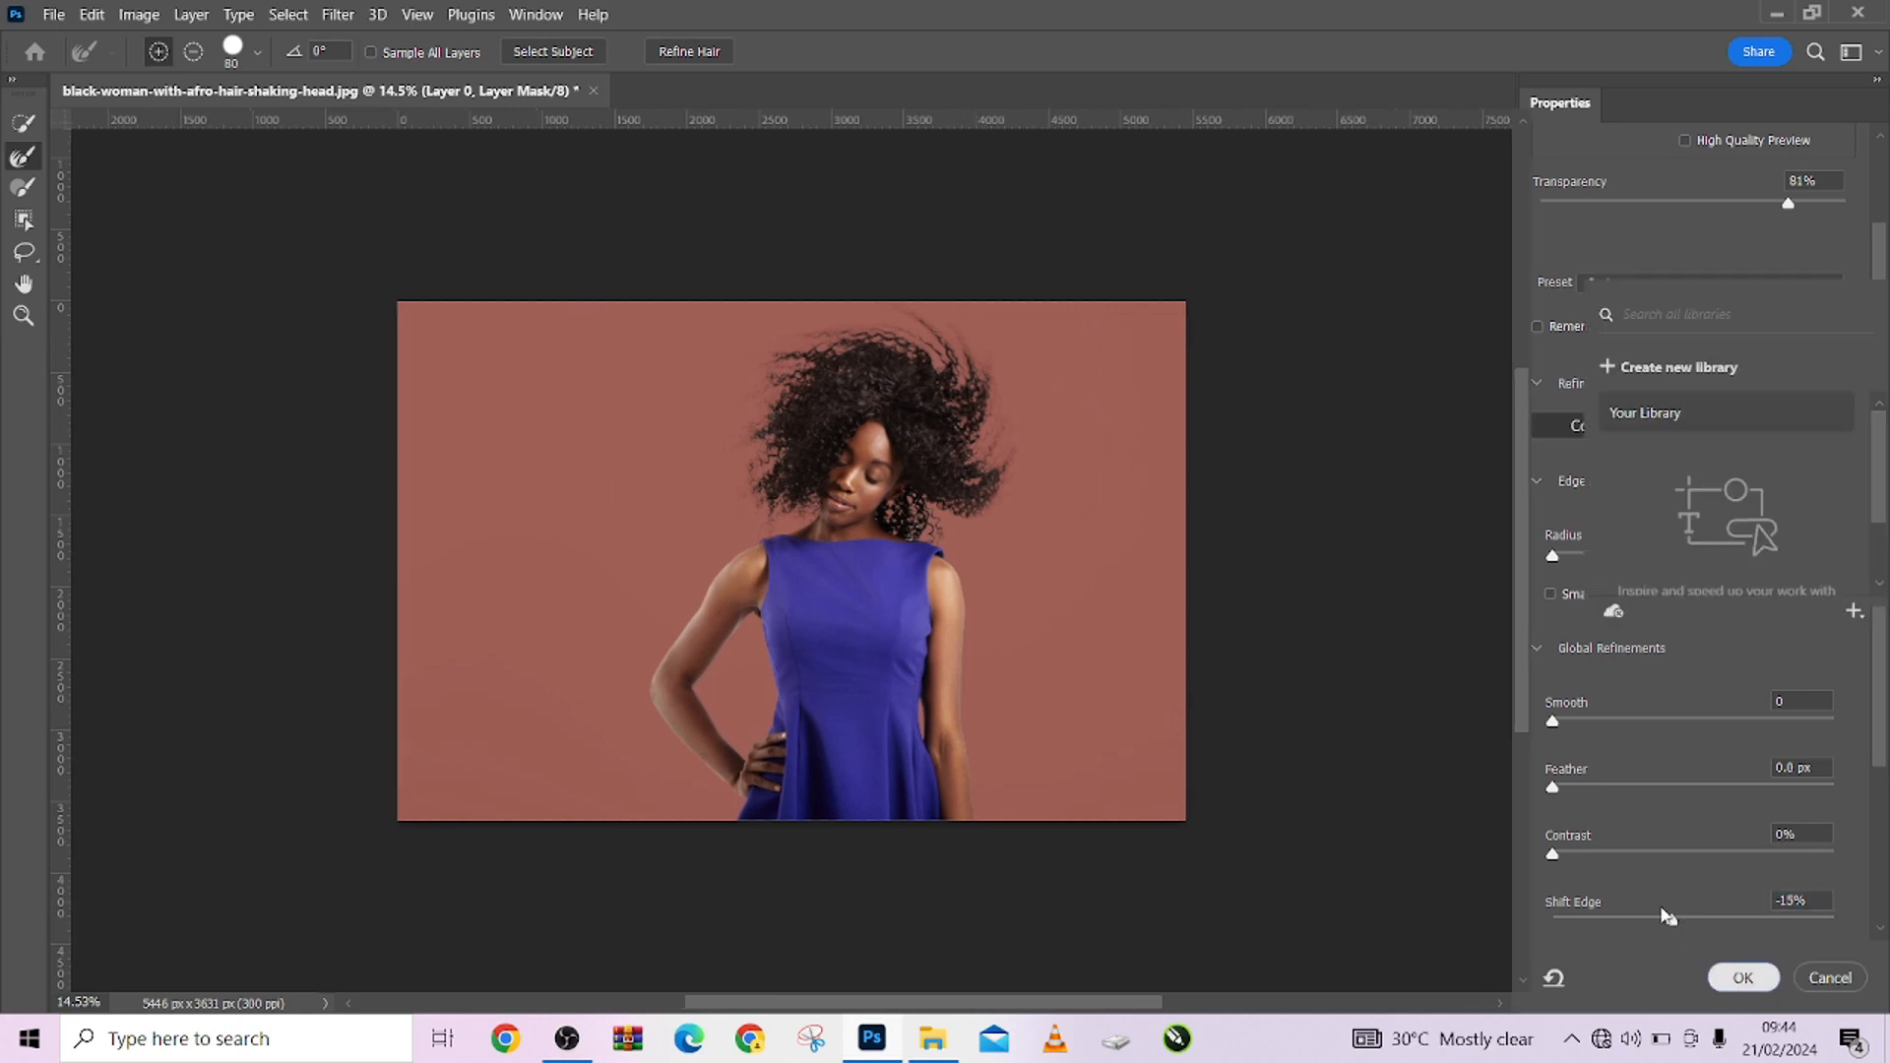
click(1741, 978)
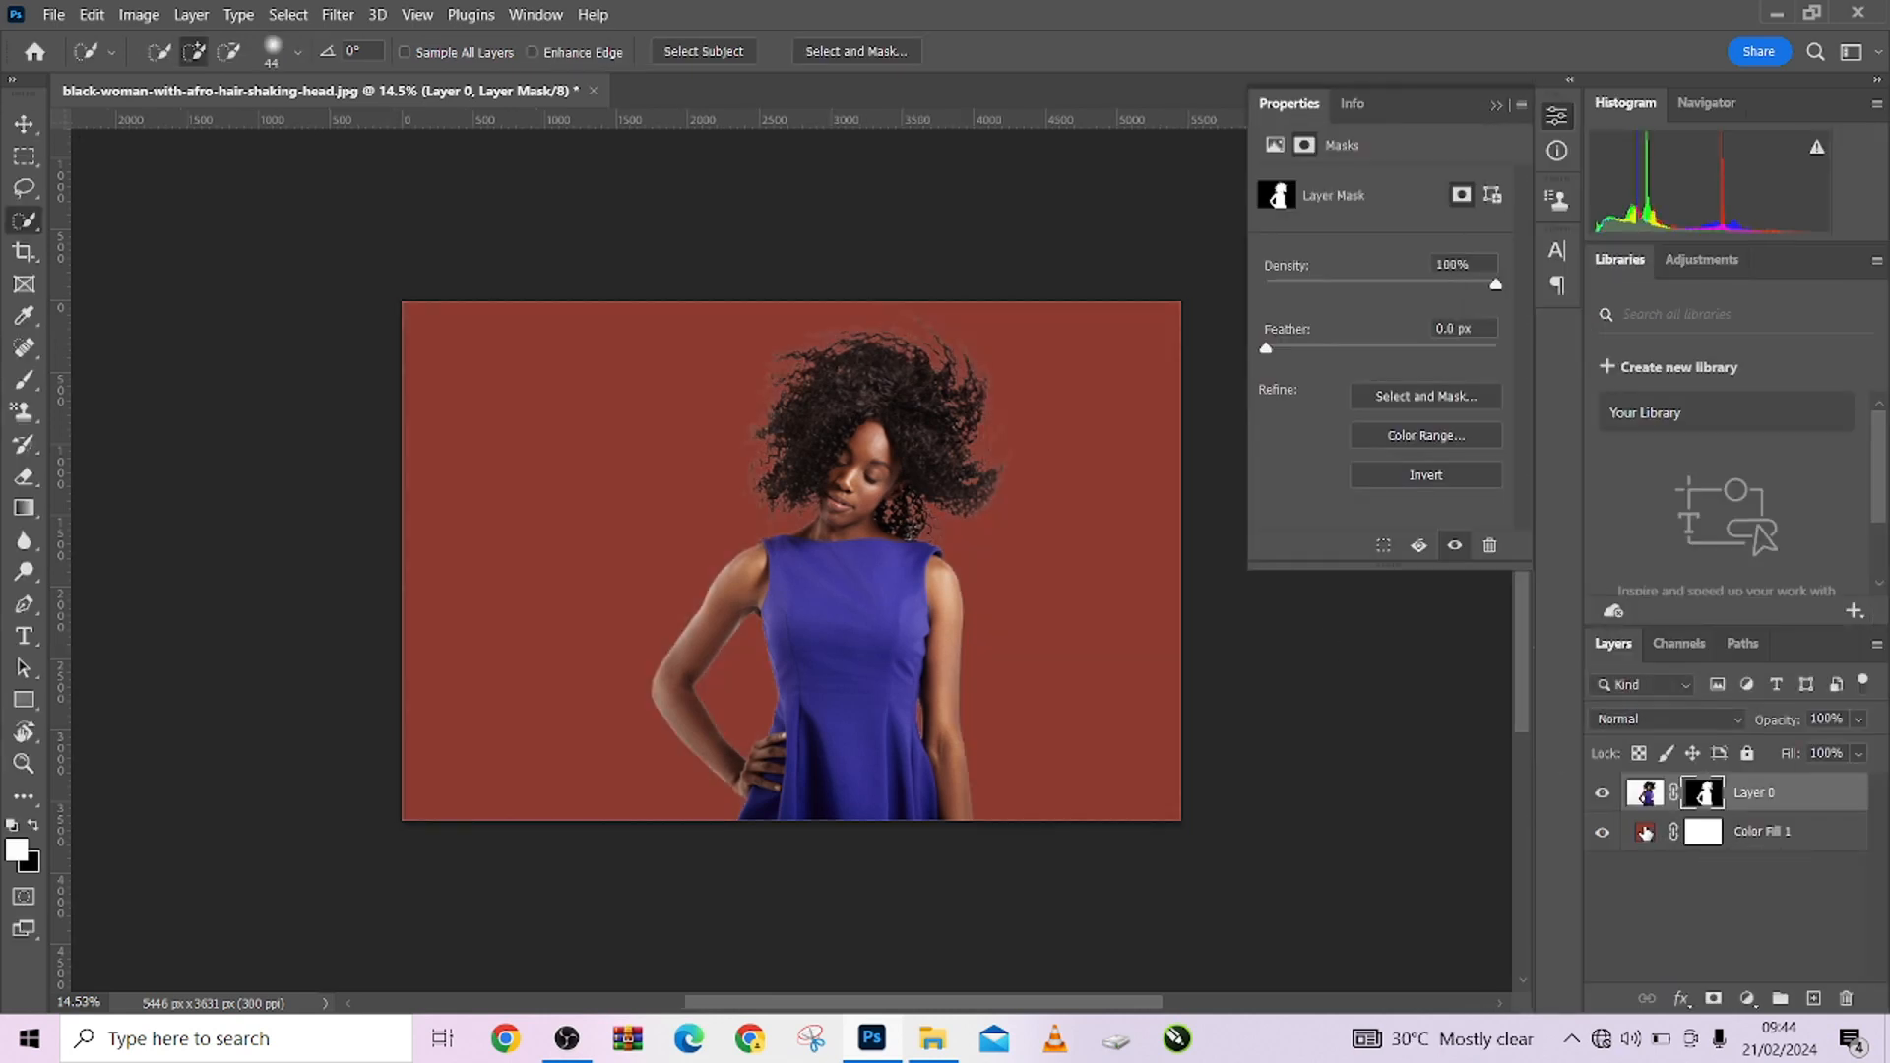
double_click(1644, 832)
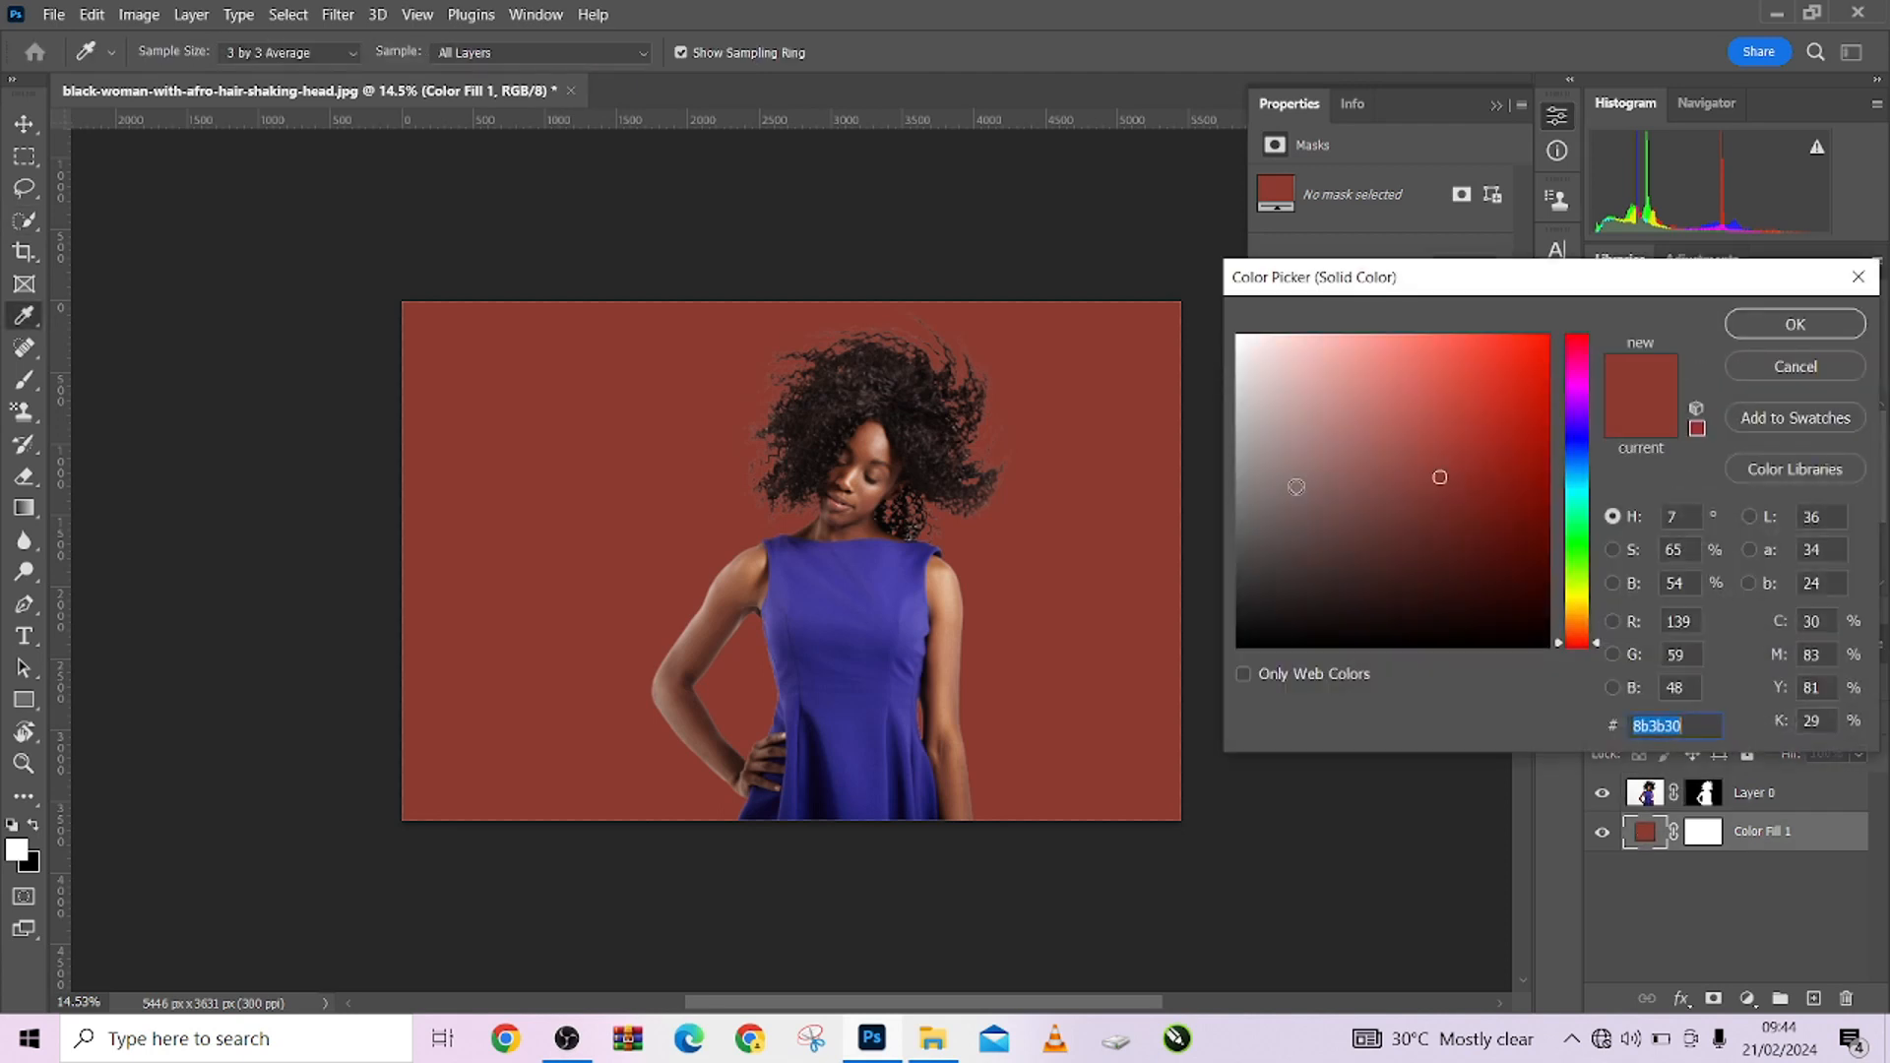
click(1431, 421)
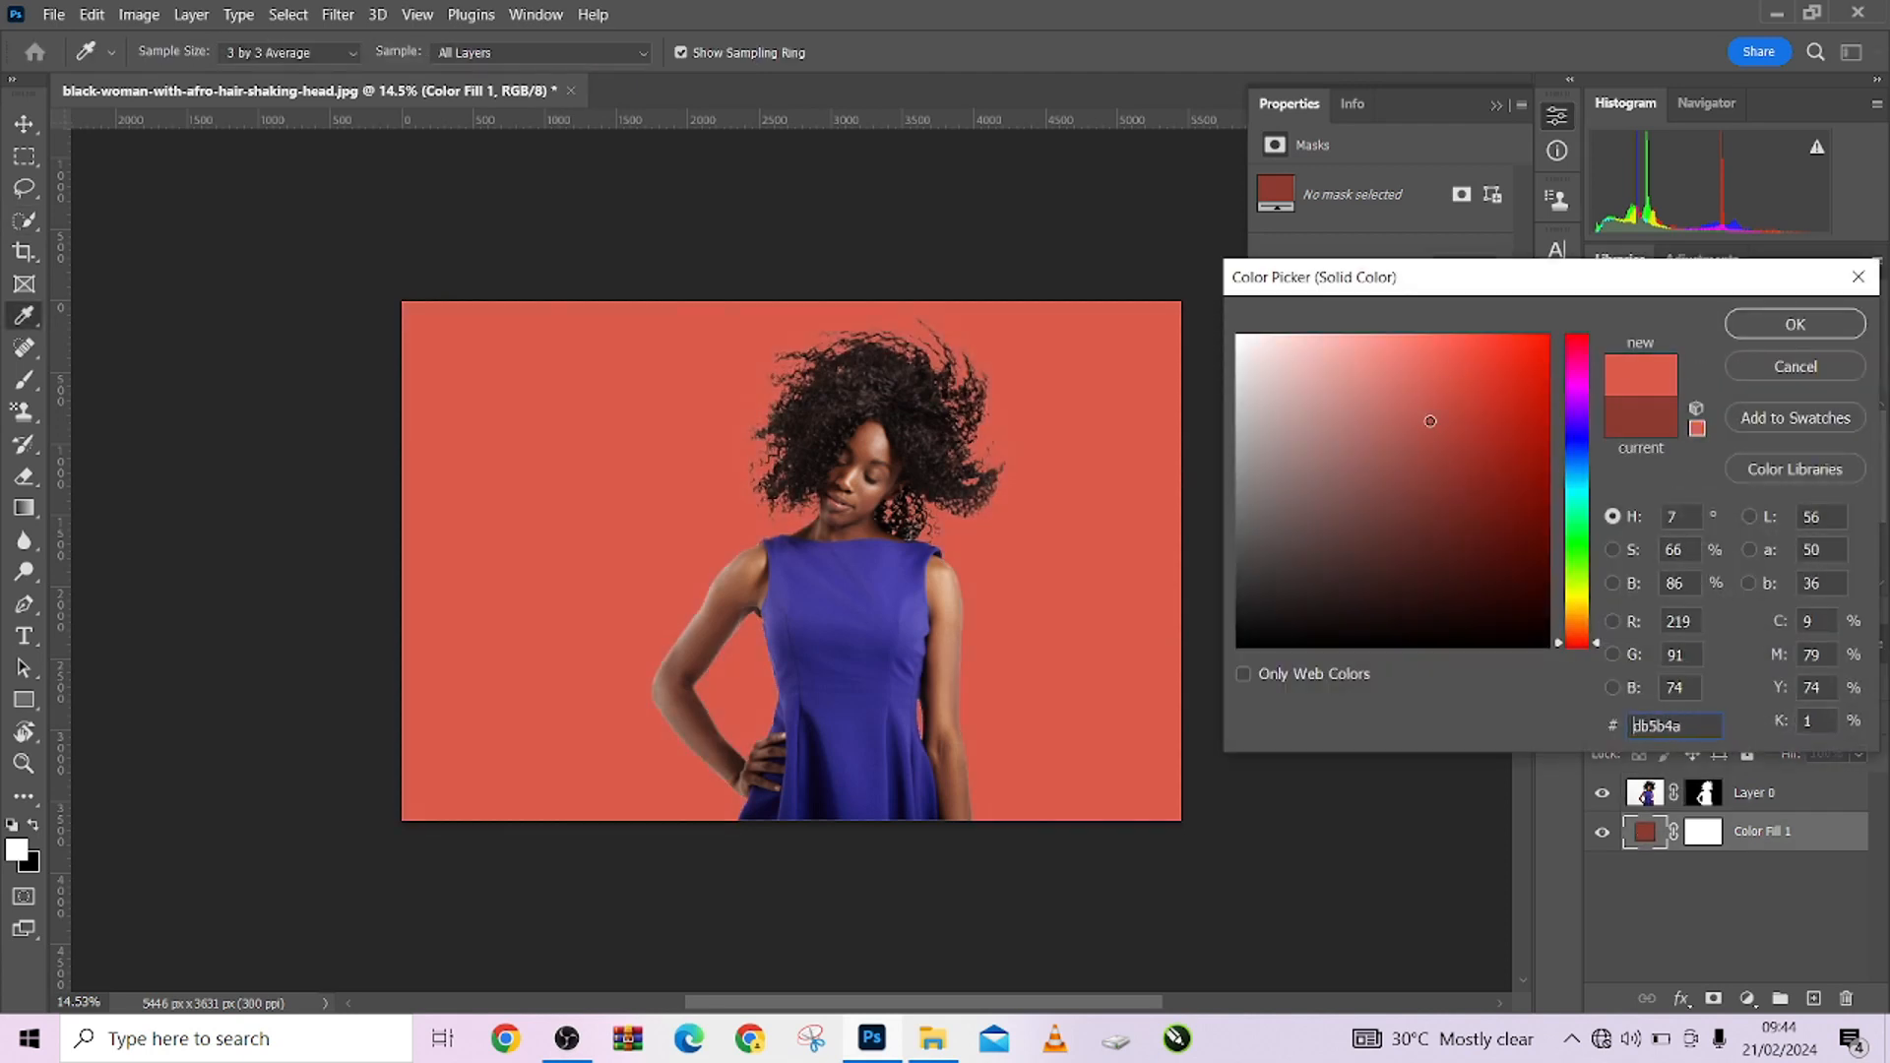
click(1277, 413)
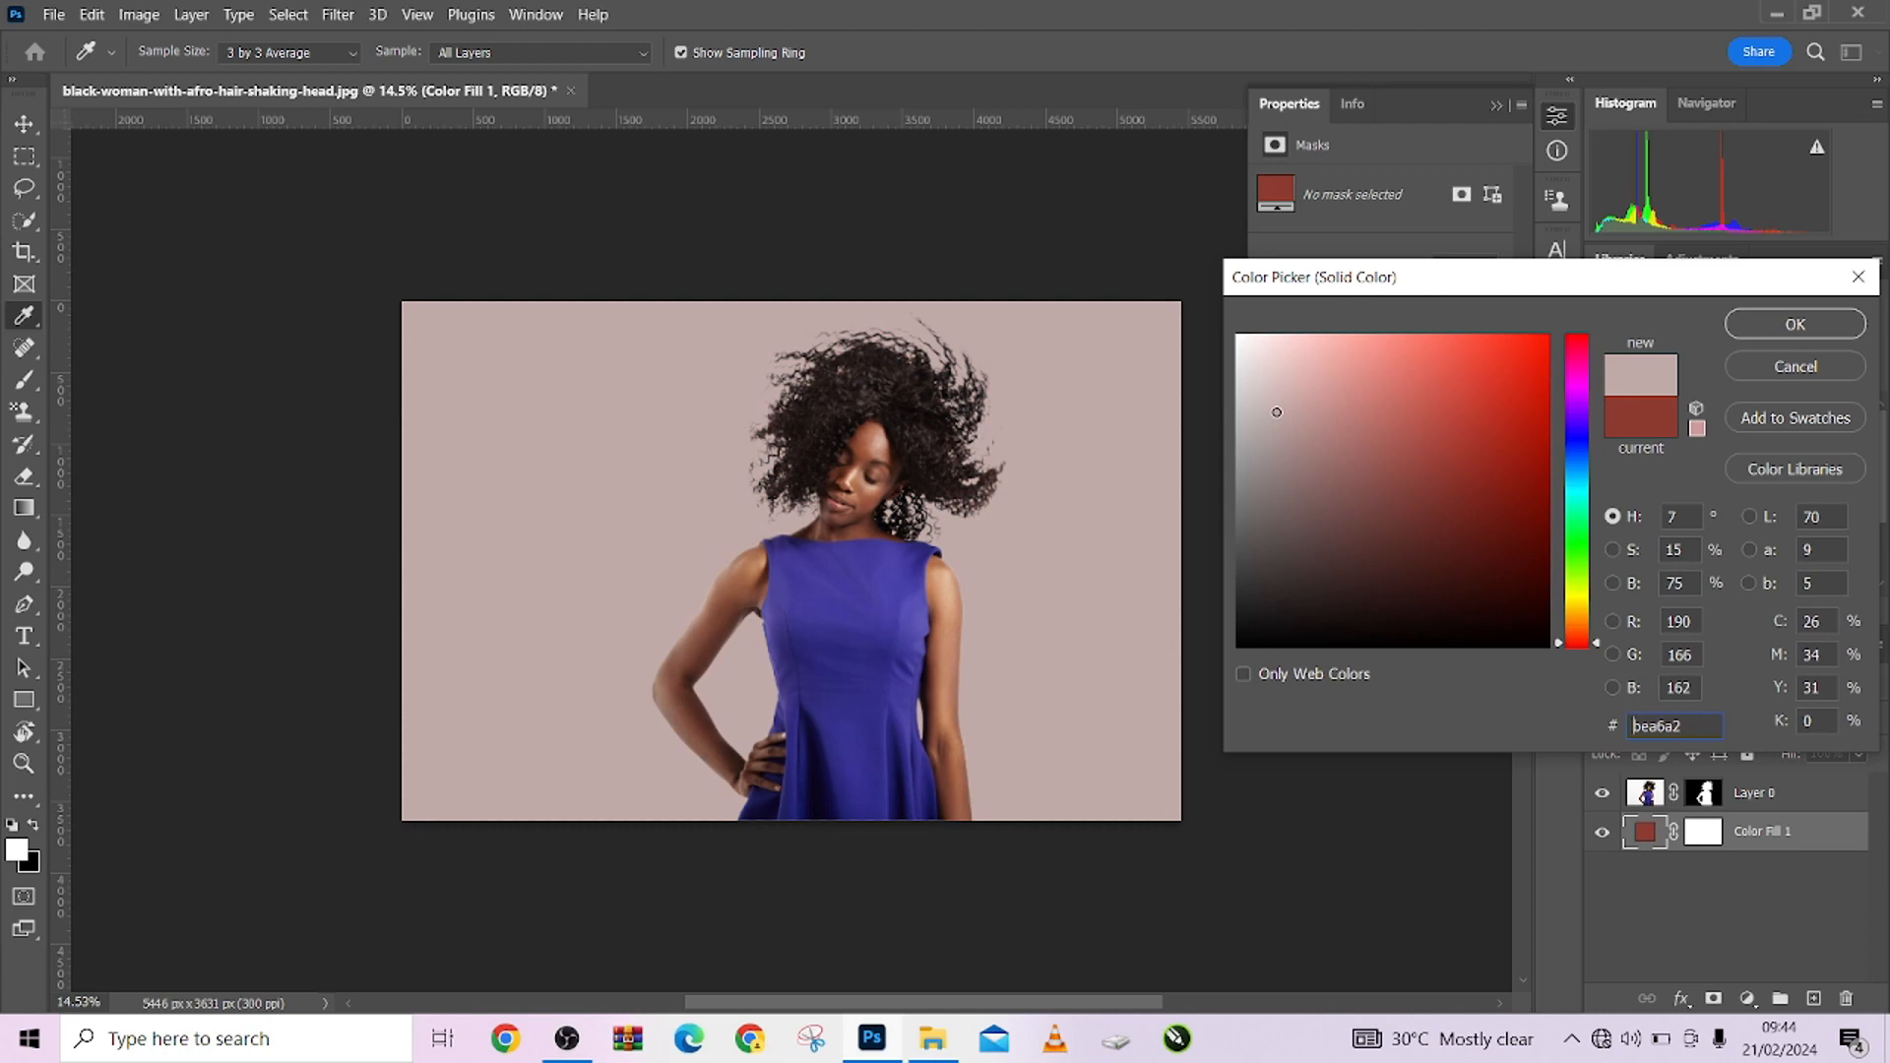
click(1247, 385)
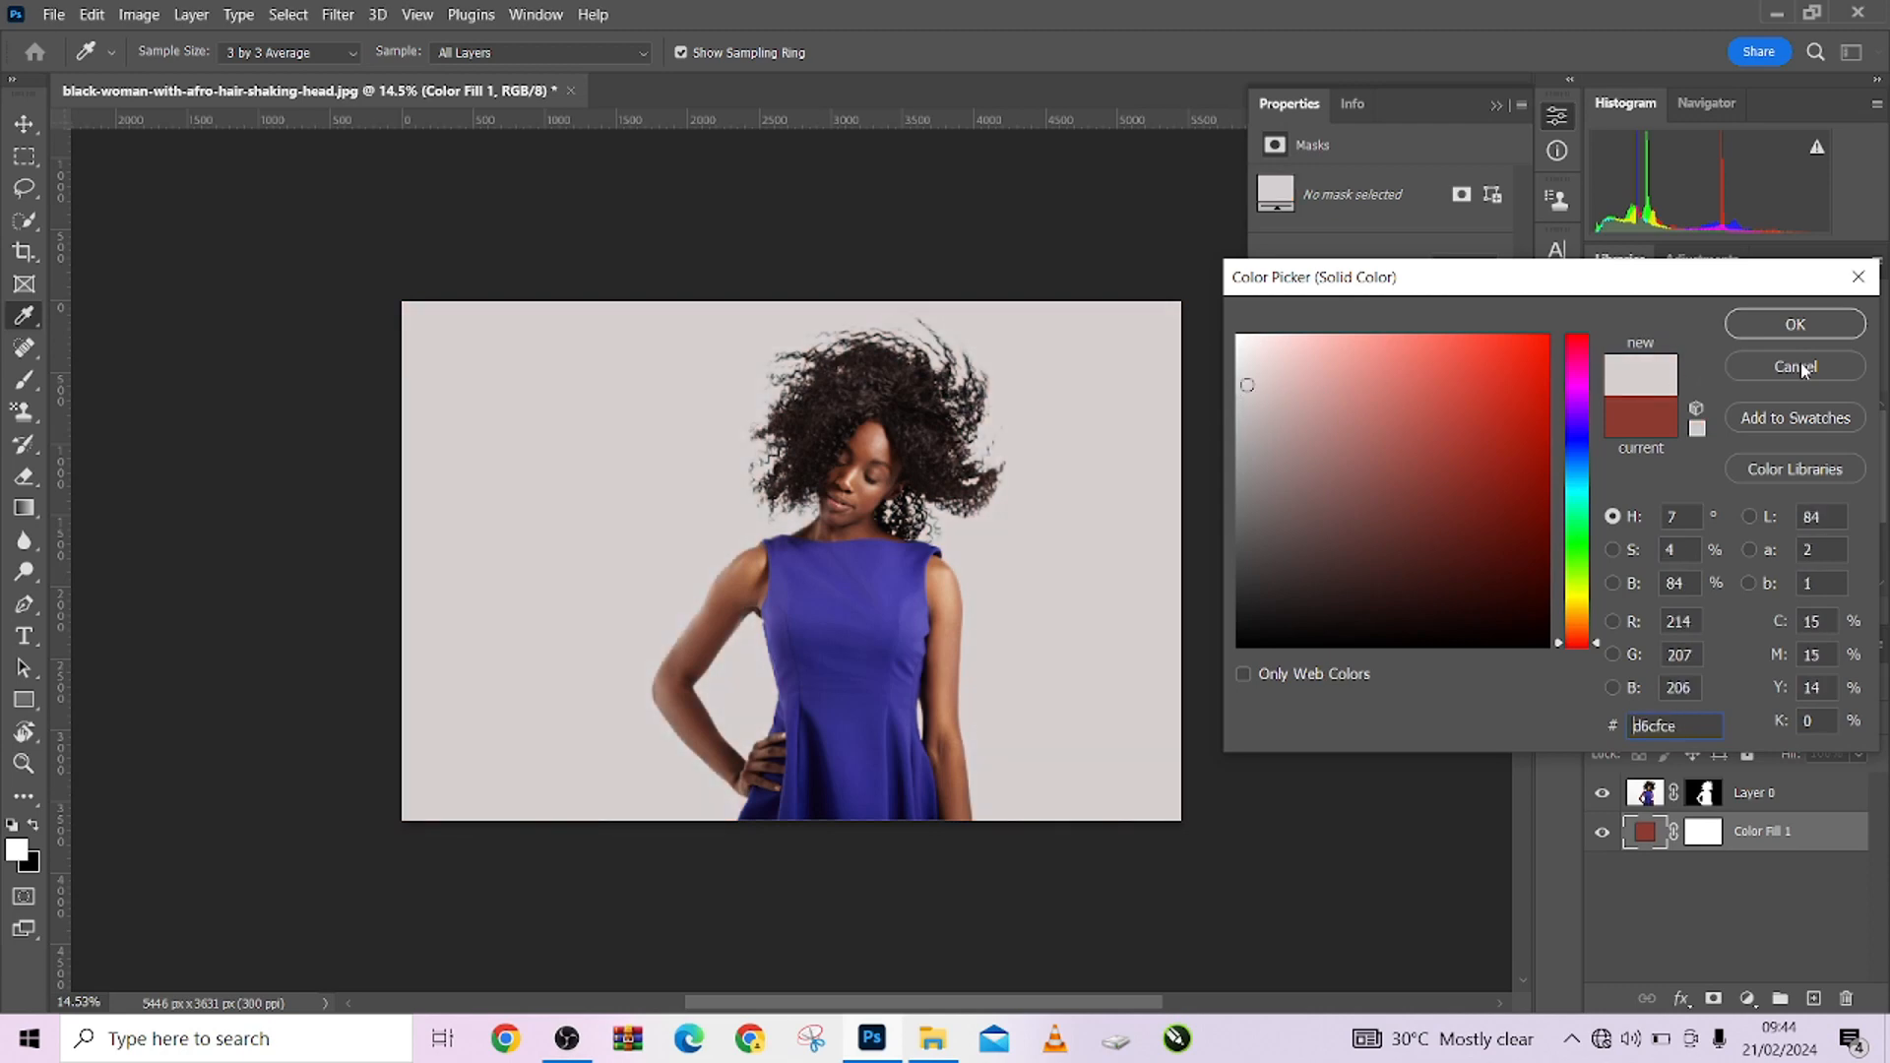
click(1795, 323)
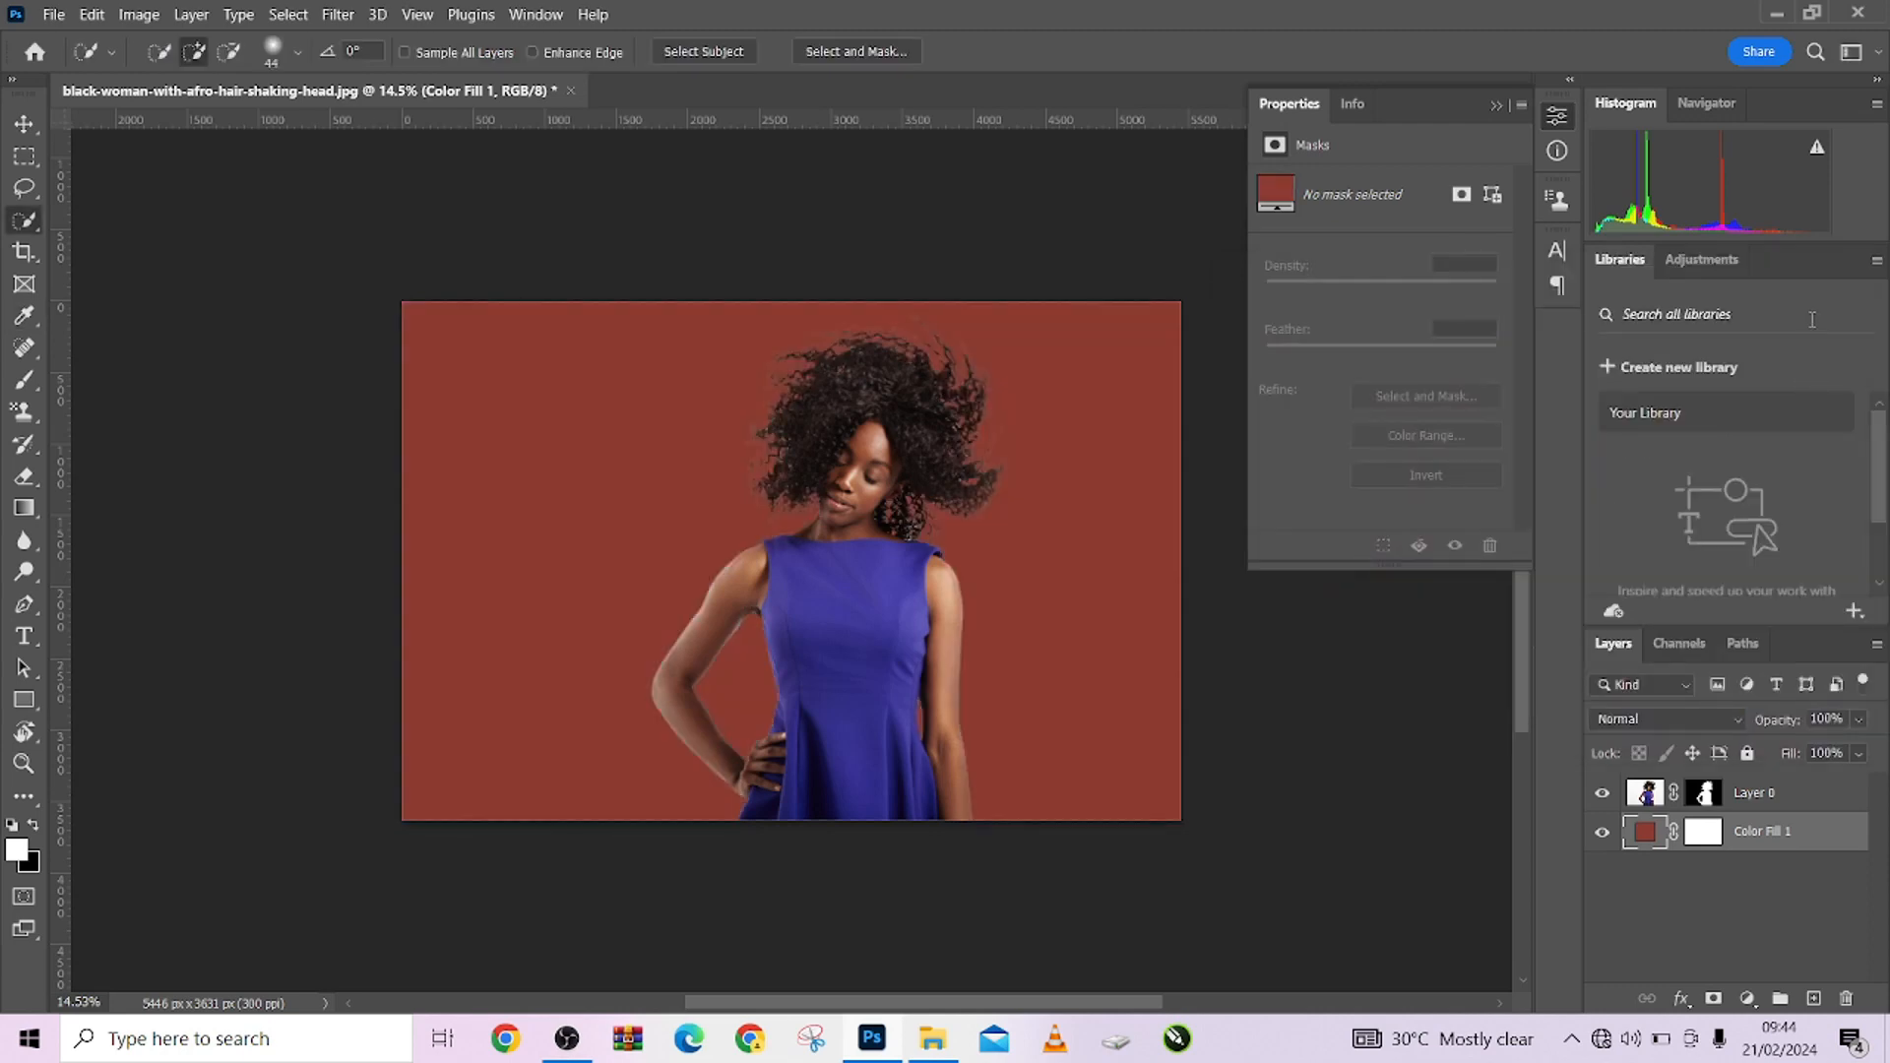